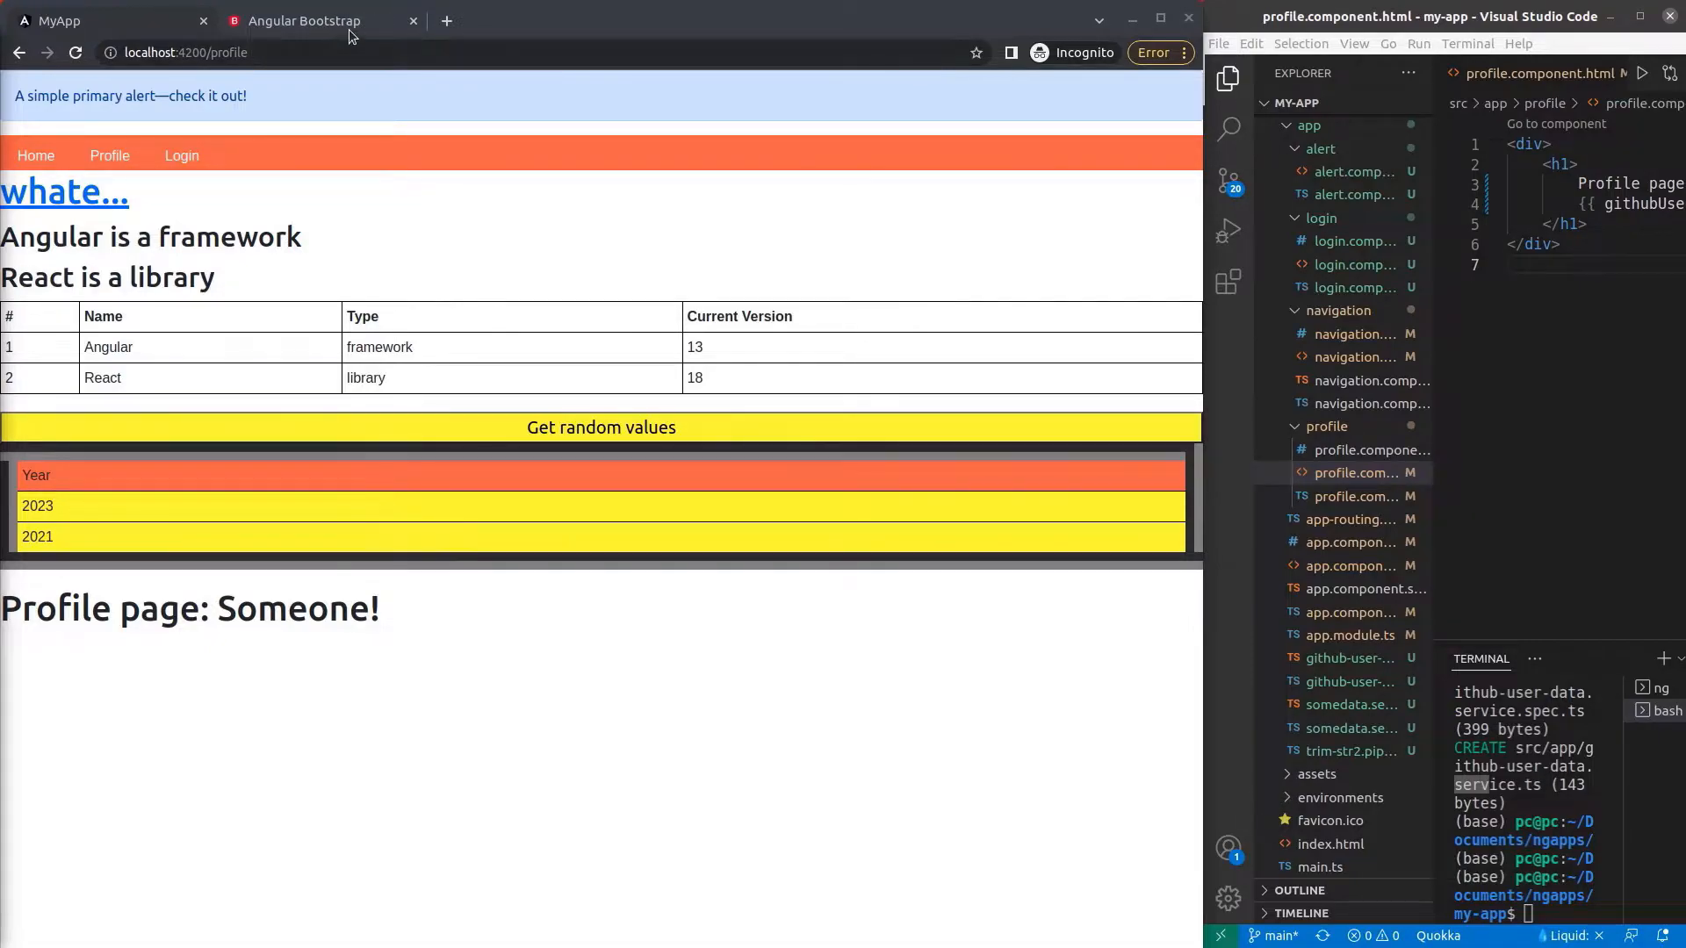
Bring up the ngx-bootstrap Getting Started section and highlight its intro sentence while reading.
left_click(305, 21)
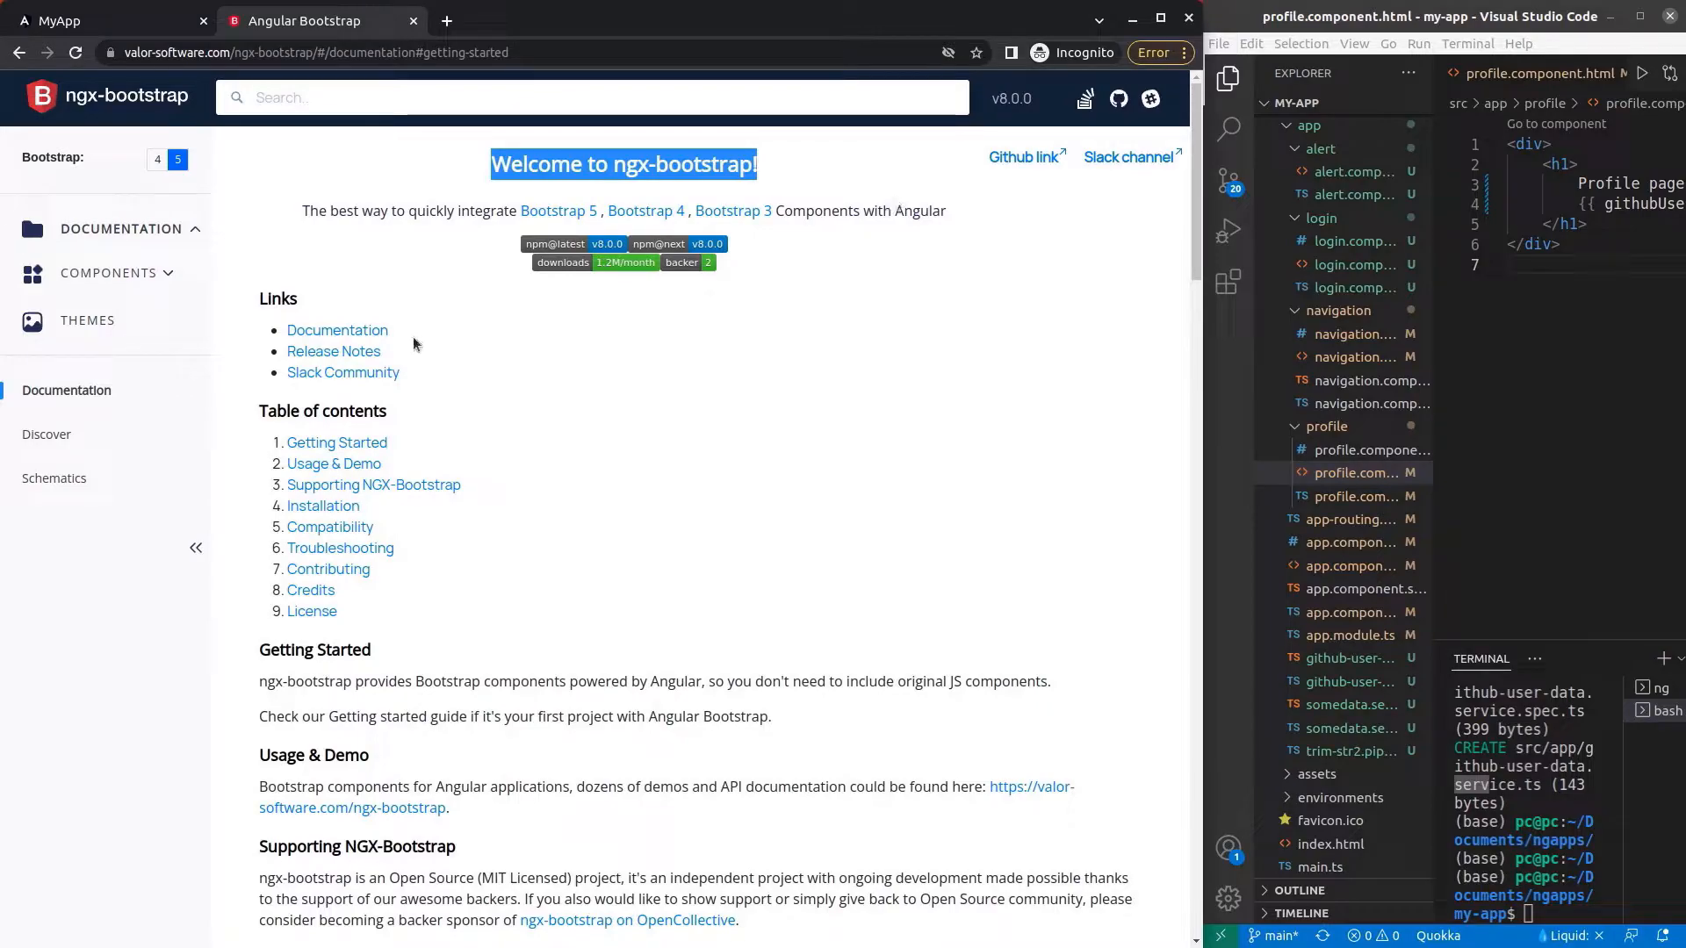
scroll("down", 3)
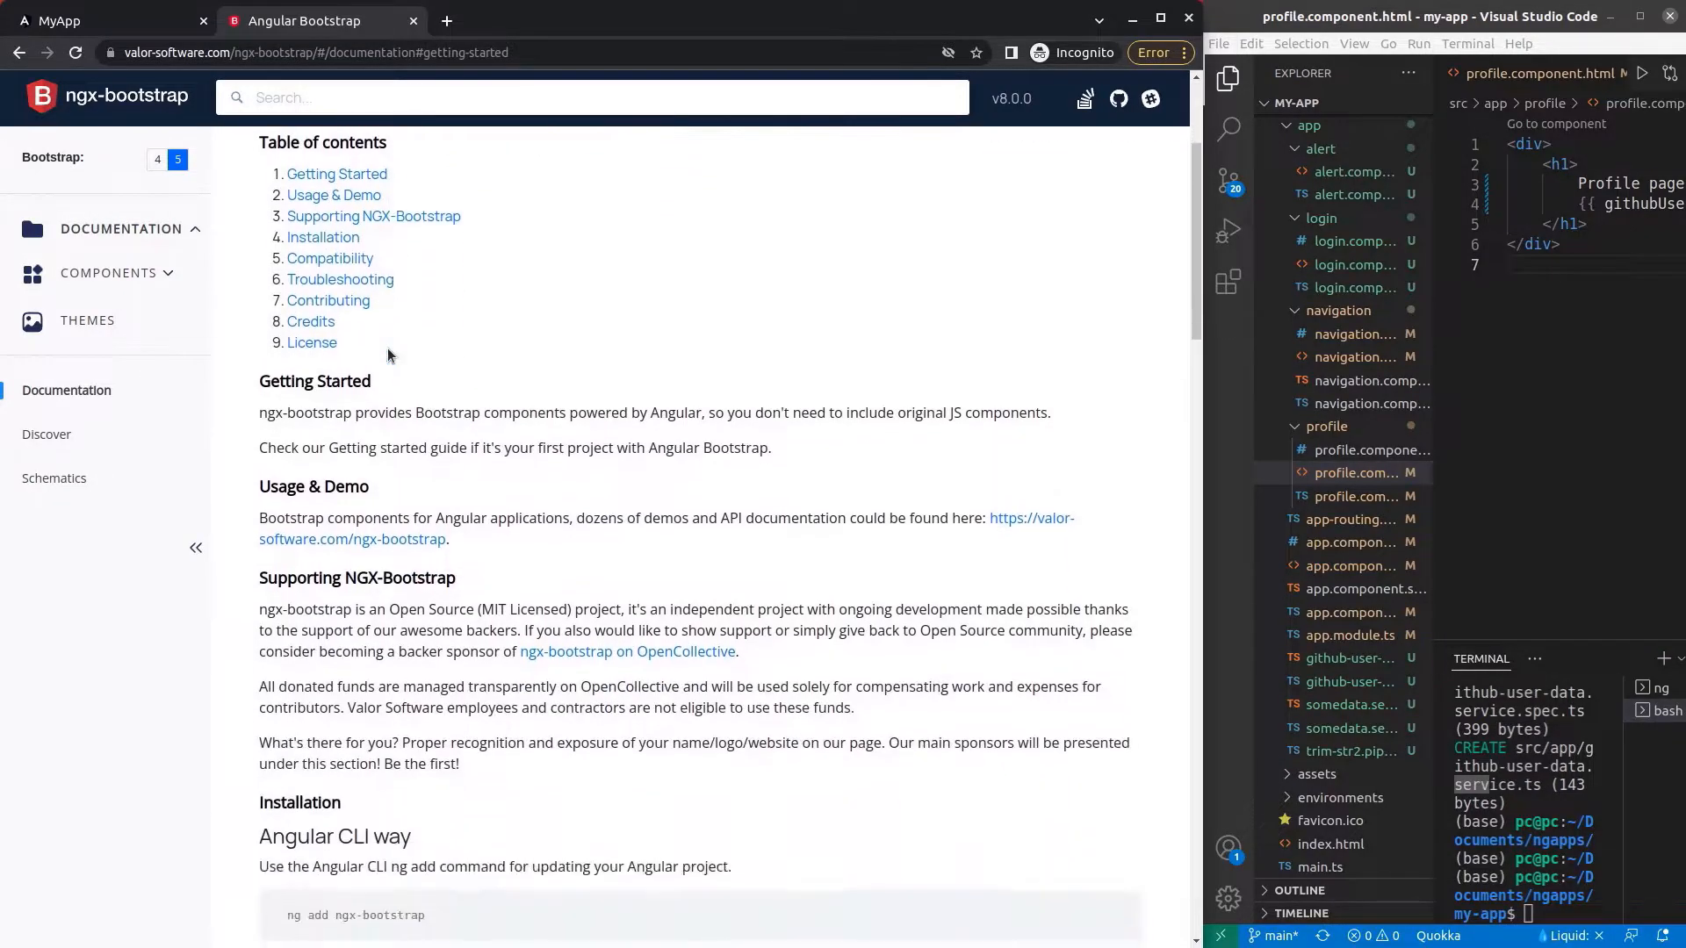
scroll("down", 3)
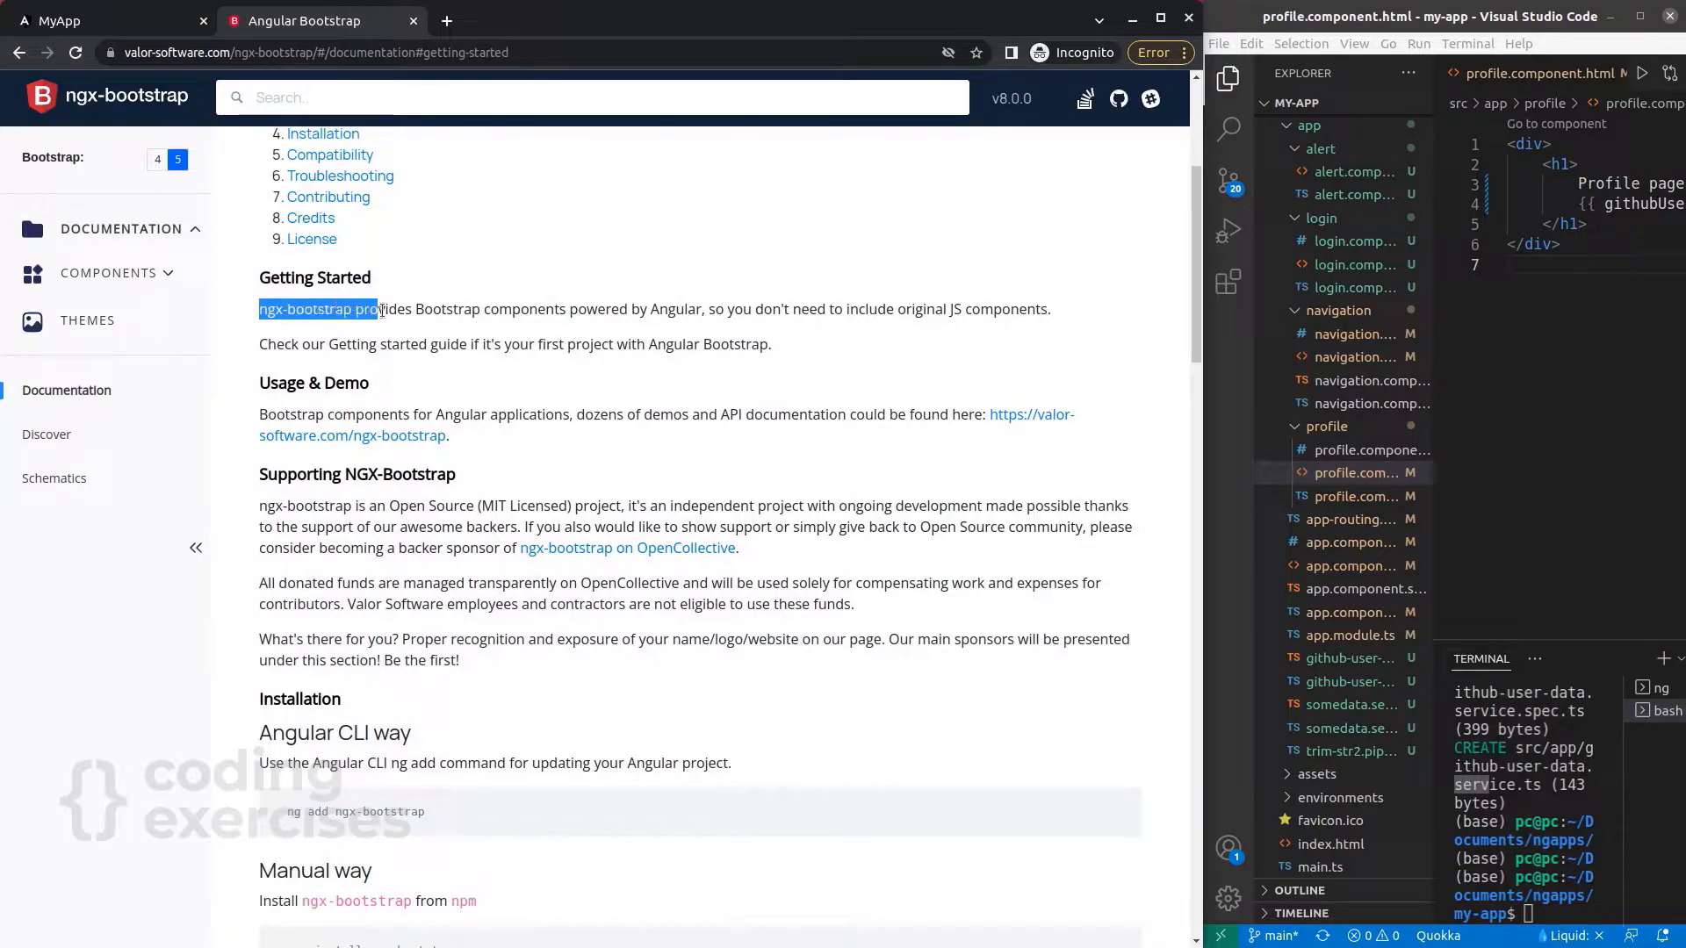
left_click(692, 303)
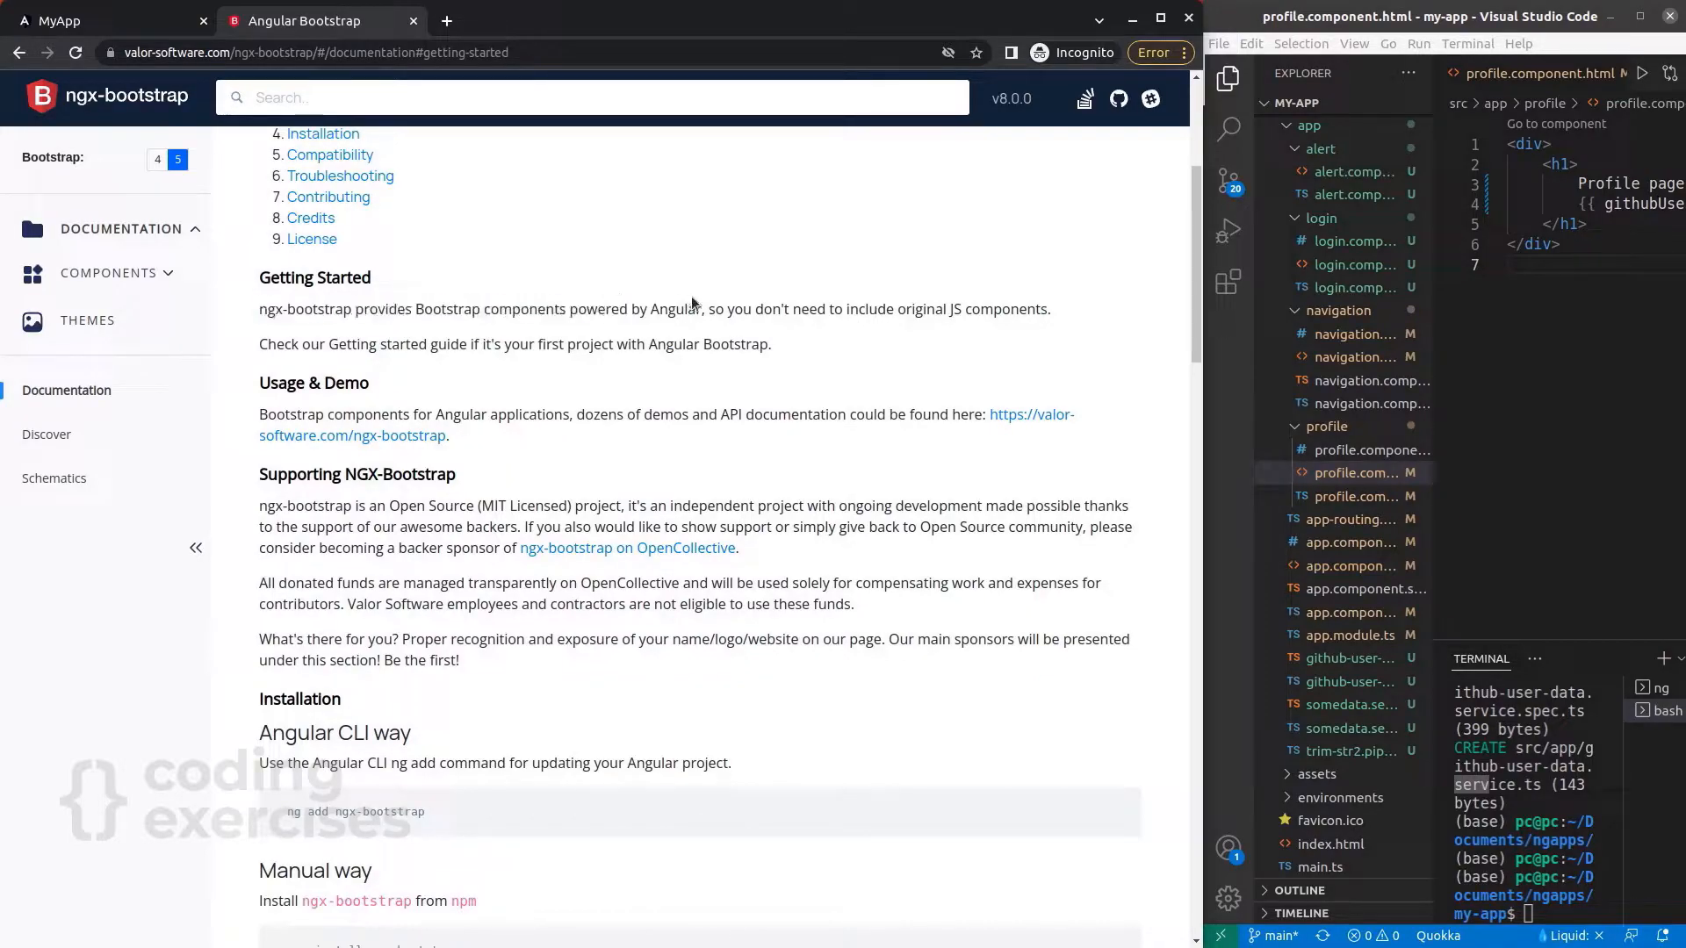
left_click_drag(259, 308, 762, 308)
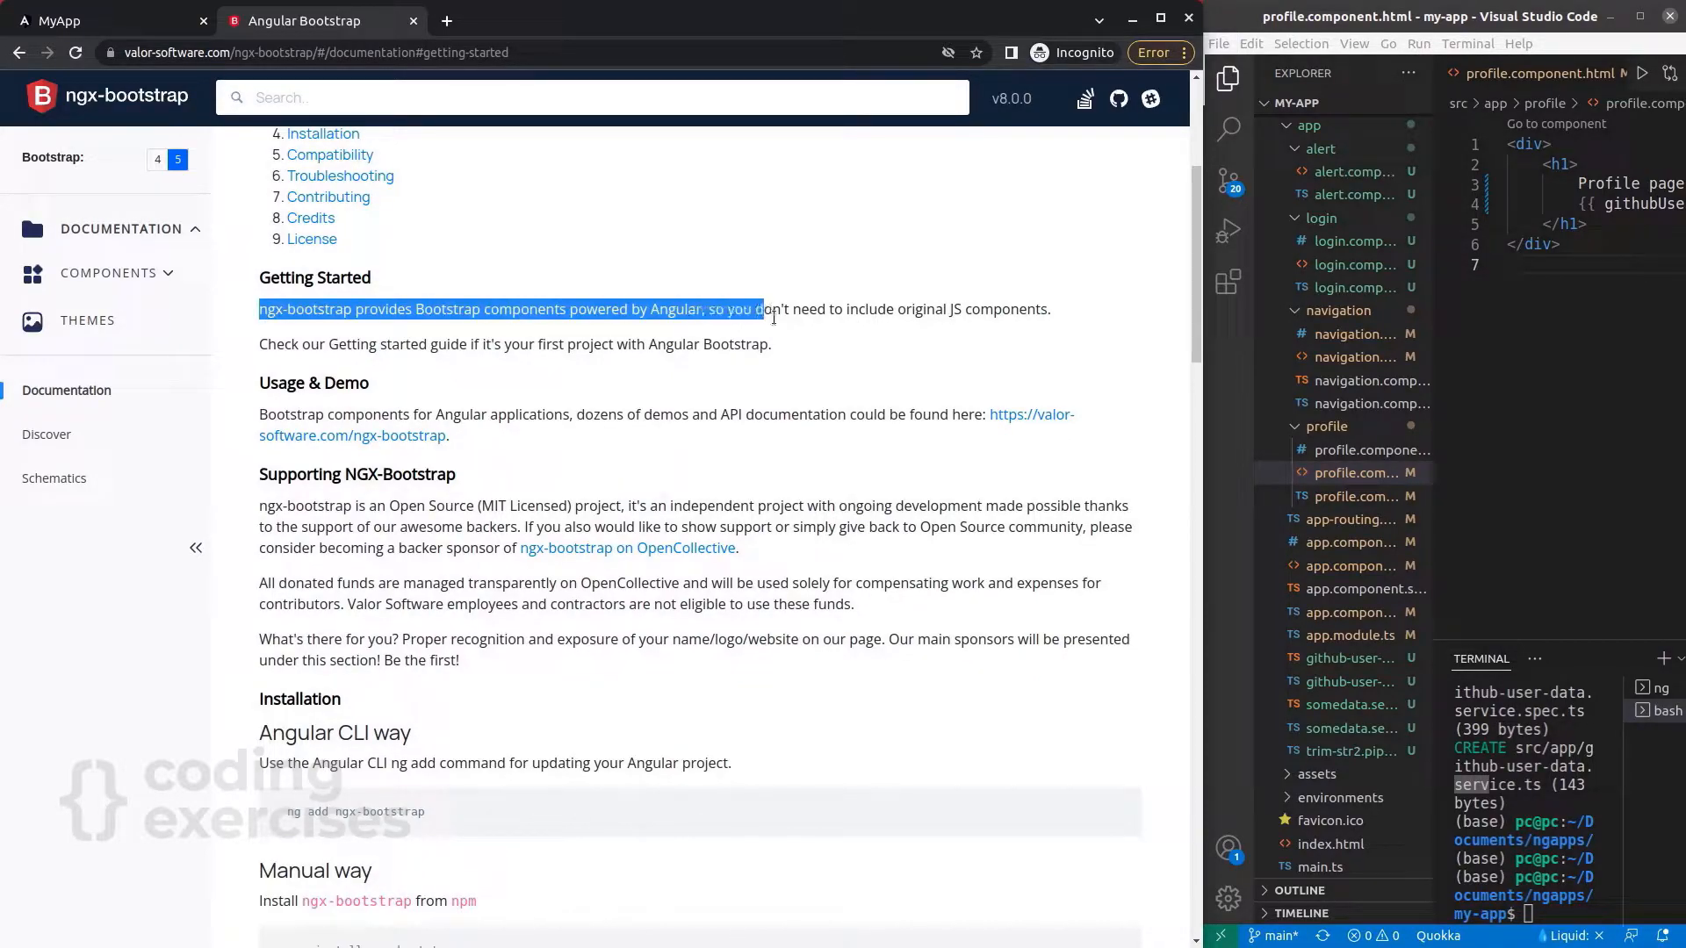
left_click_drag(761, 310, 1048, 310)
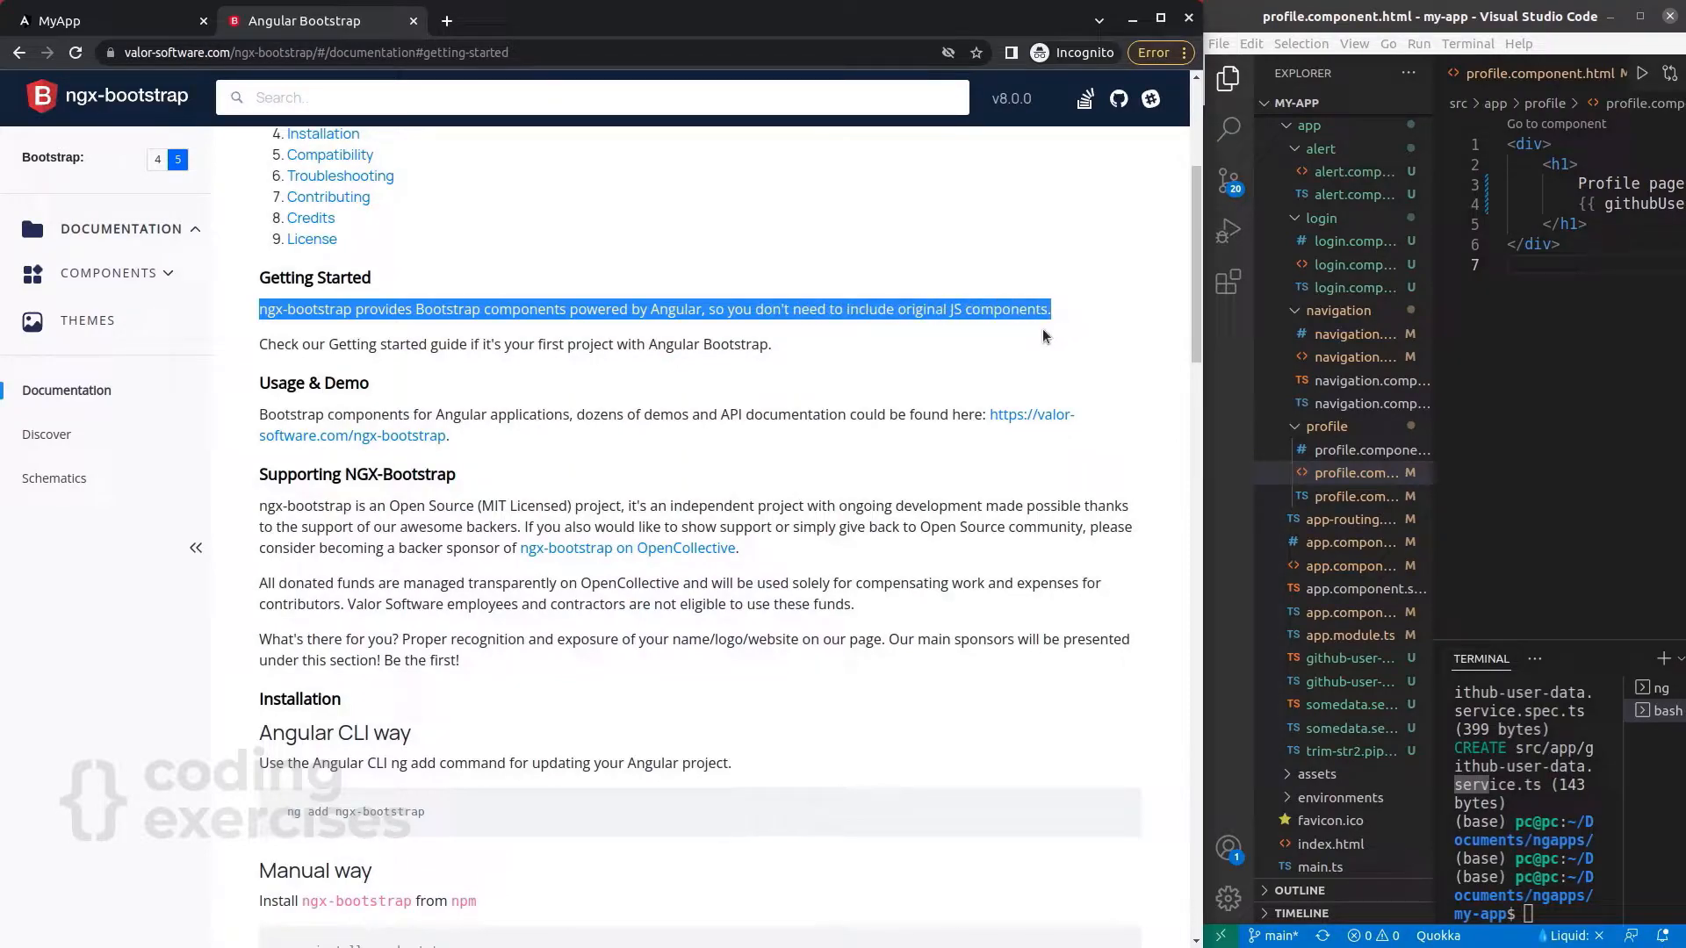
left_click(817, 357)
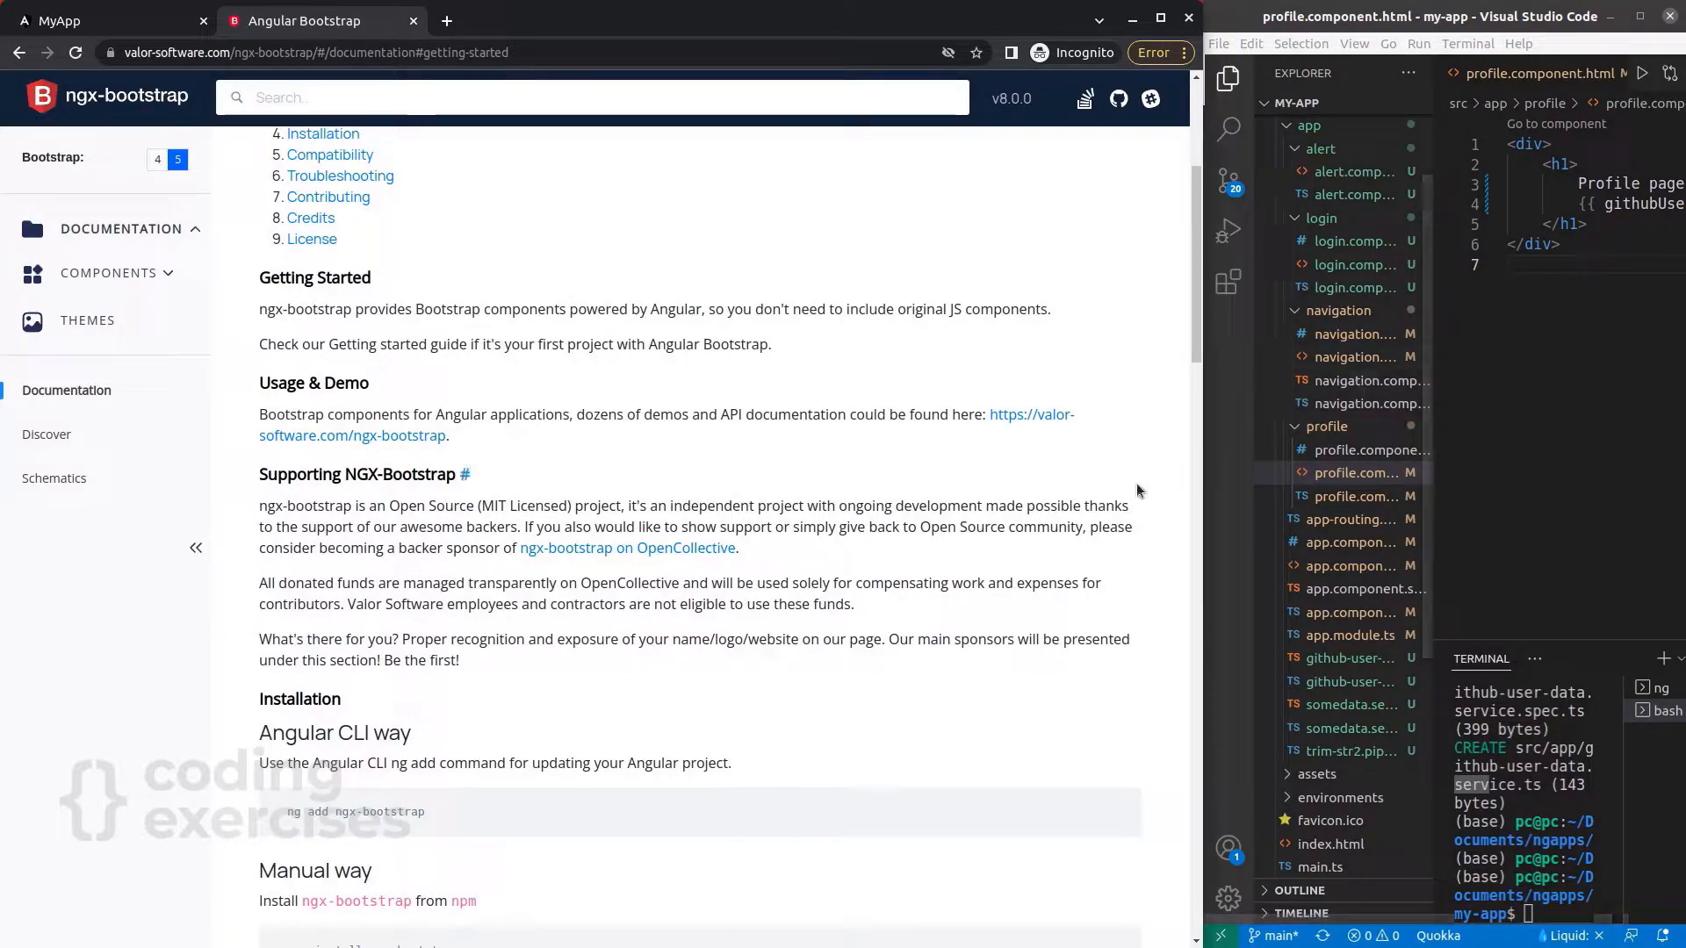
mouse_move(1002, 479)
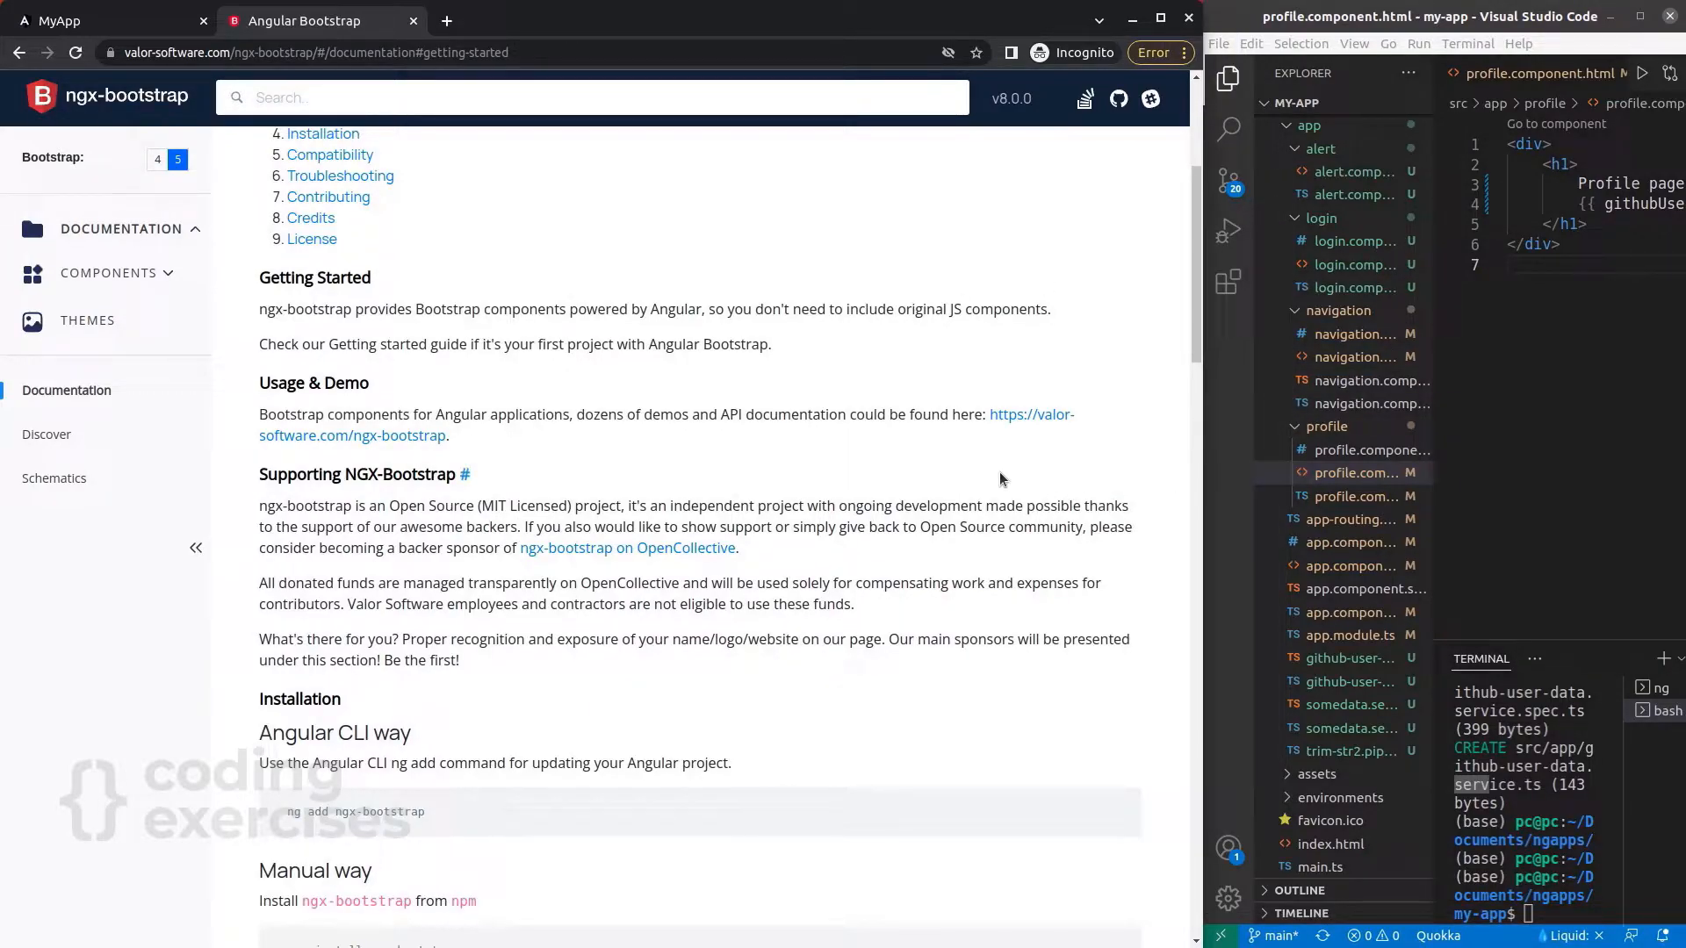
mouse_move(645, 412)
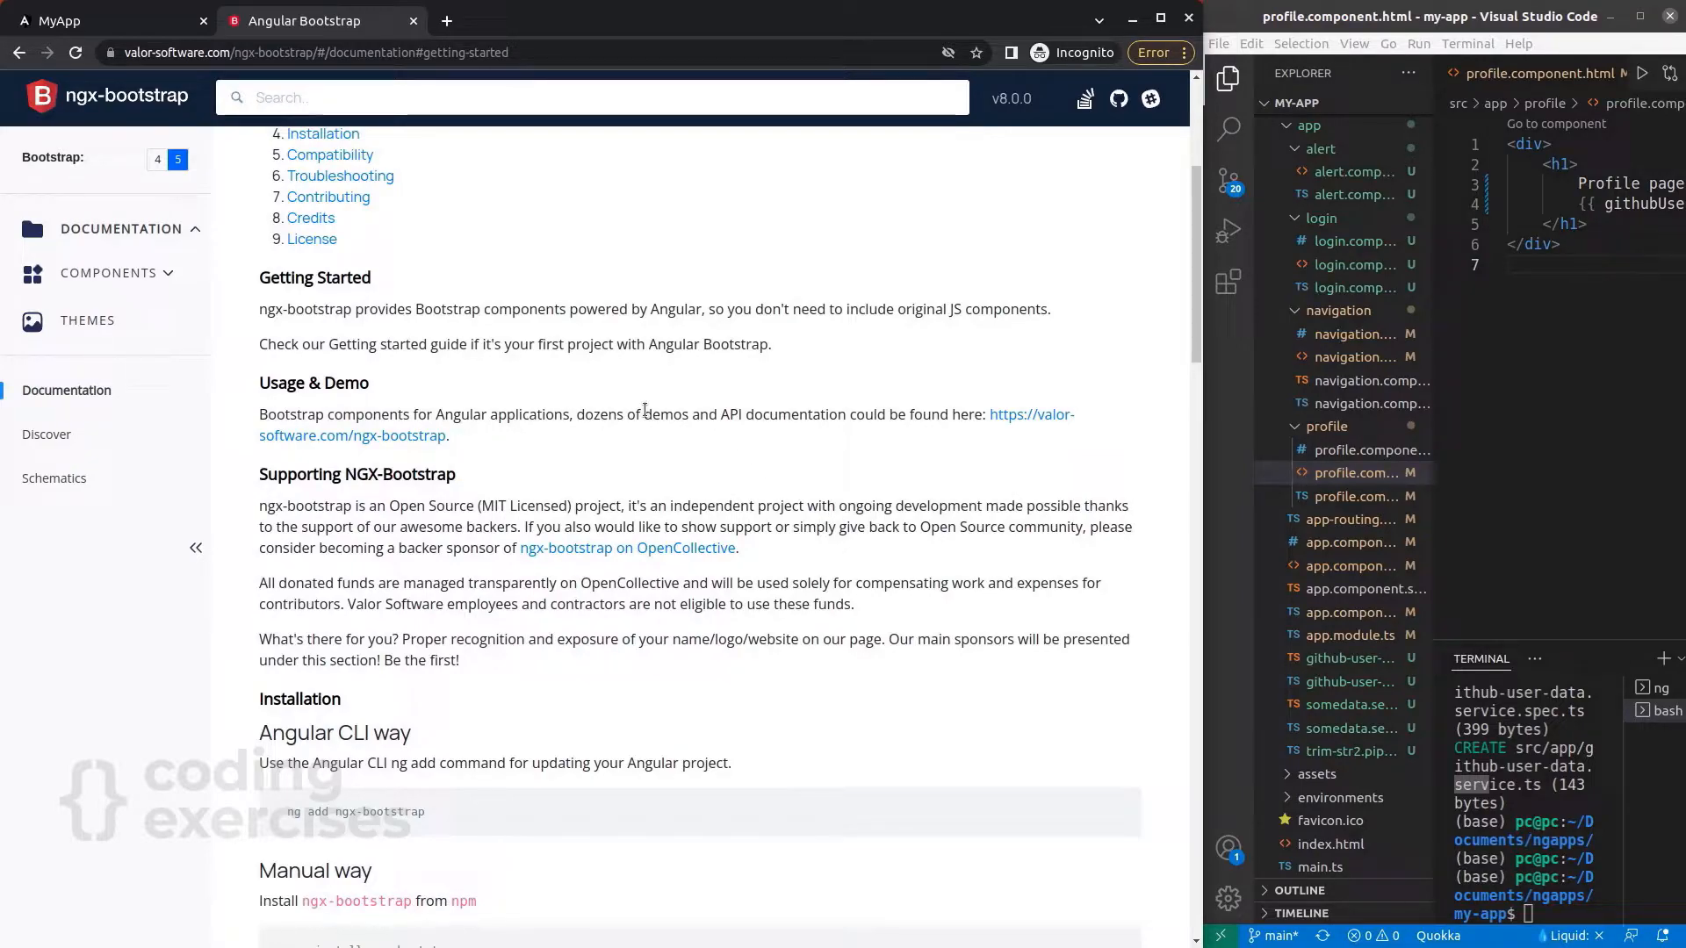
mouse_move(396, 496)
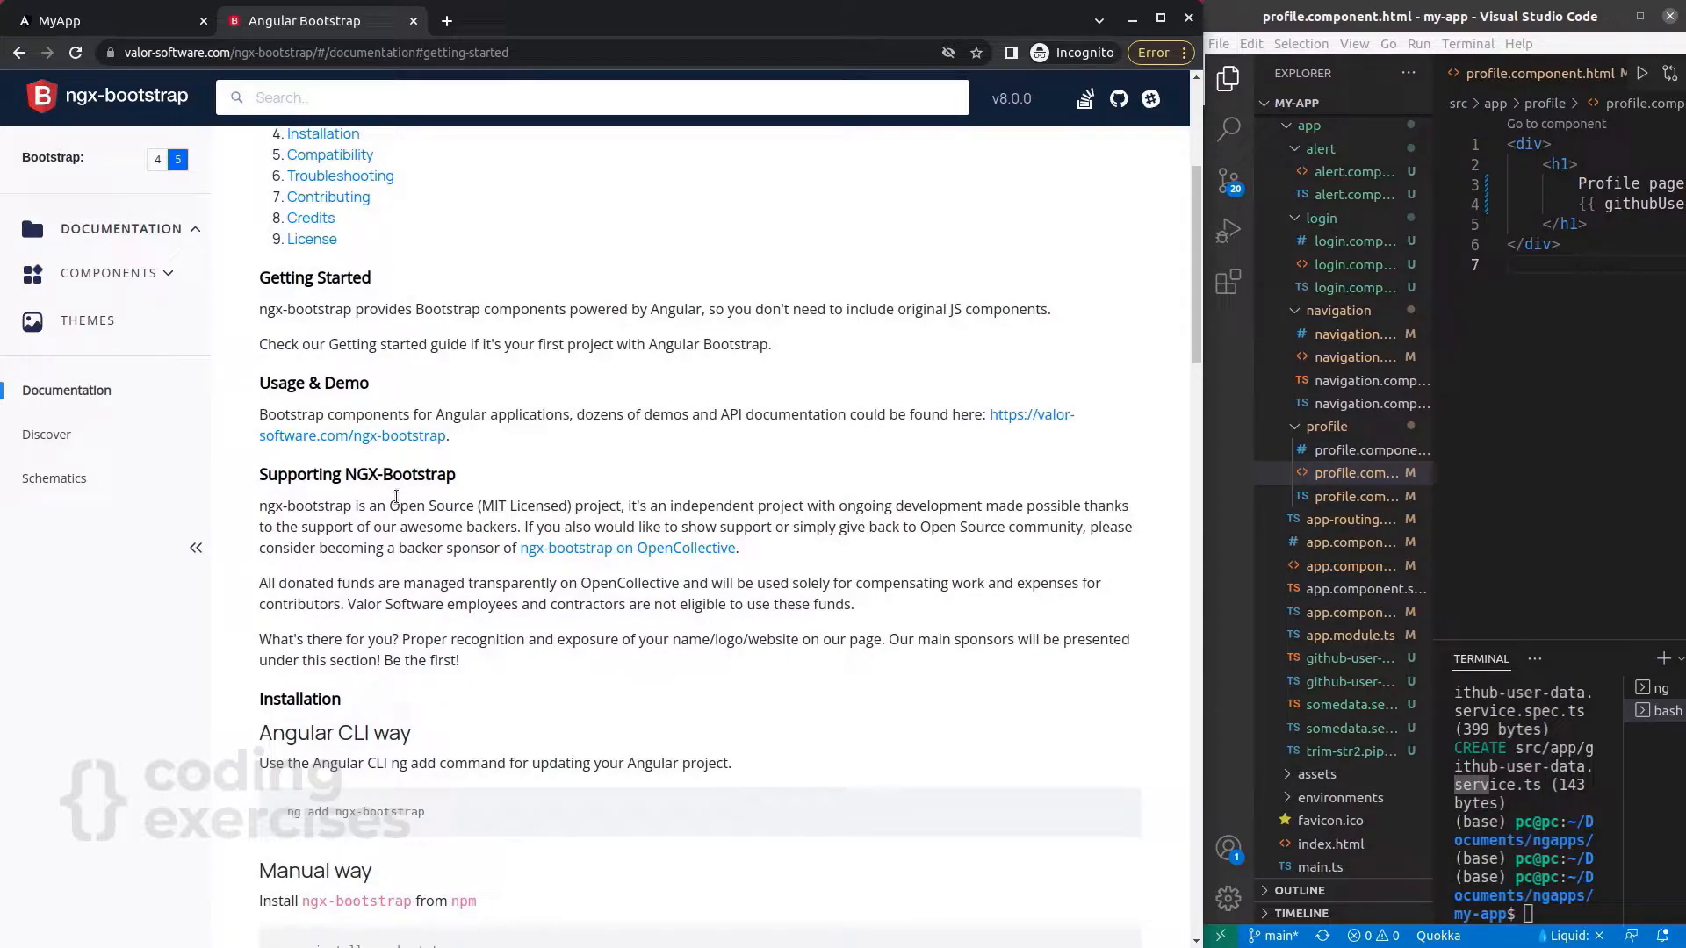
Scroll the docs down to the Installation section with the ng add command.
scroll("down", 3)
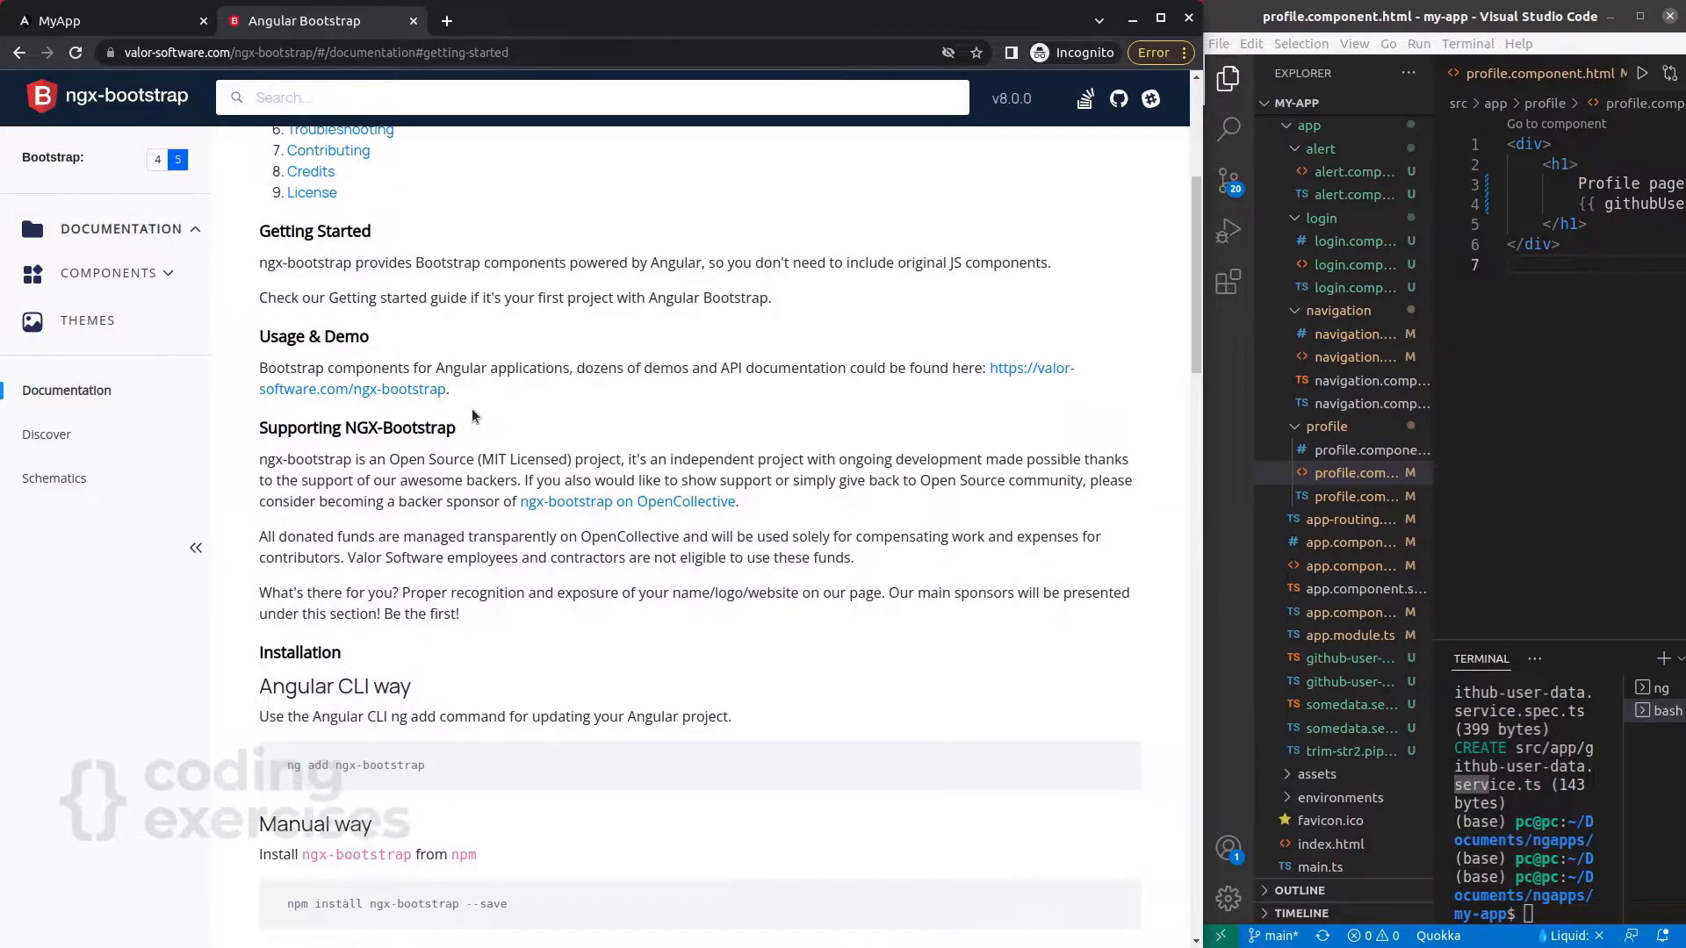
scroll("down", 3)
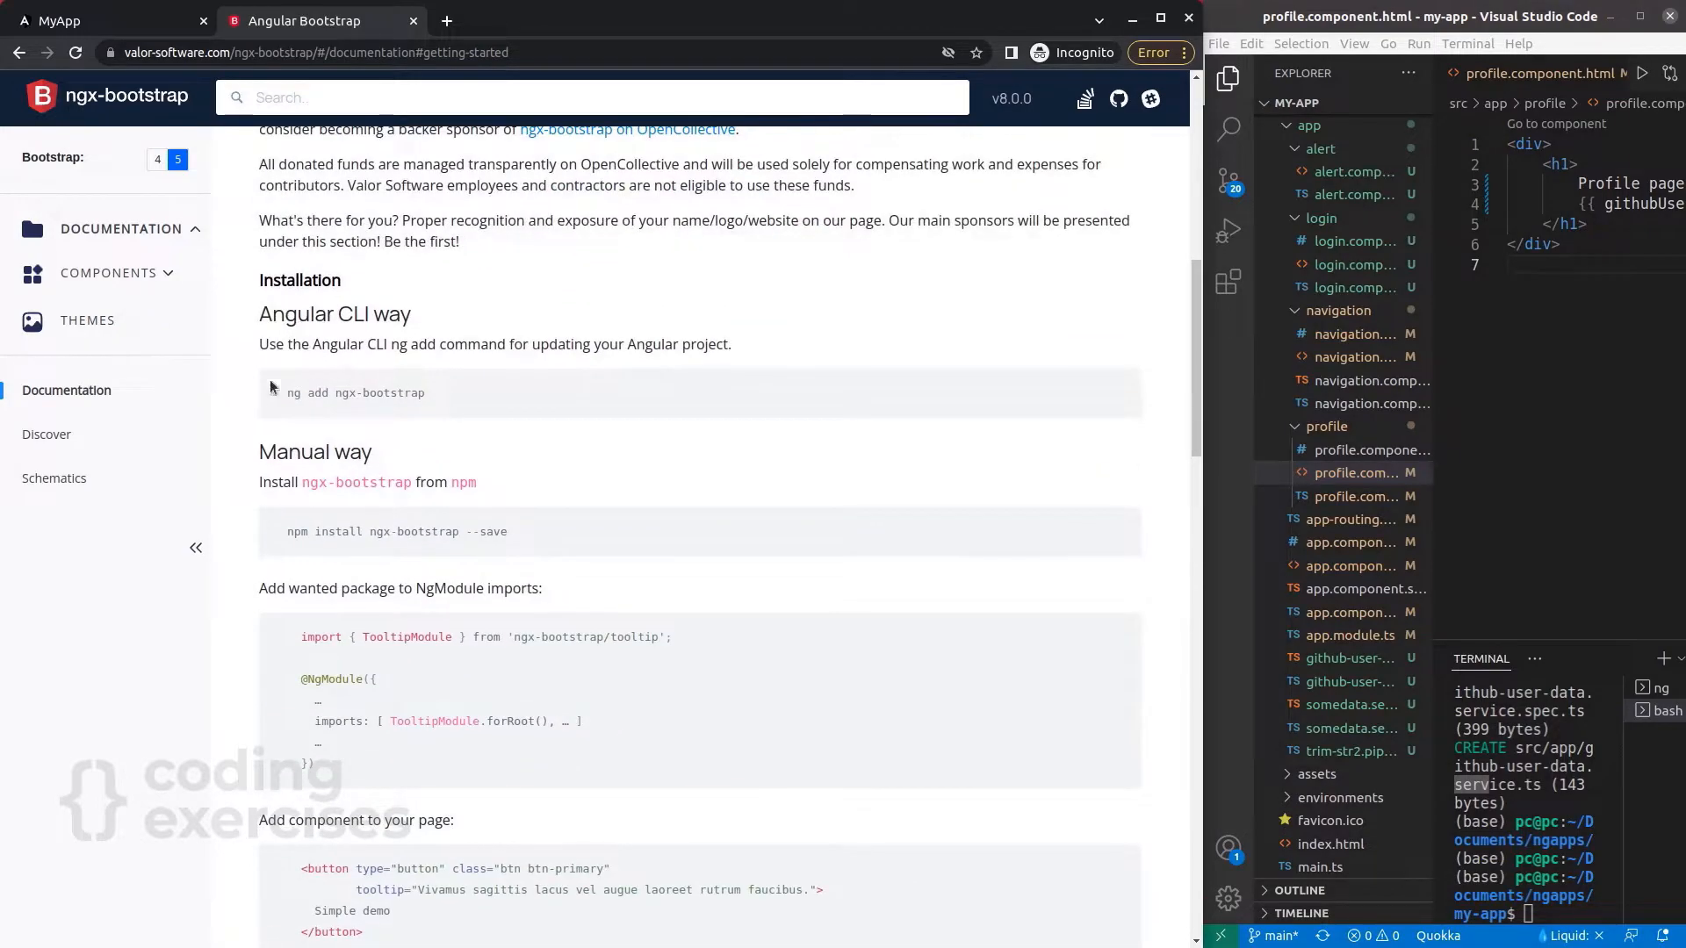
mouse_move(490, 404)
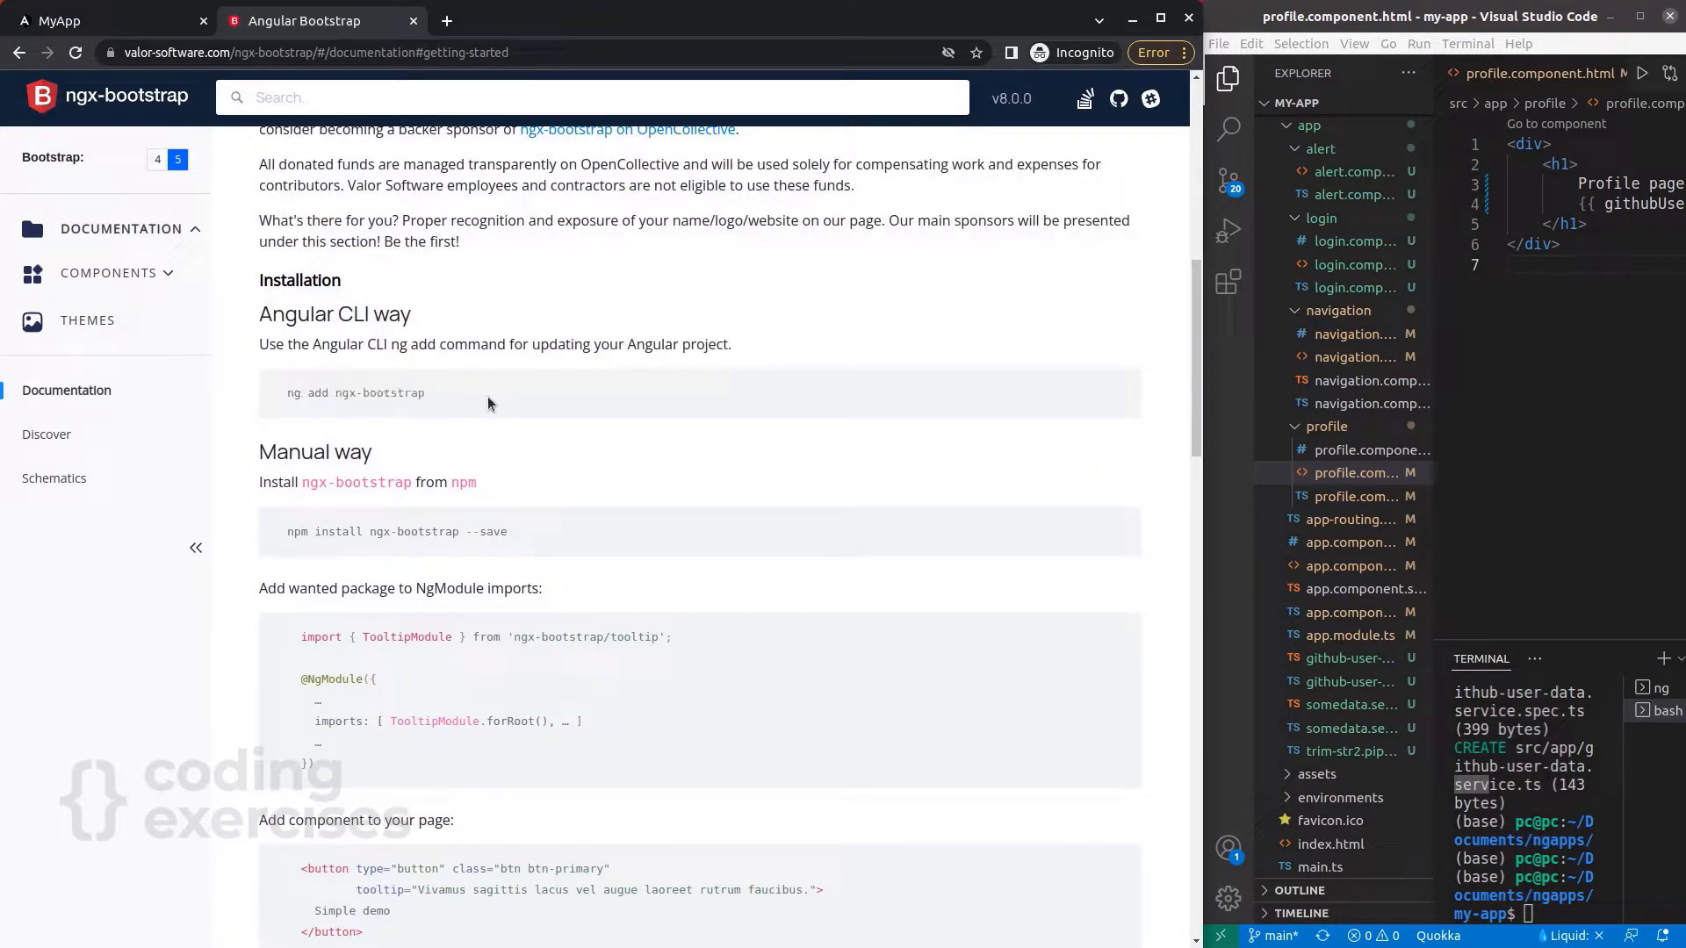
mouse_move(1203, 356)
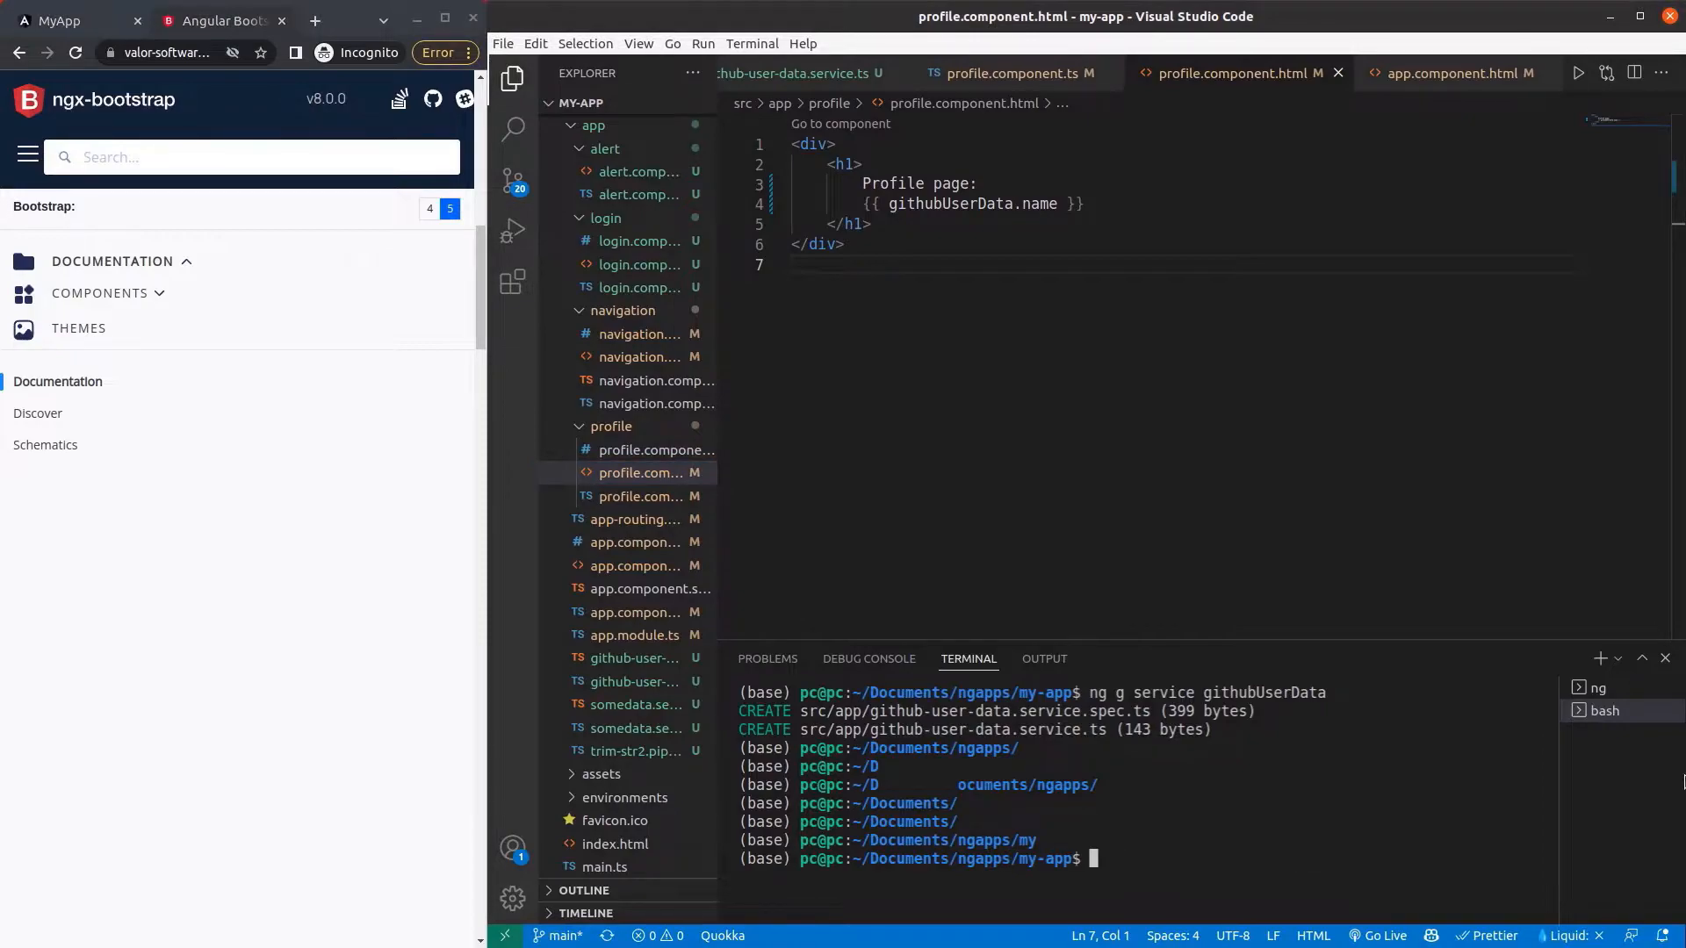
Run ng add ngx-bootstrap in the terminal and confirm with Y to install it.
type("ng add ngx-bootstrap")
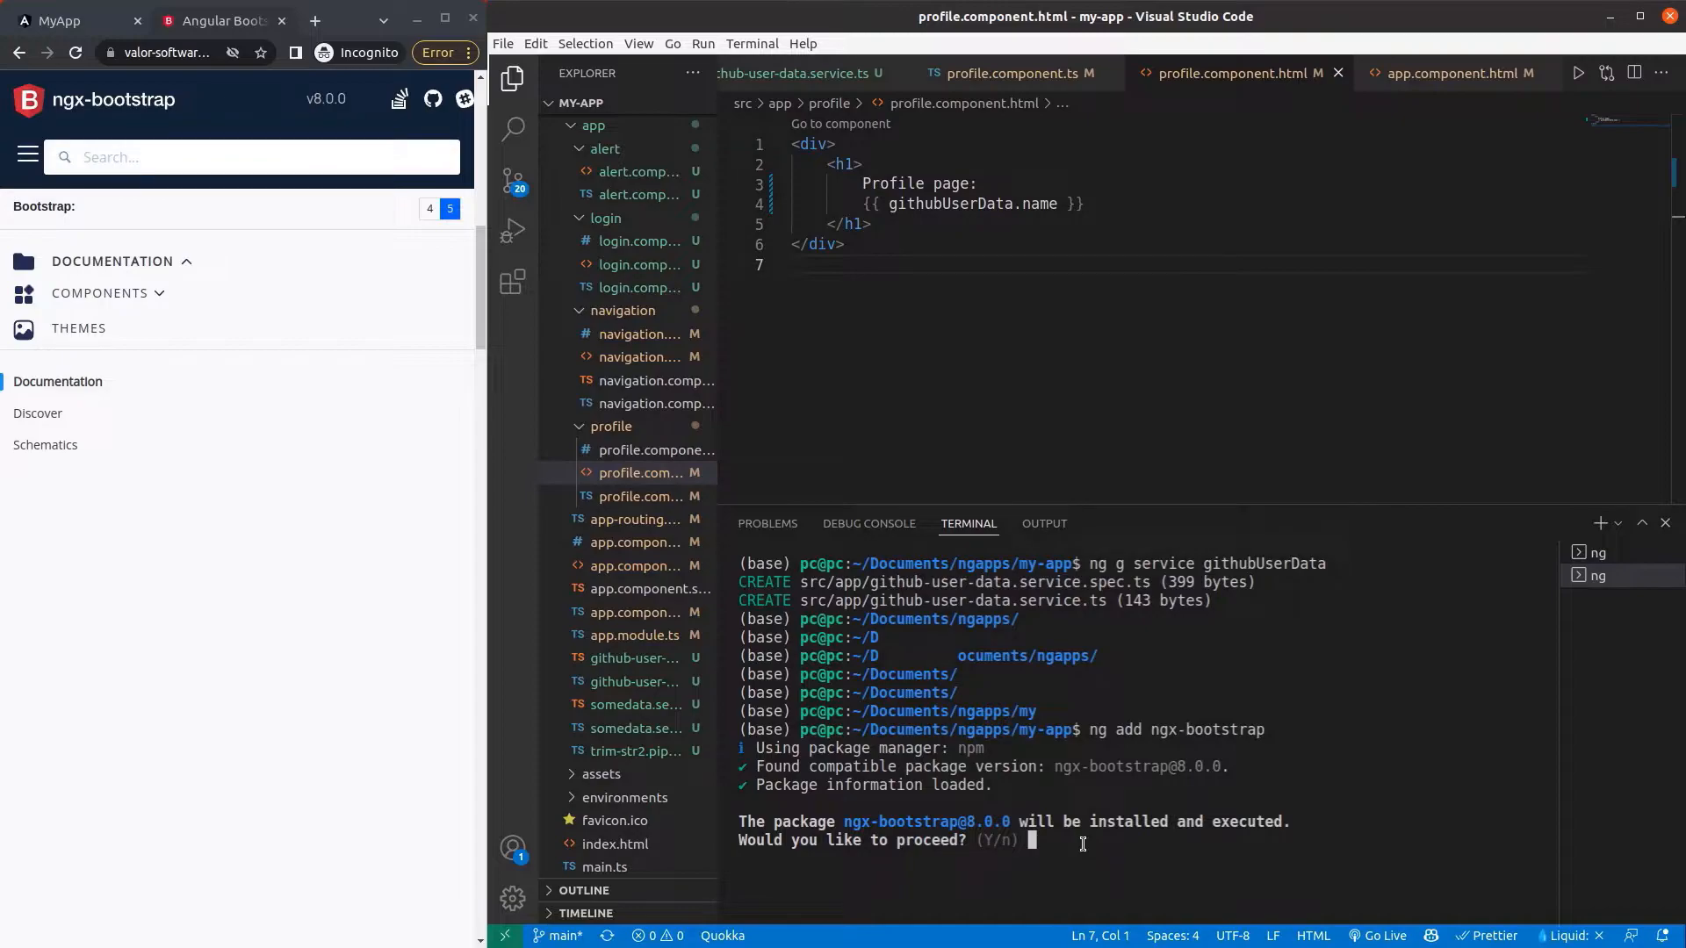
type("Y")
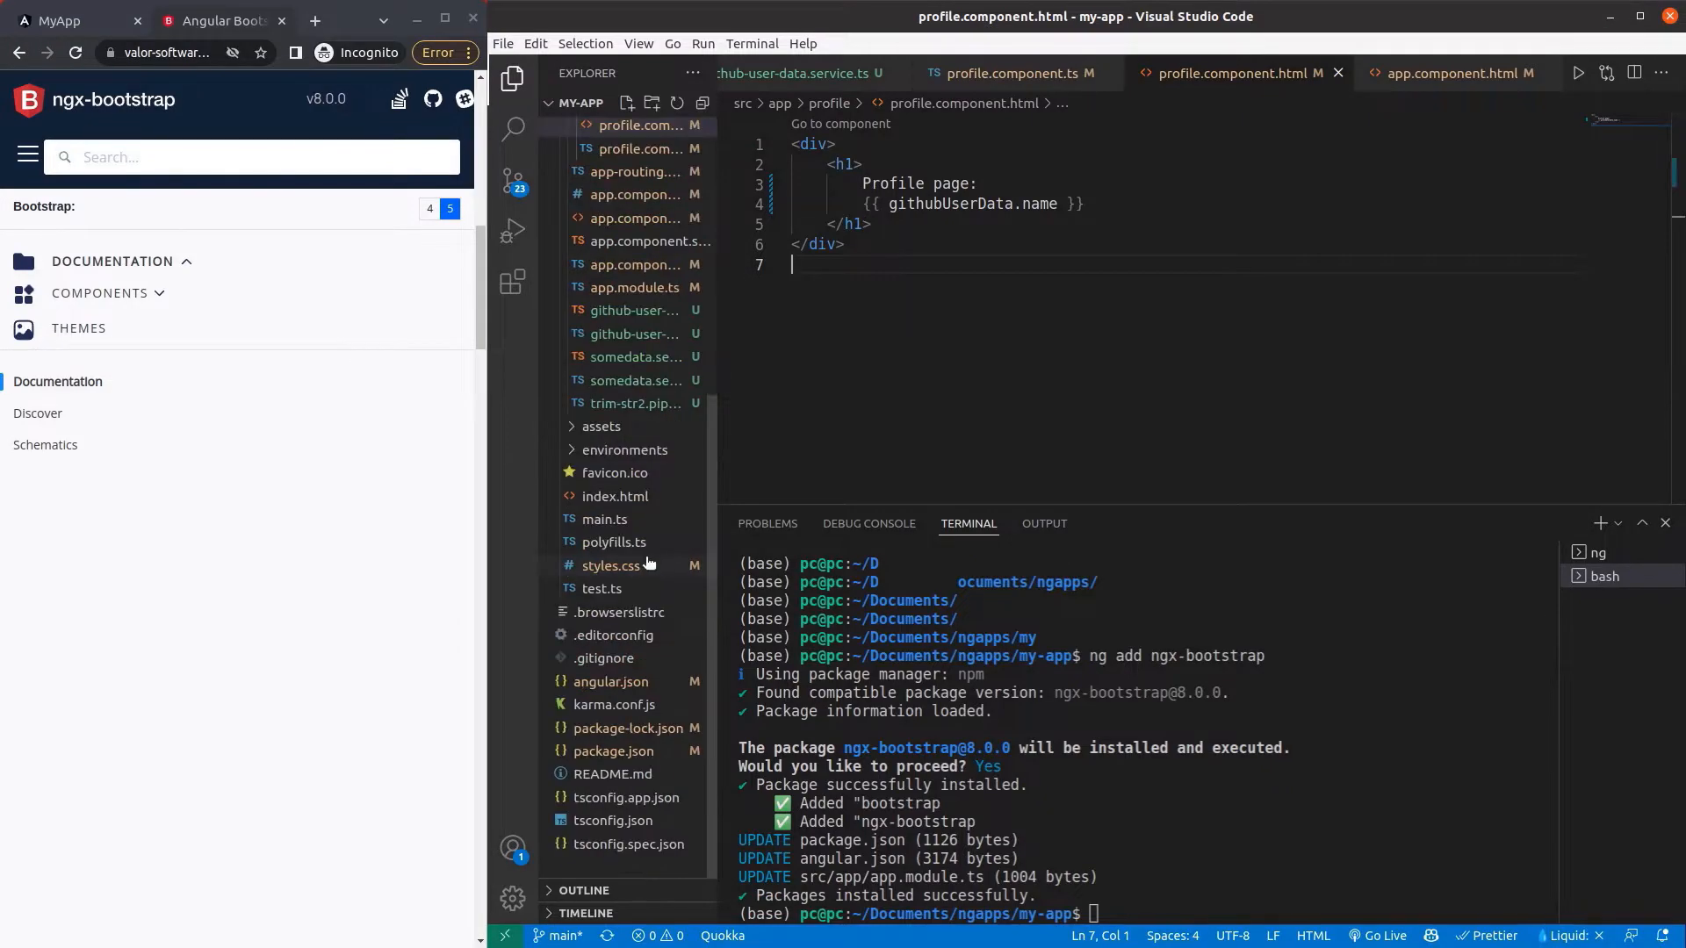
View the new bootstrap dependency entry in package.json's dependencies block.
left_click(614, 751)
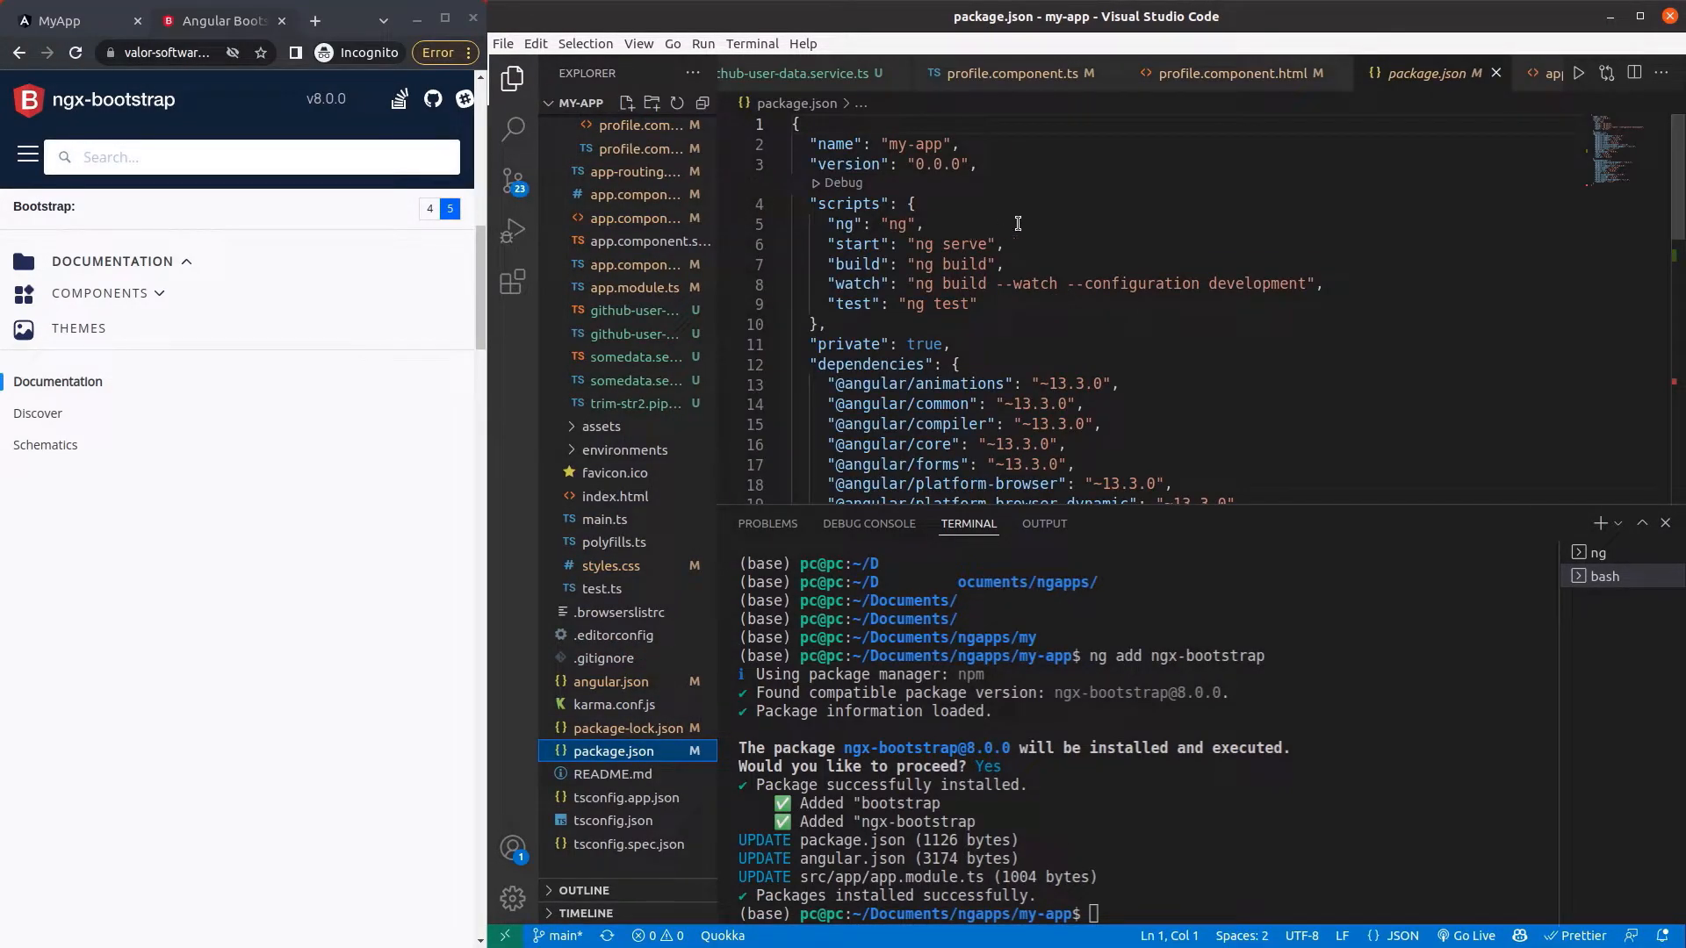
scroll("down", 3)
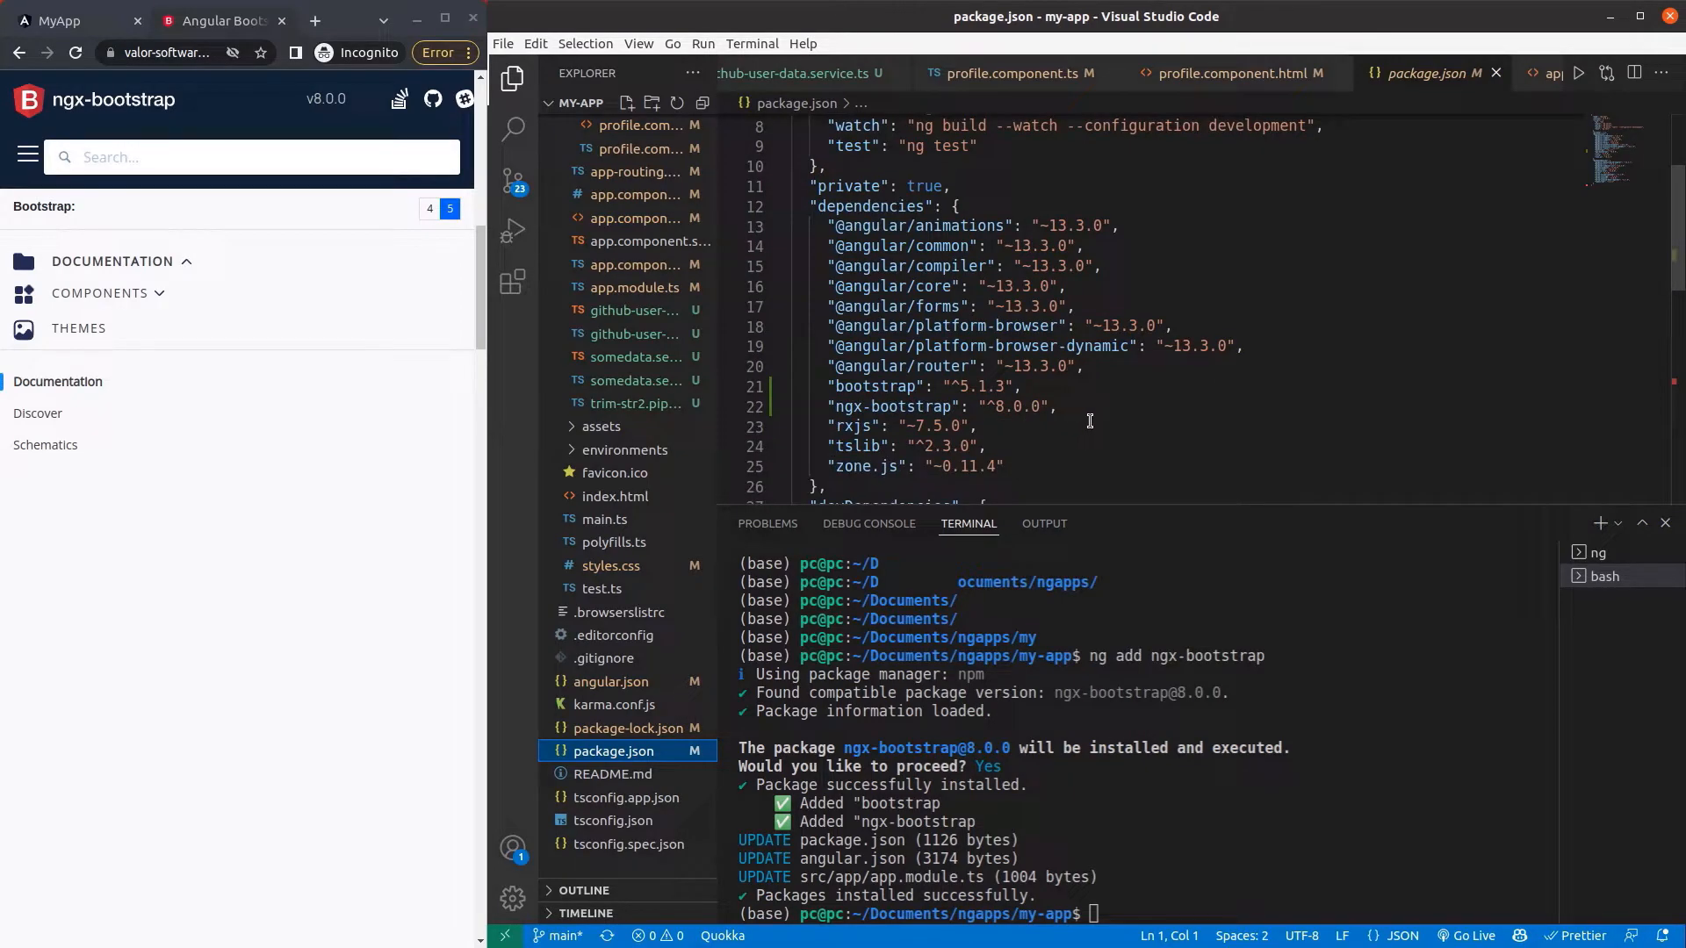
left_click(980, 426)
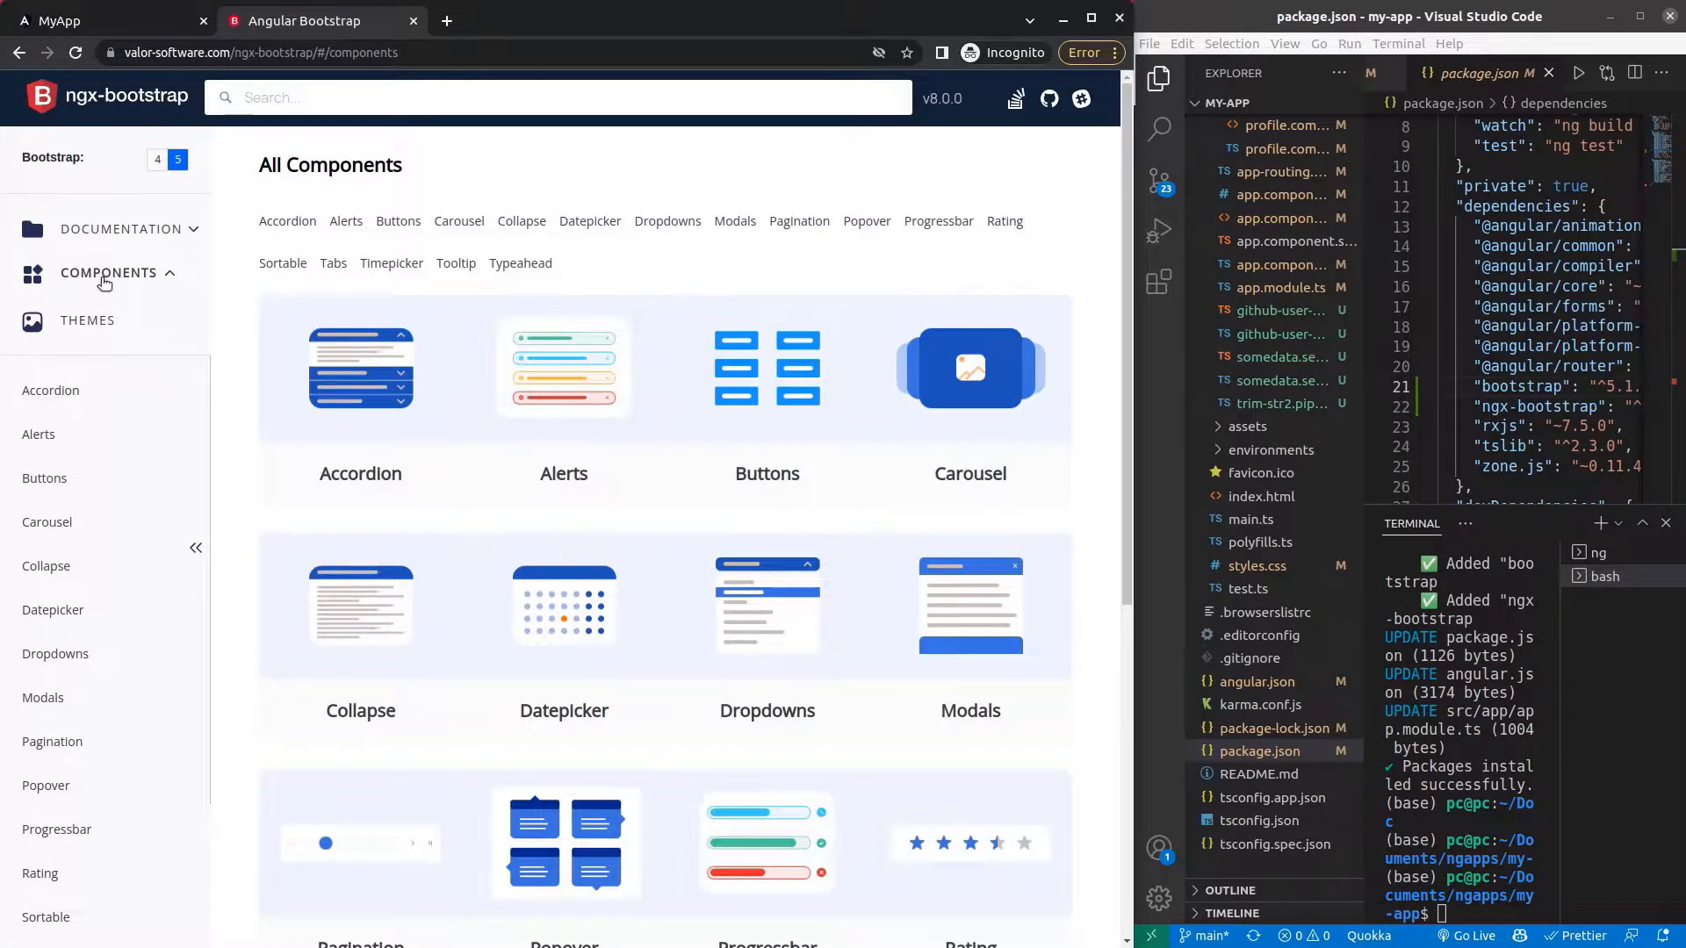
mouse_move(384, 381)
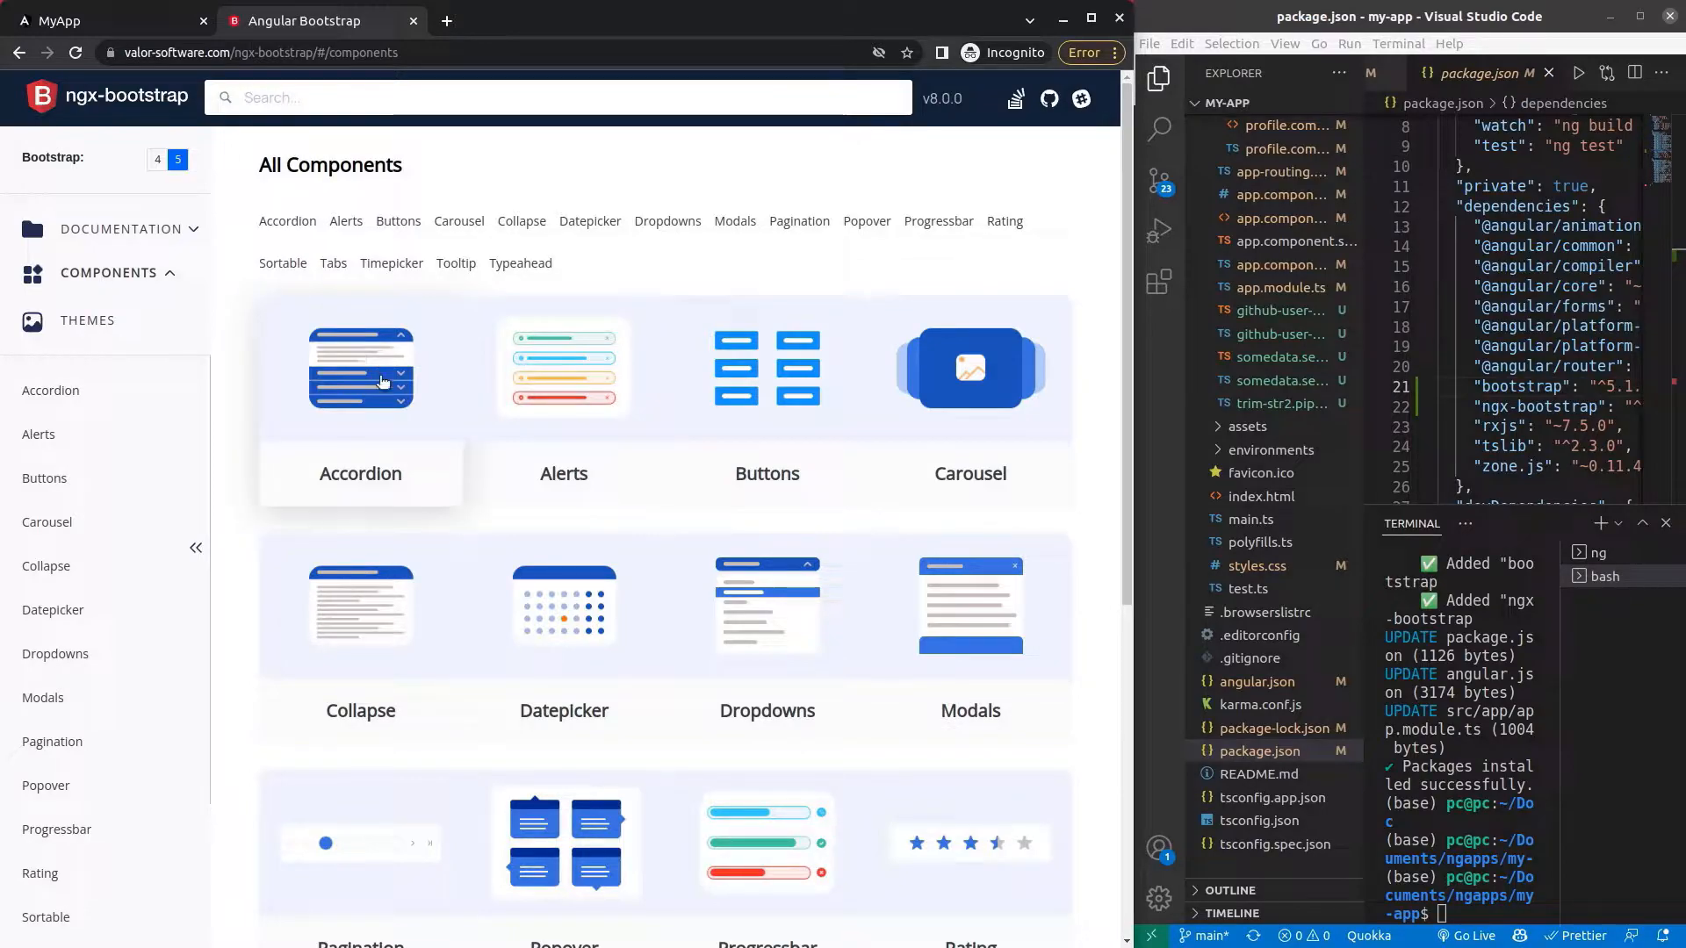
Open the Accordion component page and view its basic example code.
left_click(360, 369)
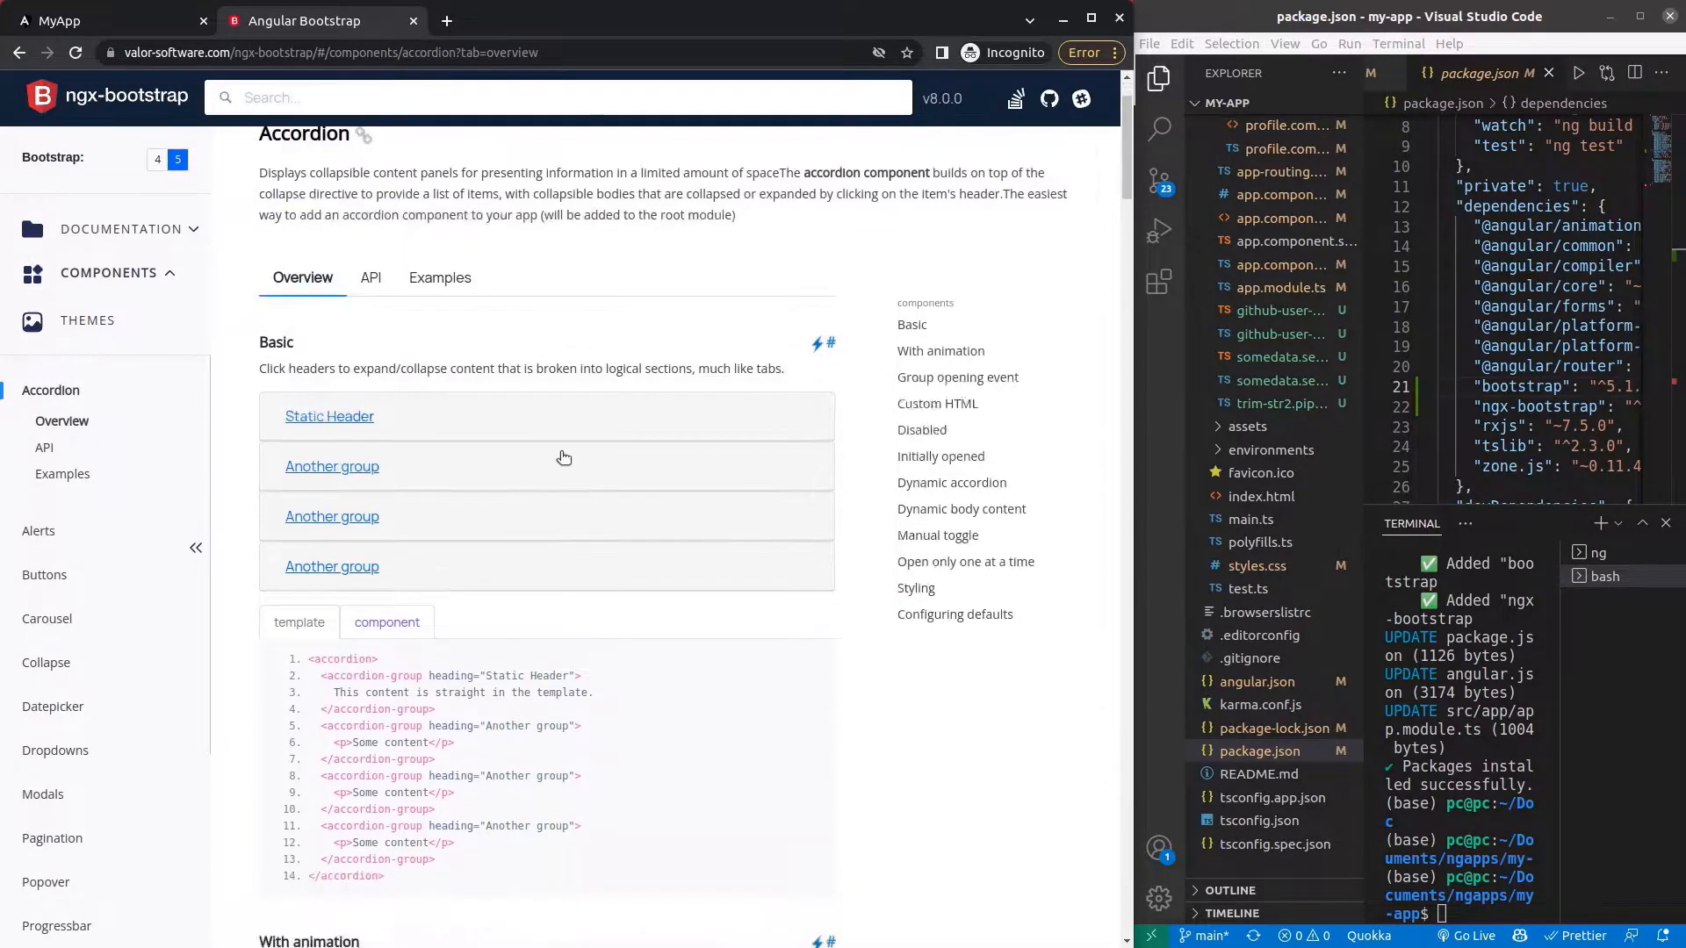
scroll("down", 3)
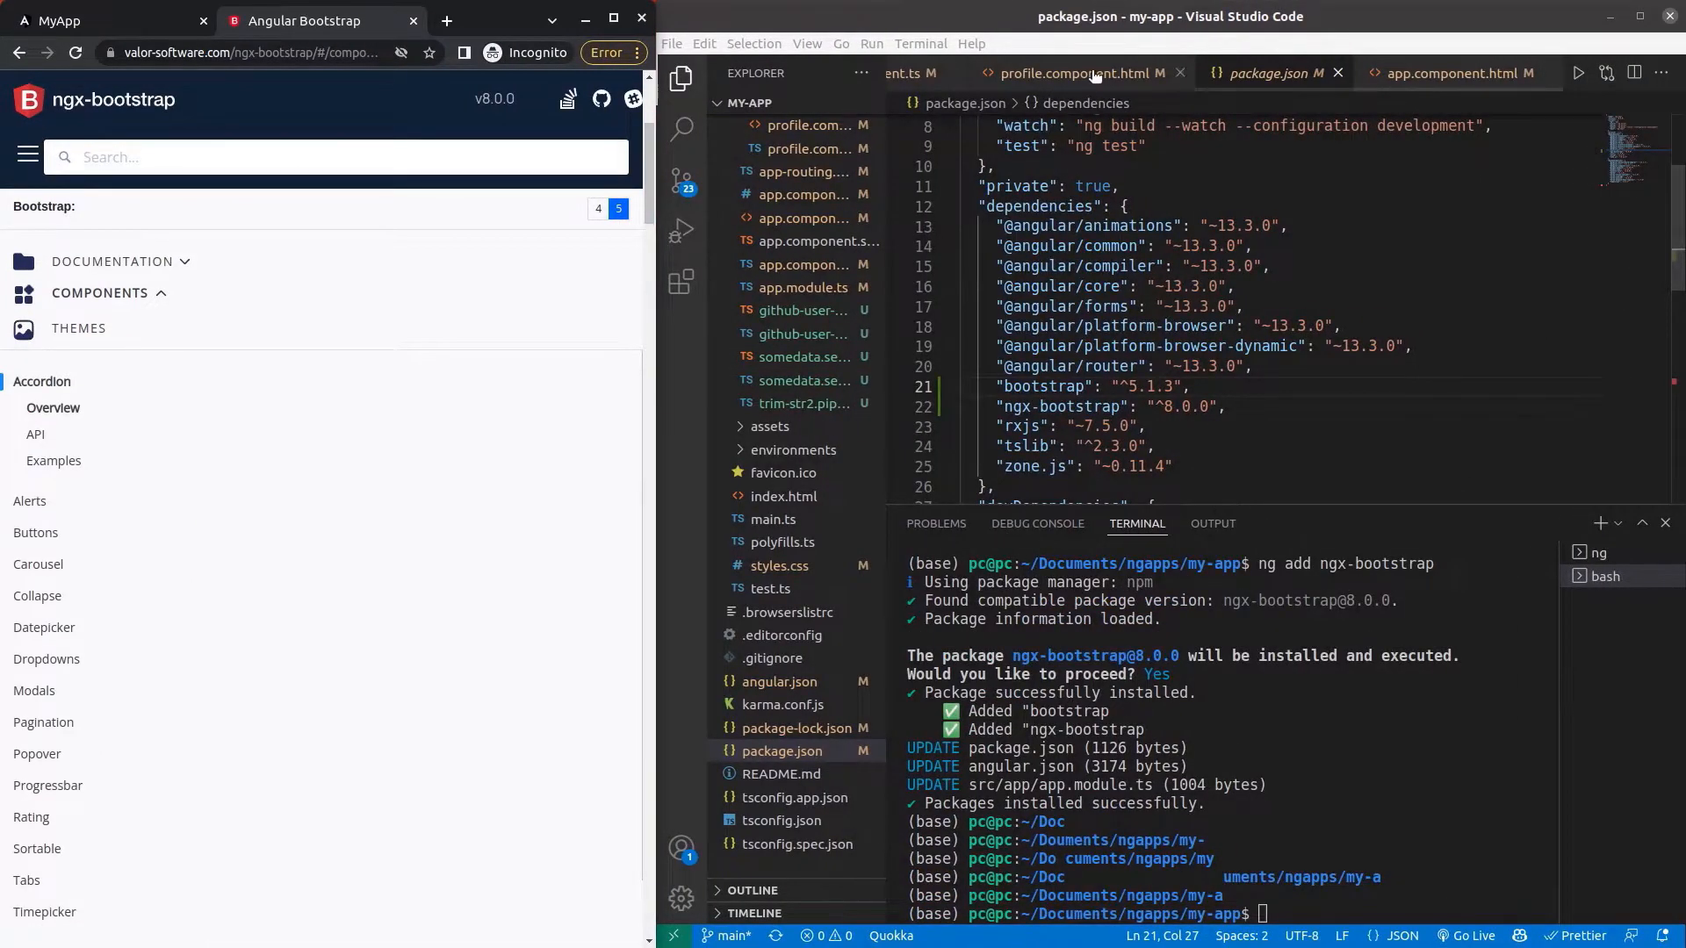
Paste the four-group accordion template into profile.component.html below the heading.
left_click(1073, 73)
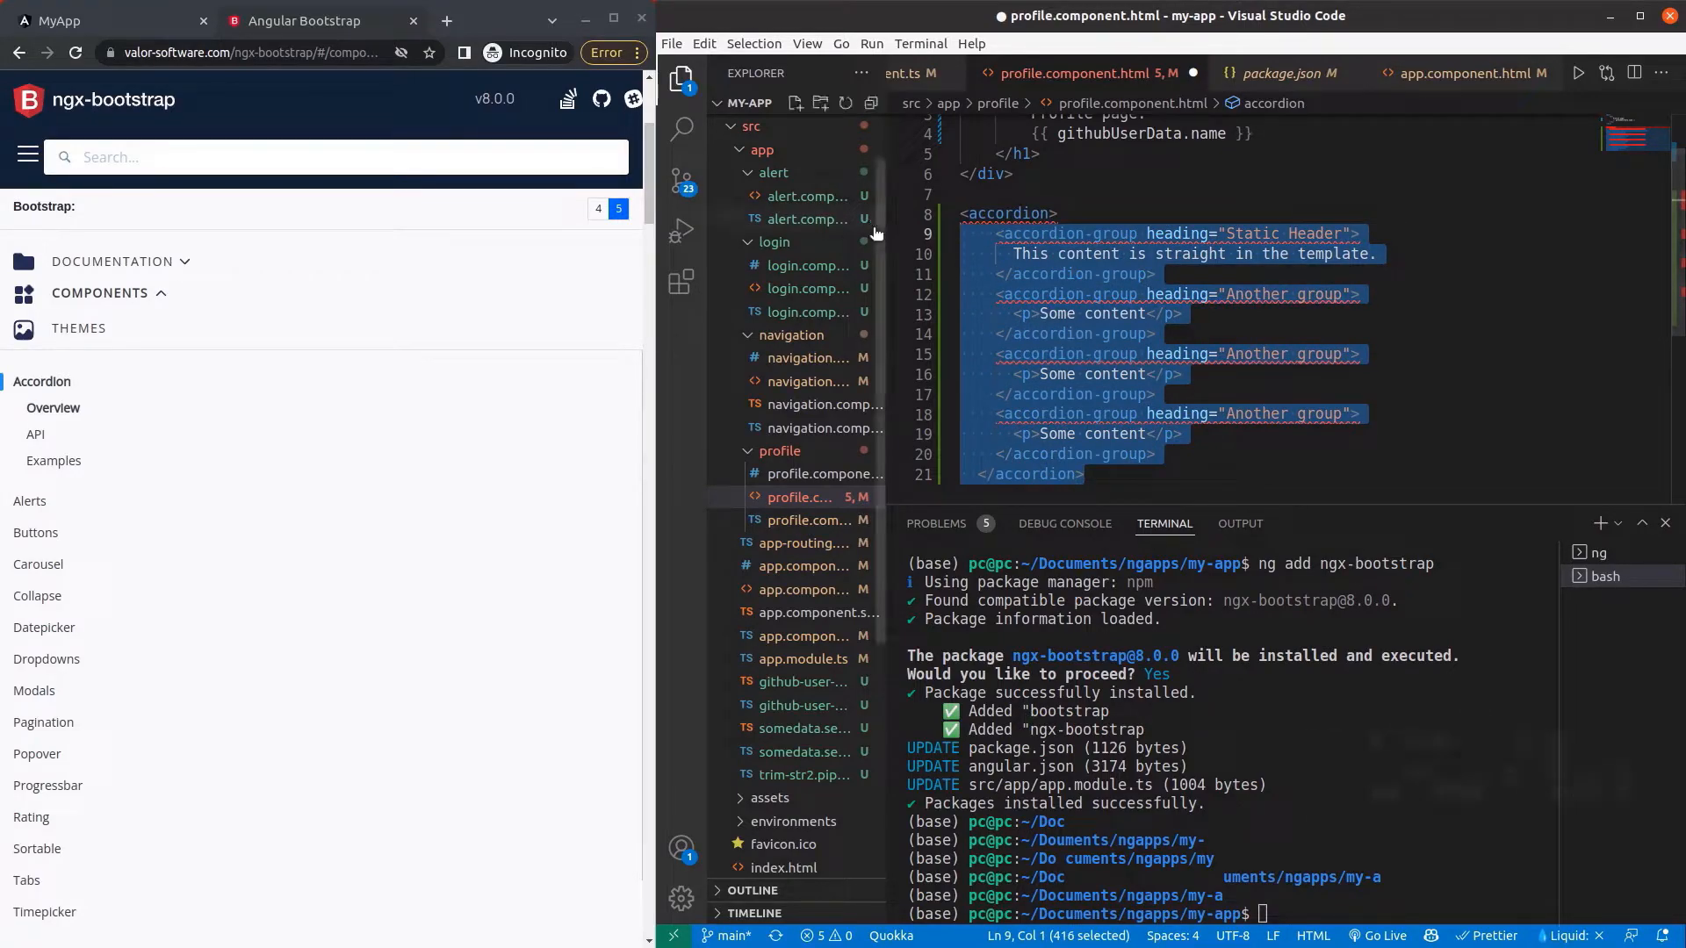
left_click(1321, 354)
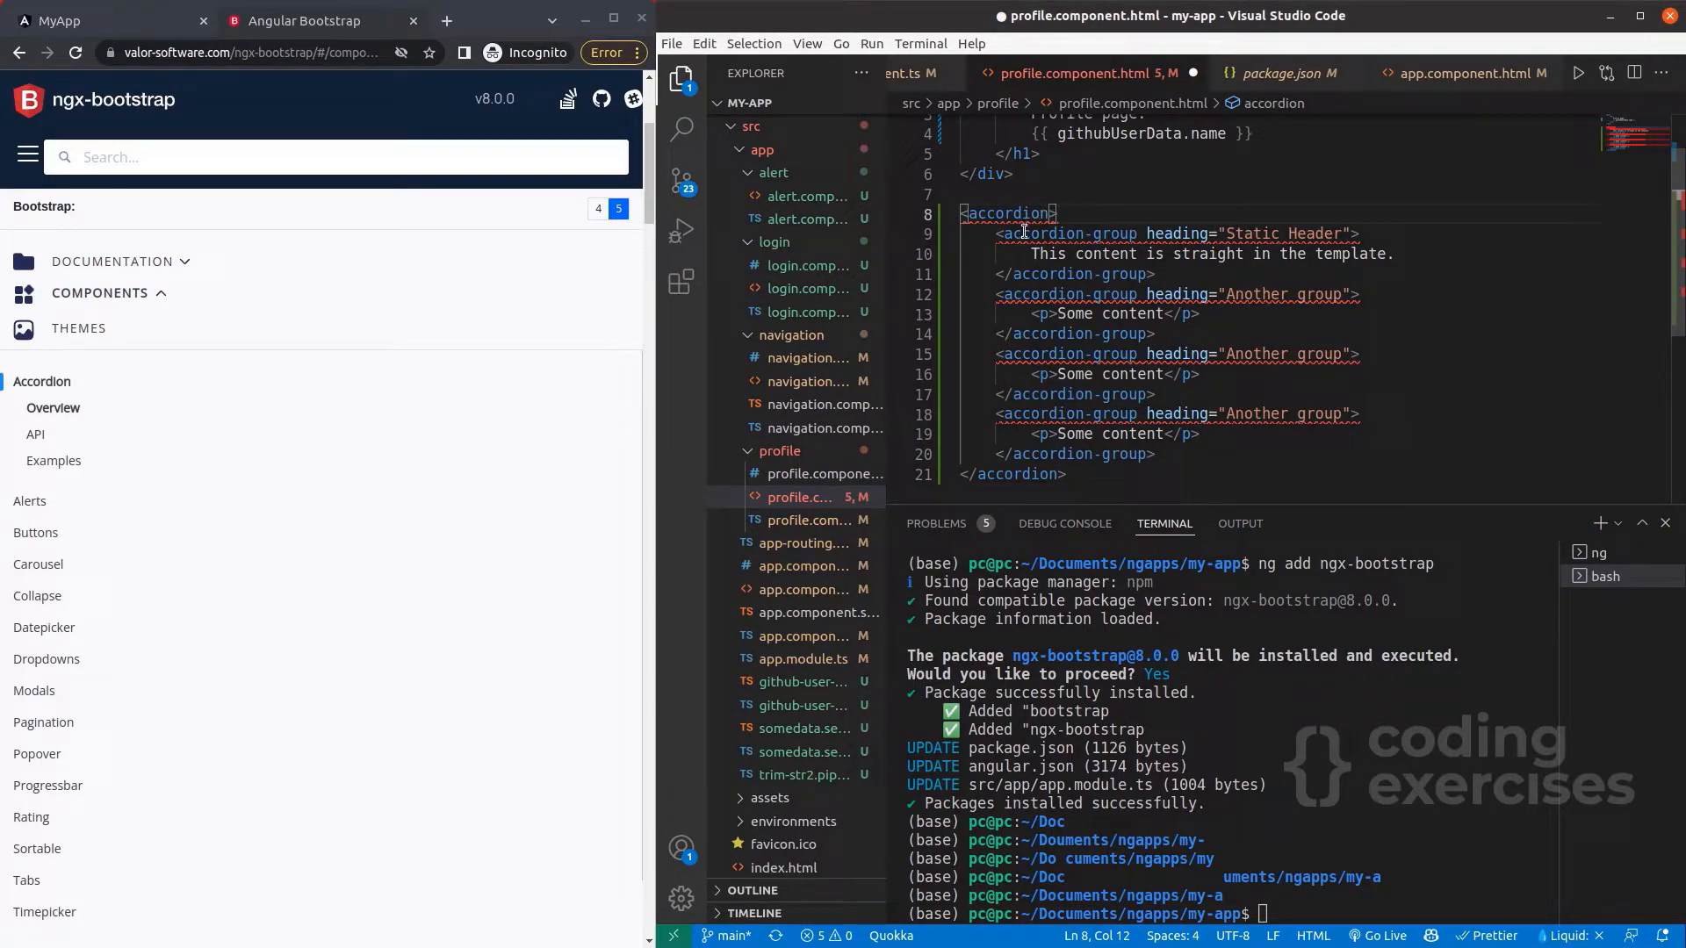
mouse_move(1188, 313)
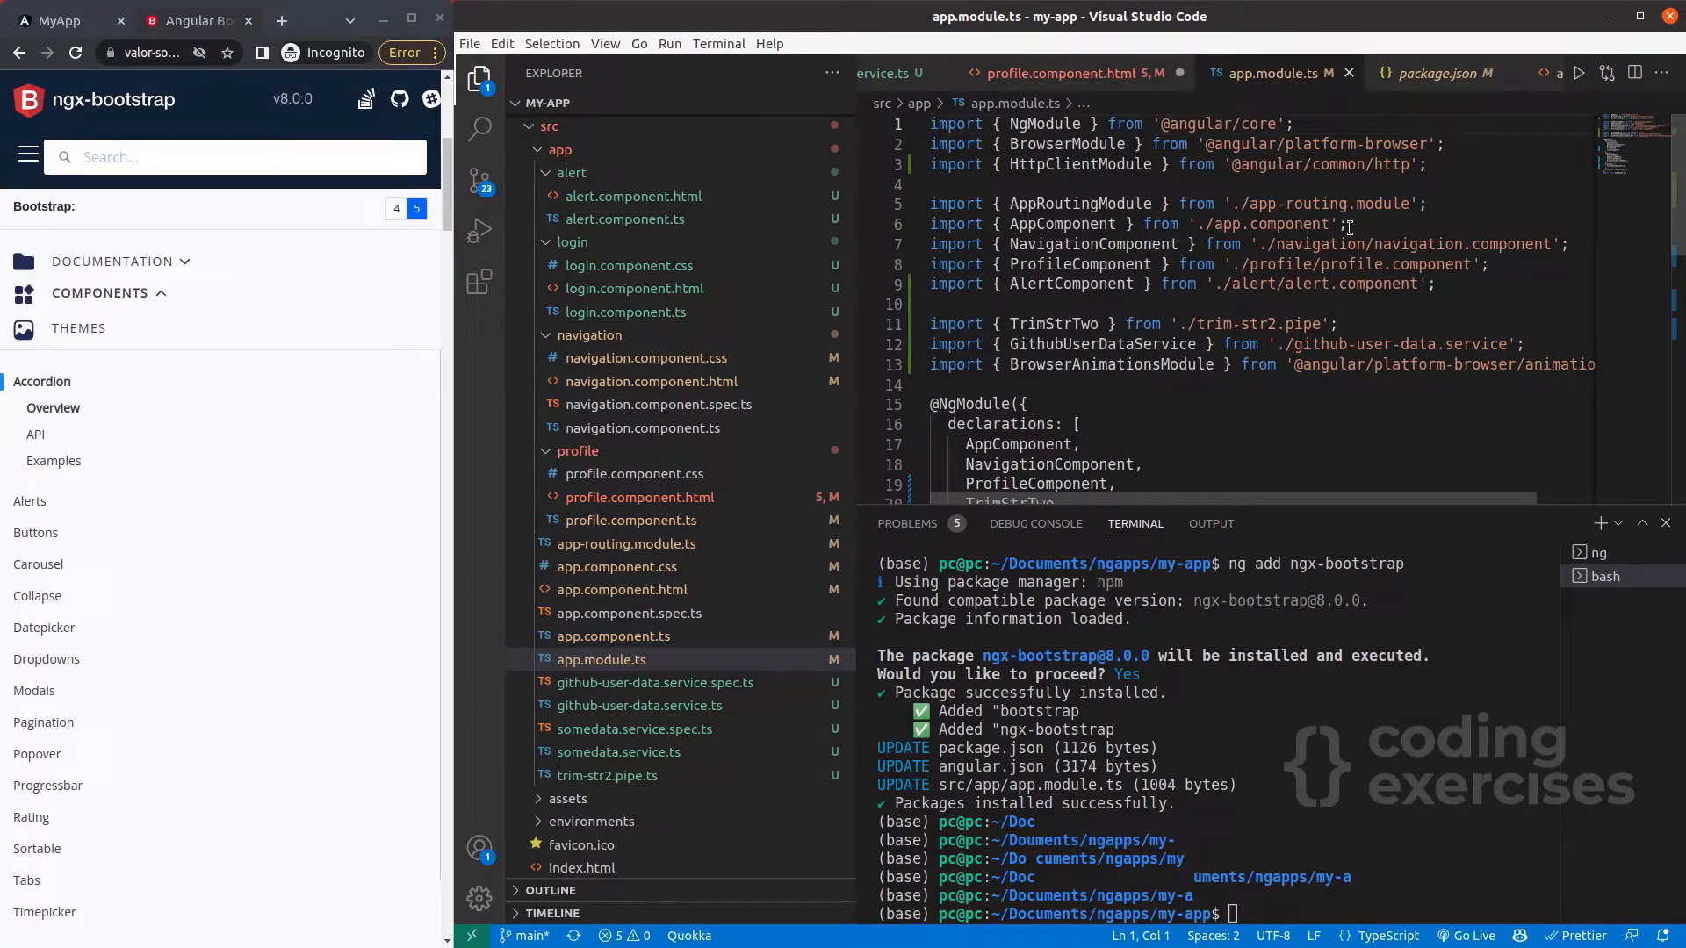
Add the AccordionModule import from 'ngx-bootstrap/accordion' and list it in the imports array.
left_click(1442, 284)
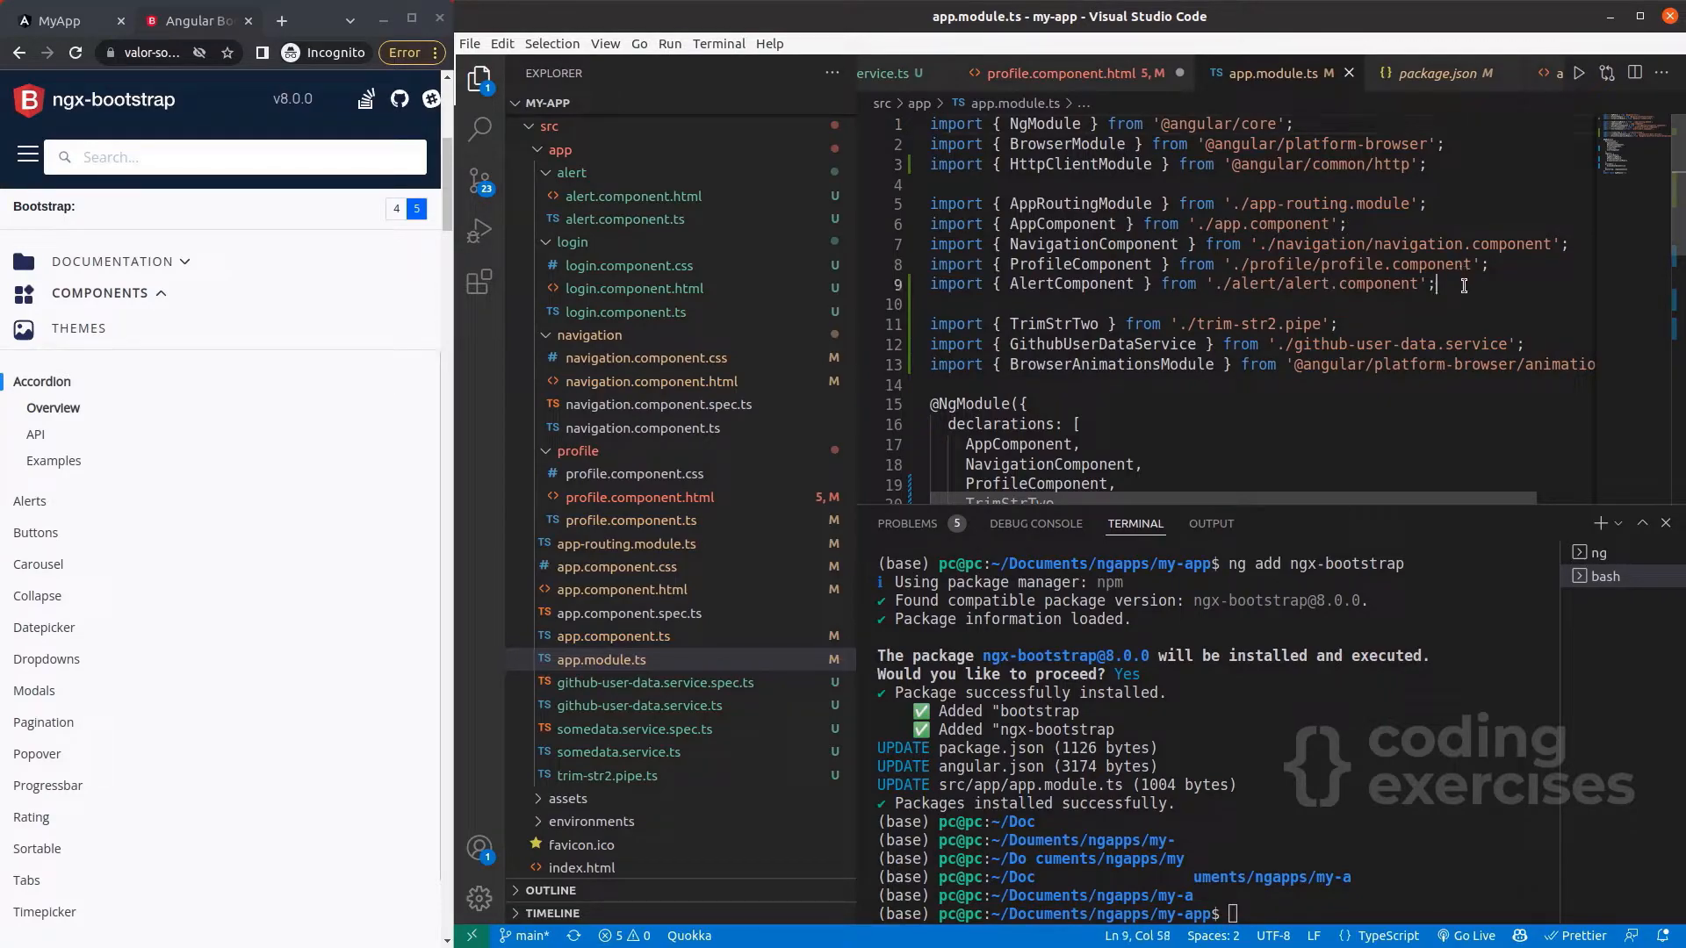
type("import { AccordionModule } from 'ngx-bootstrap/accordion';")
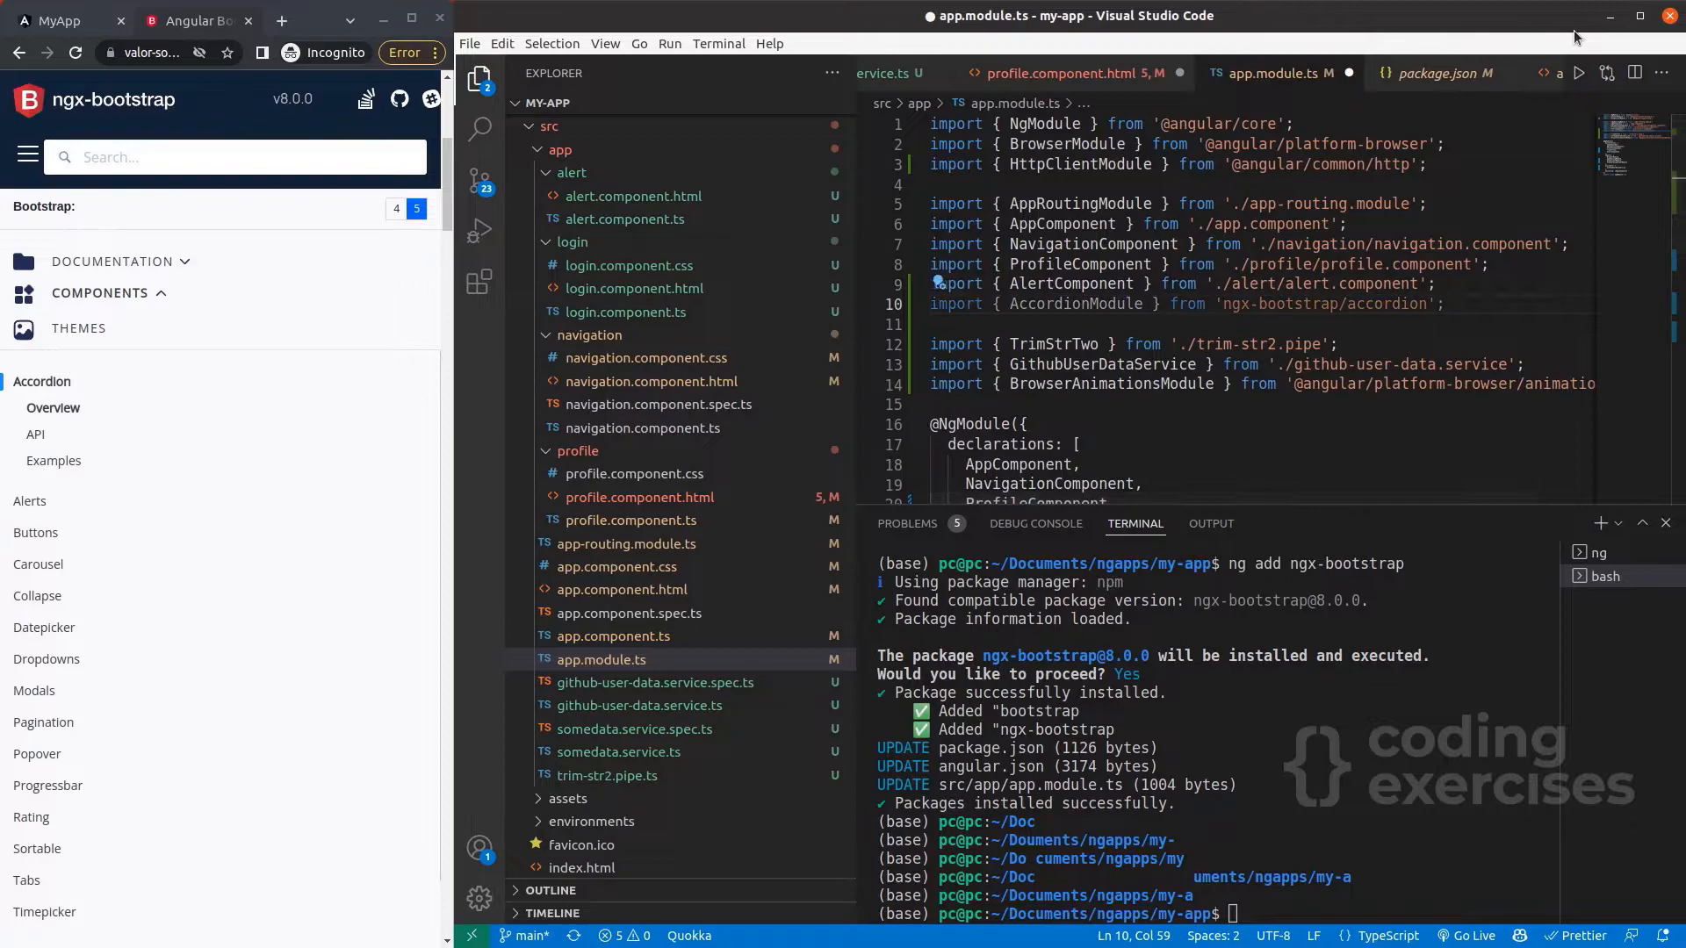
scroll("down", 3)
type("A")
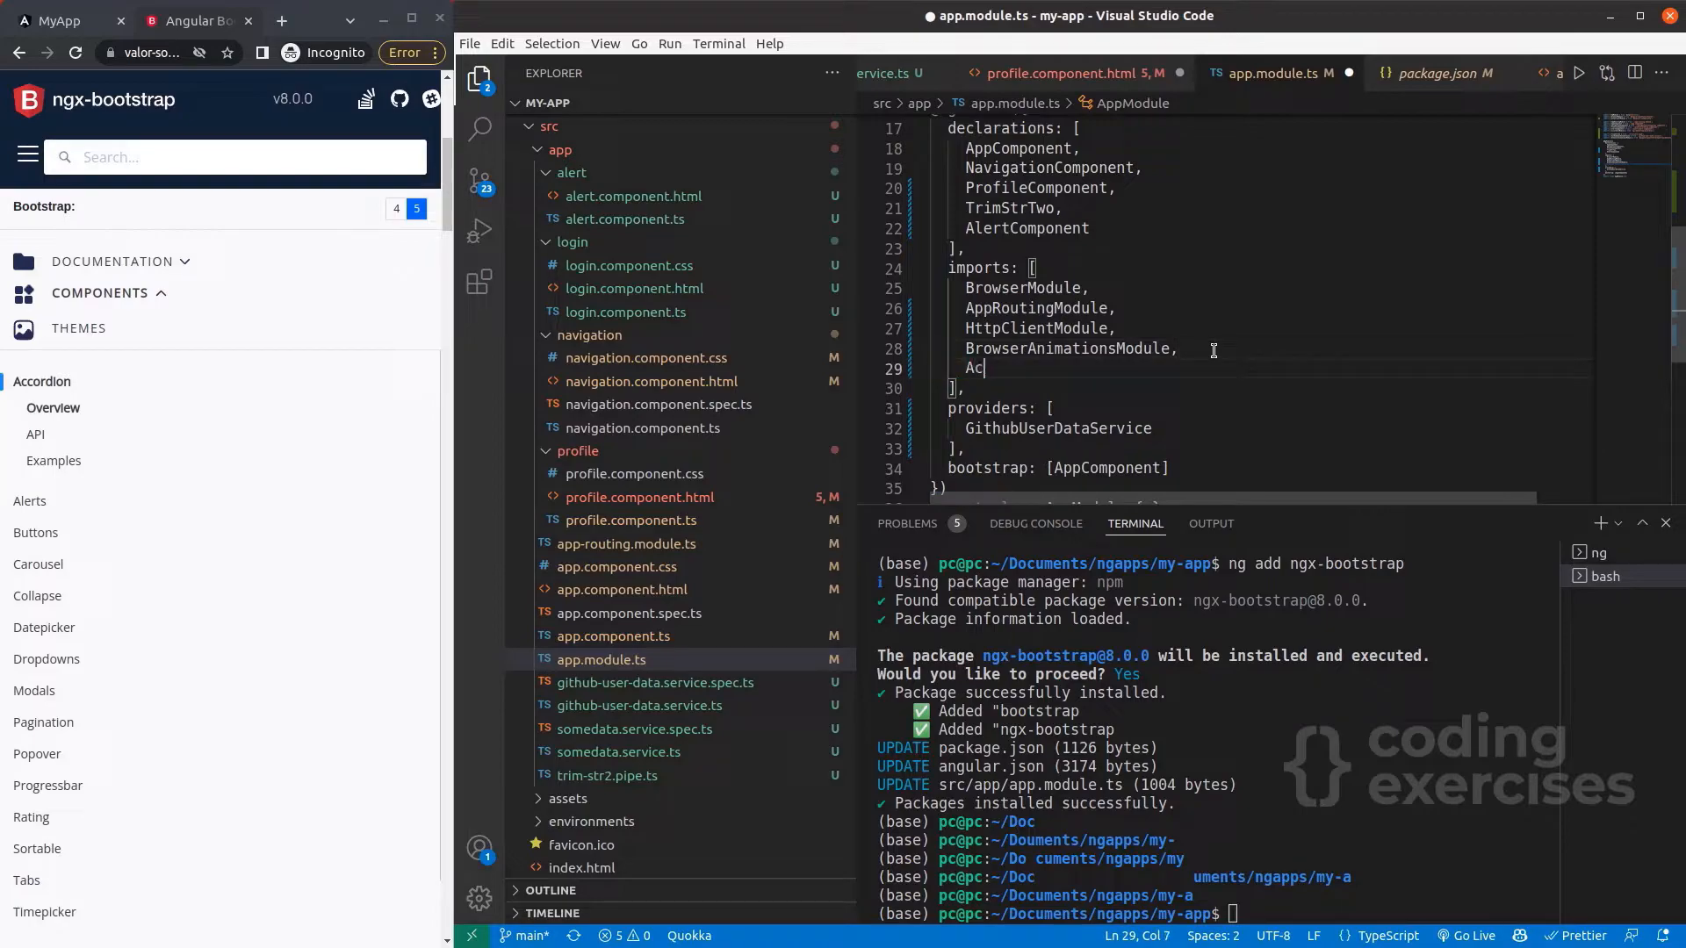
type("cordionModule")
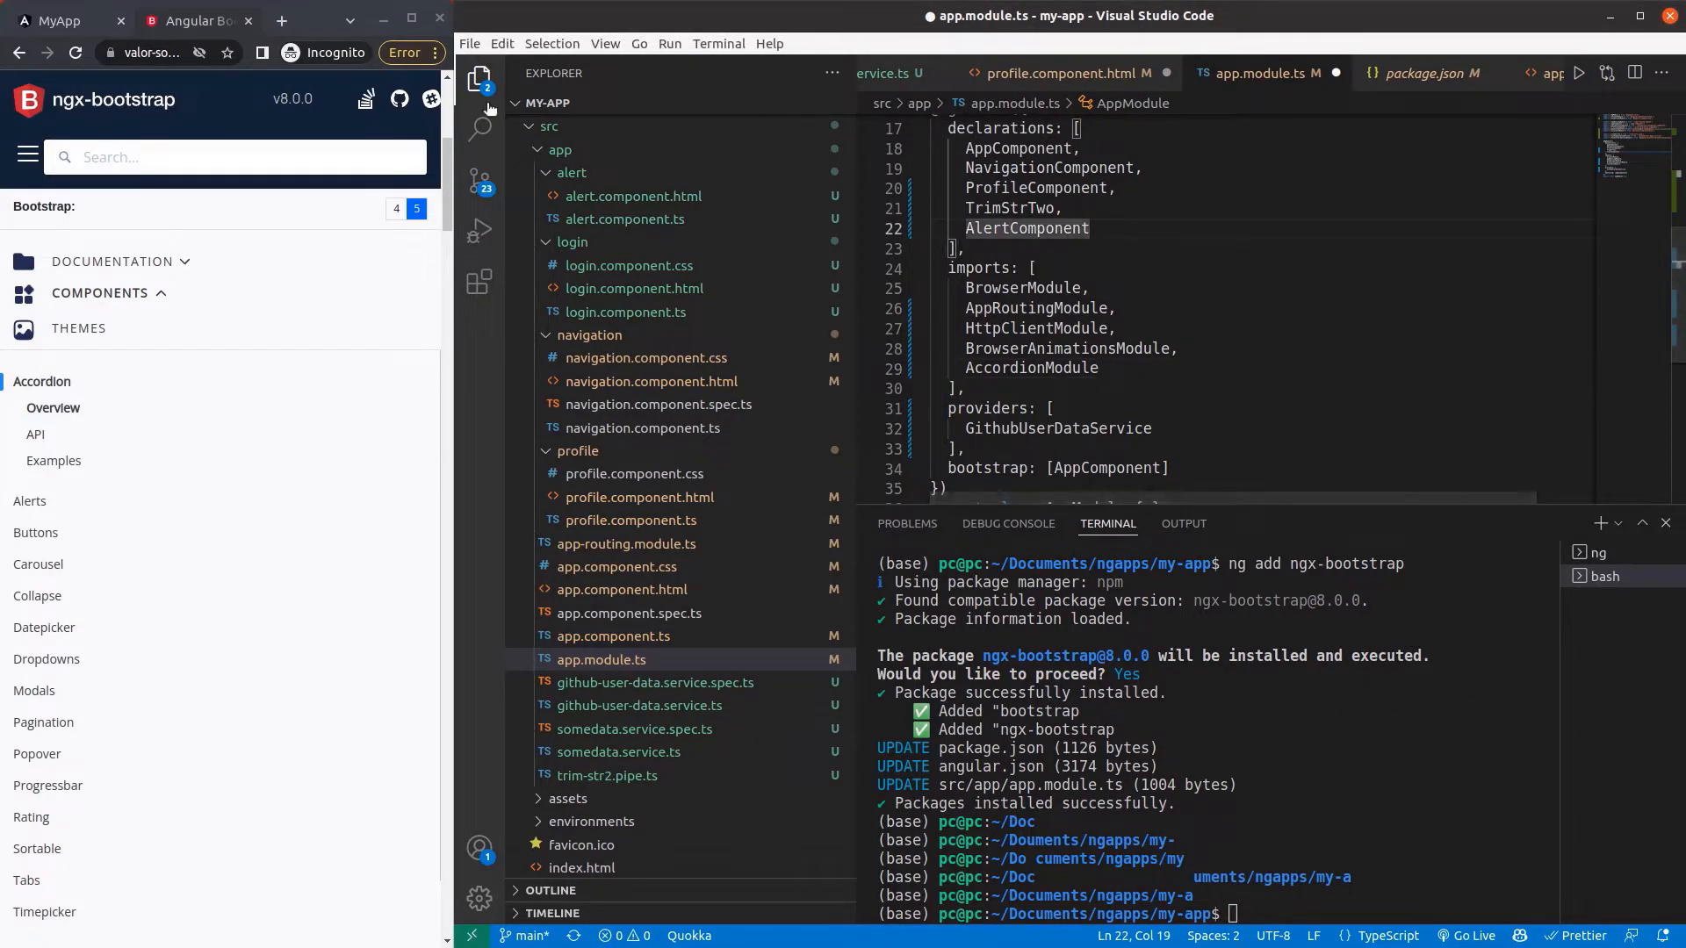
left_click(470, 43)
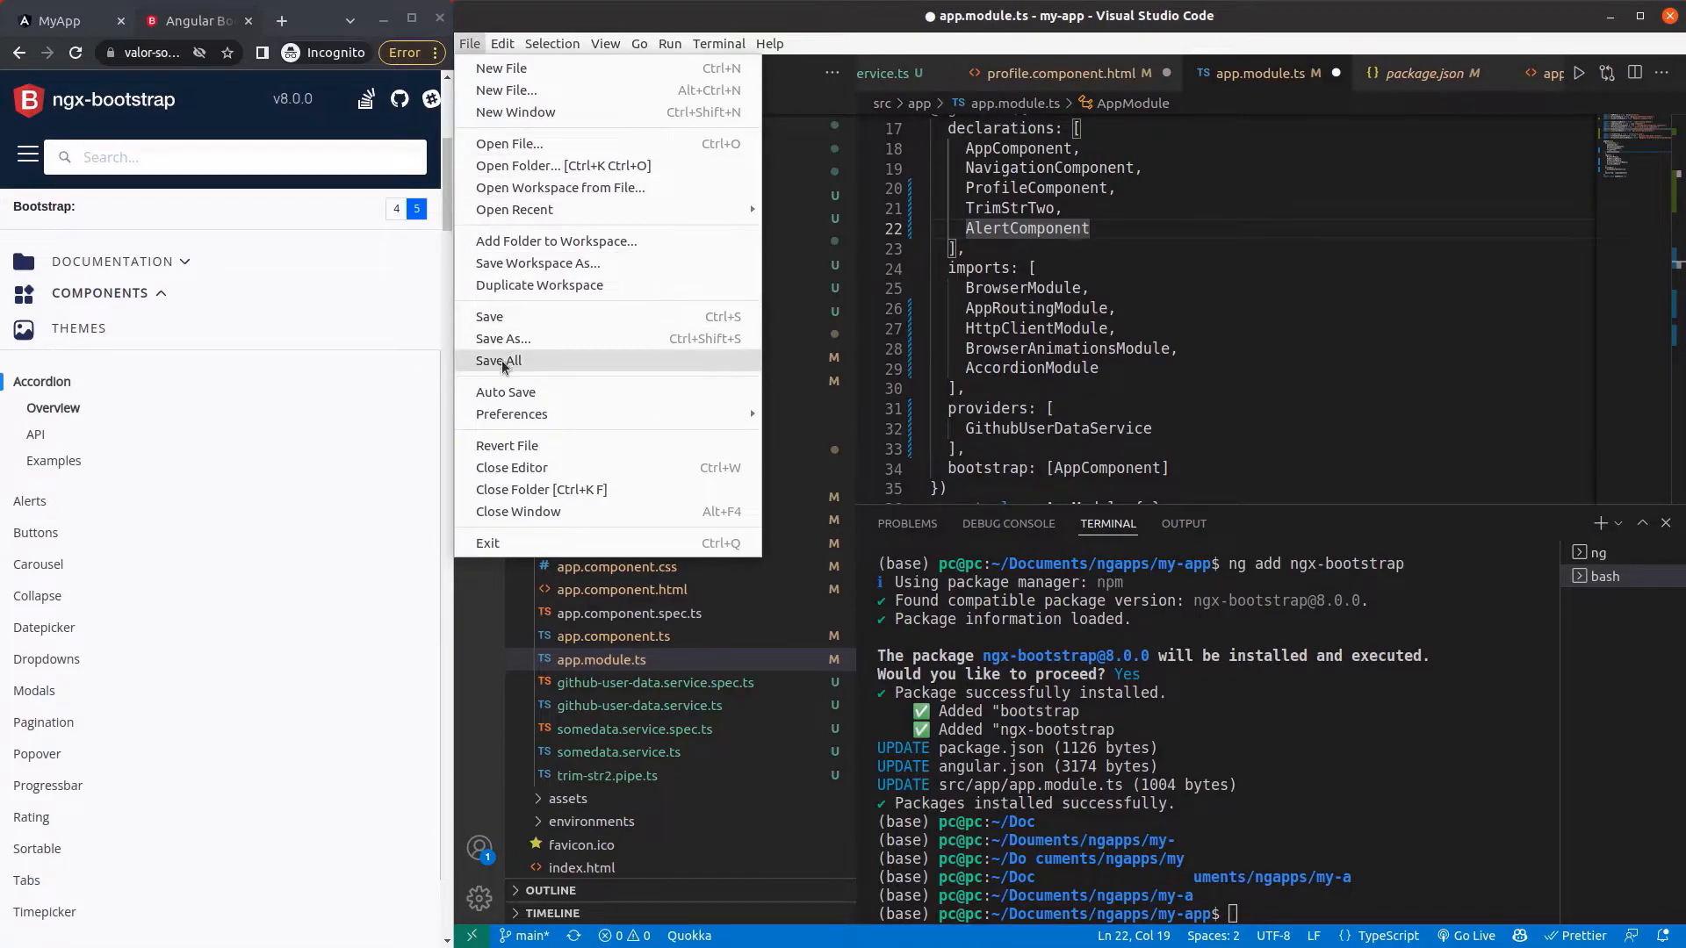
Save all modified project files via File > Save All.
left_click(498, 360)
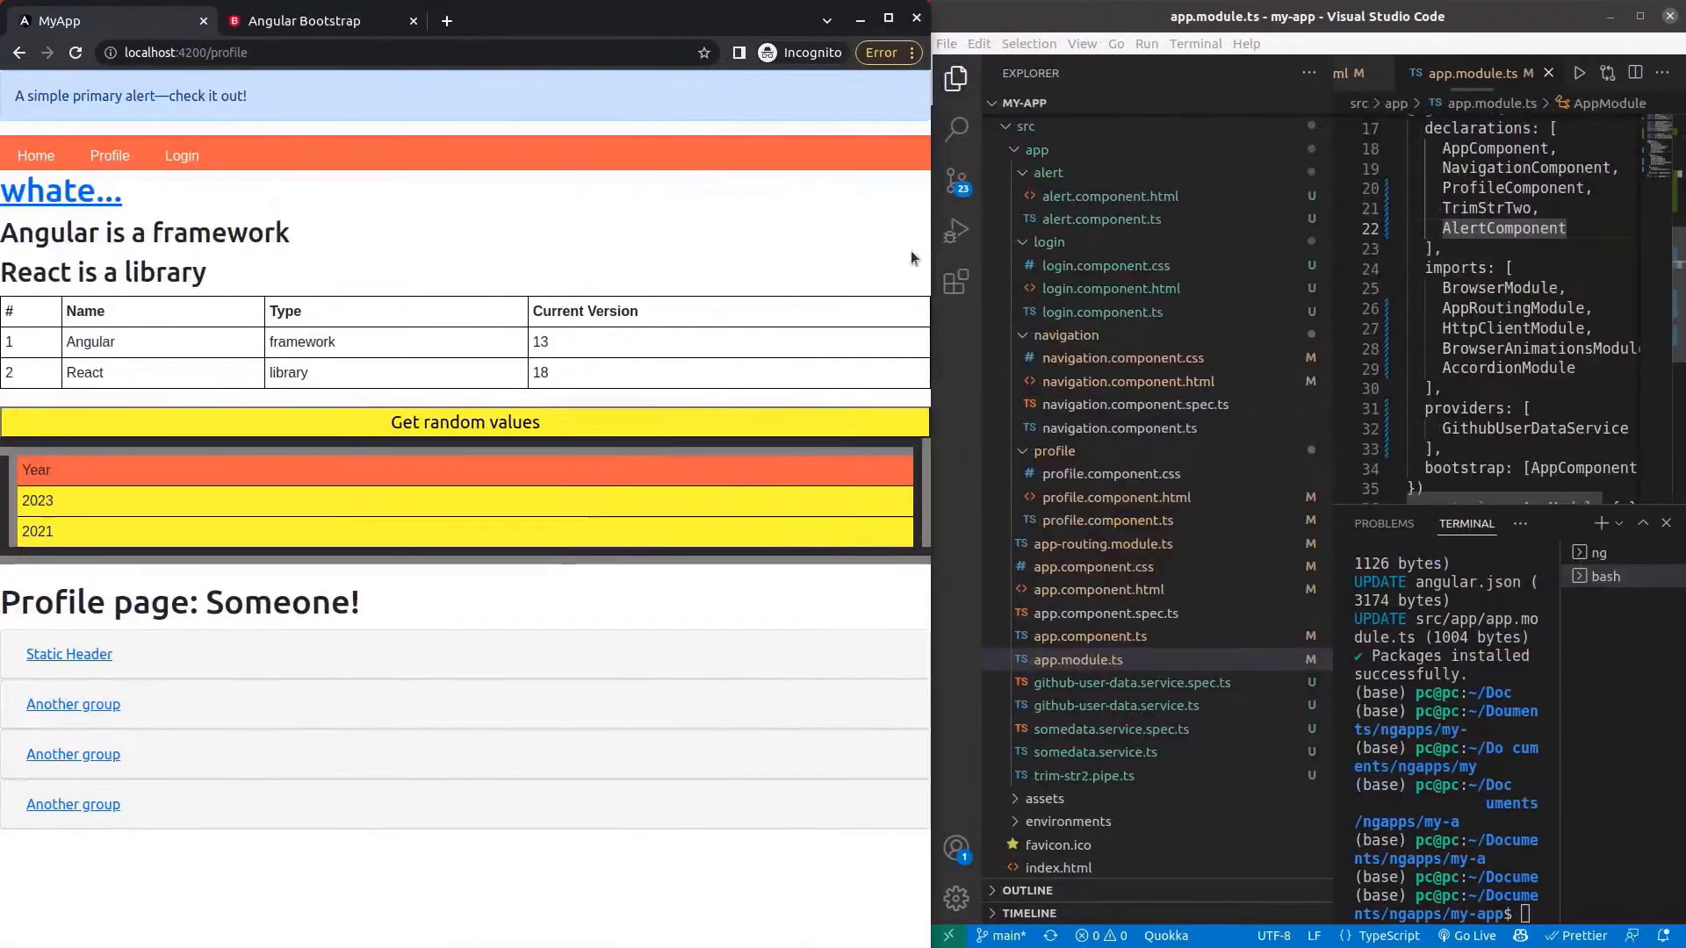
mouse_move(245, 280)
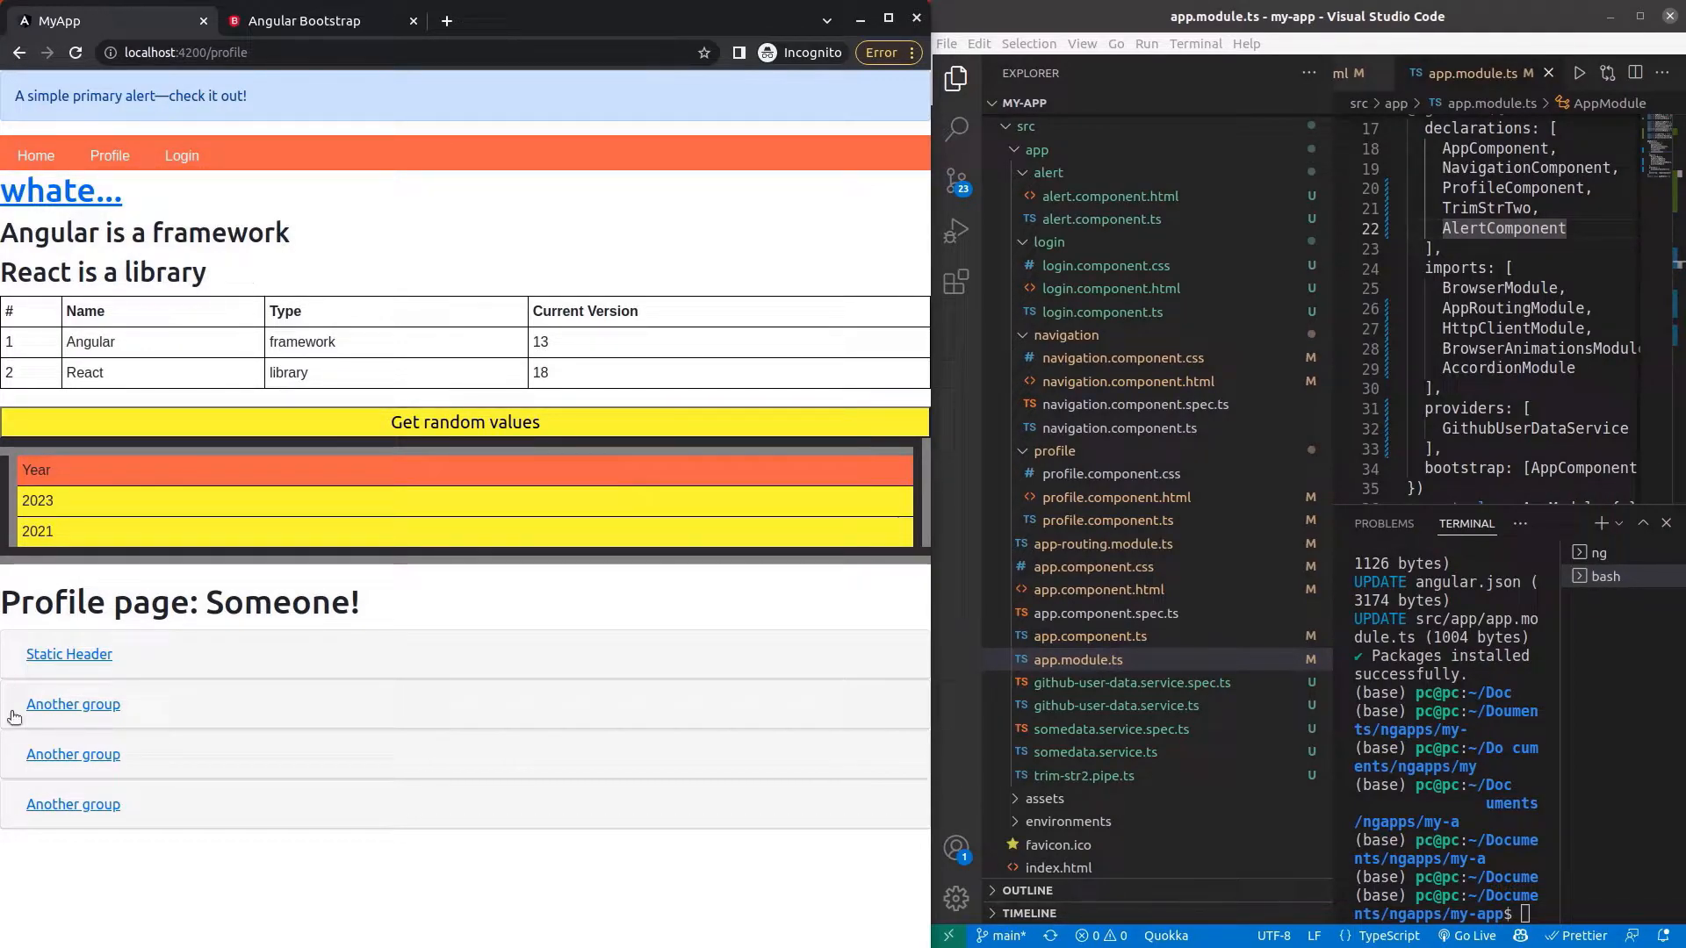
left_click(73, 704)
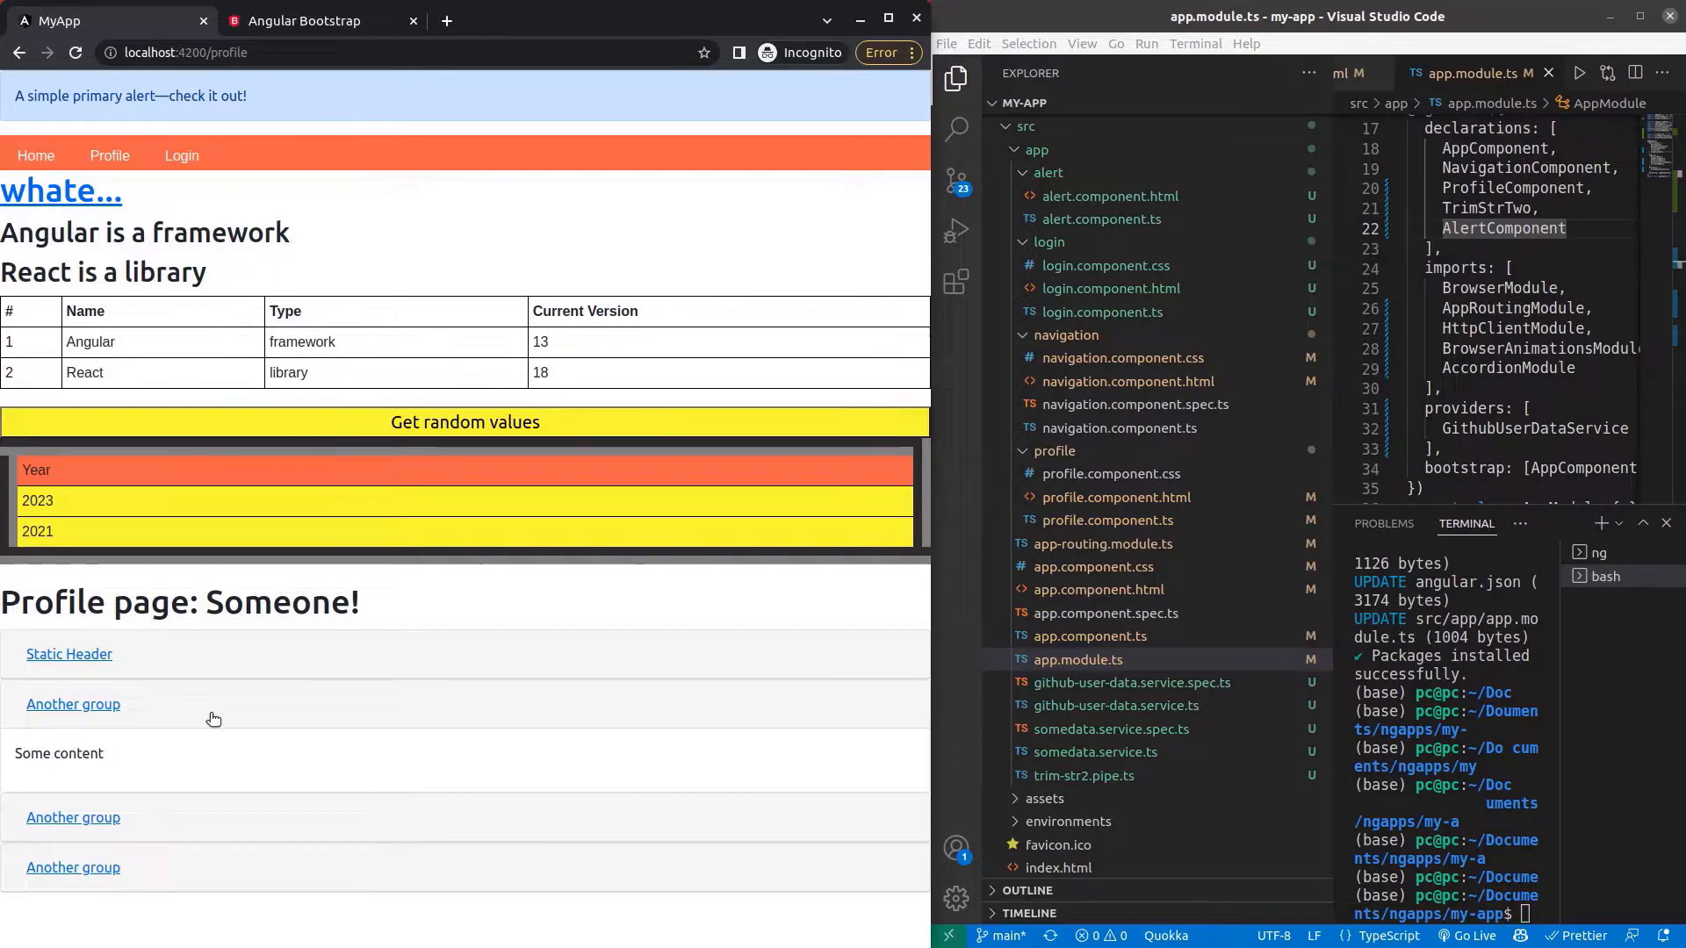
left_click(73, 704)
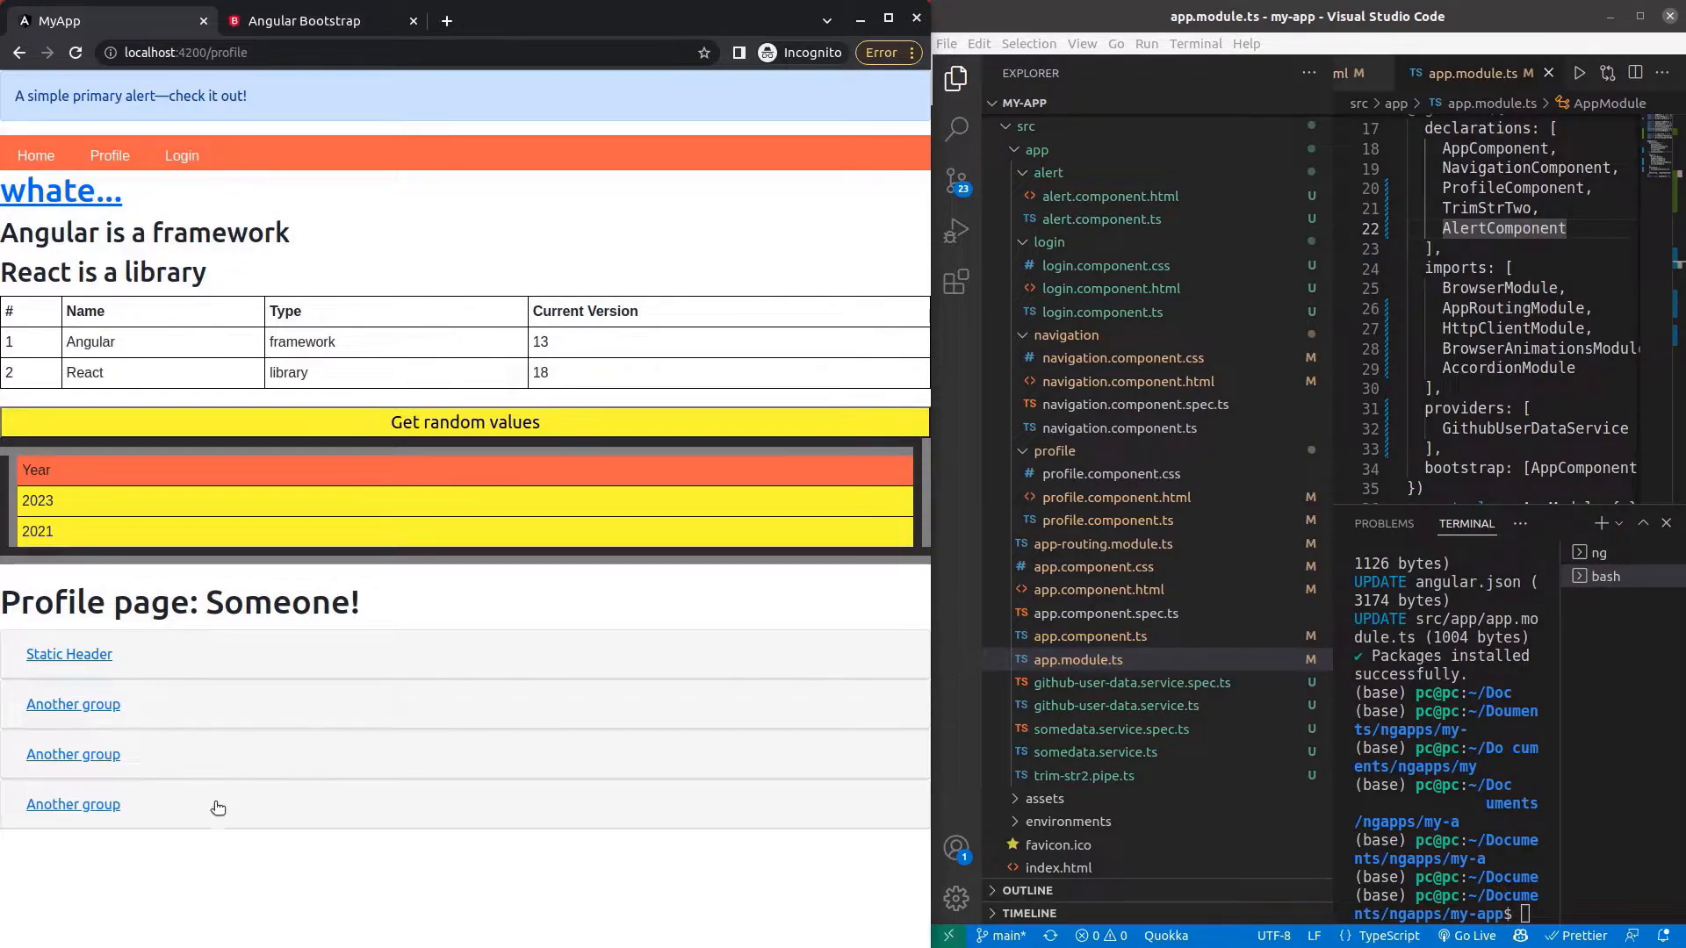
left_click(73, 754)
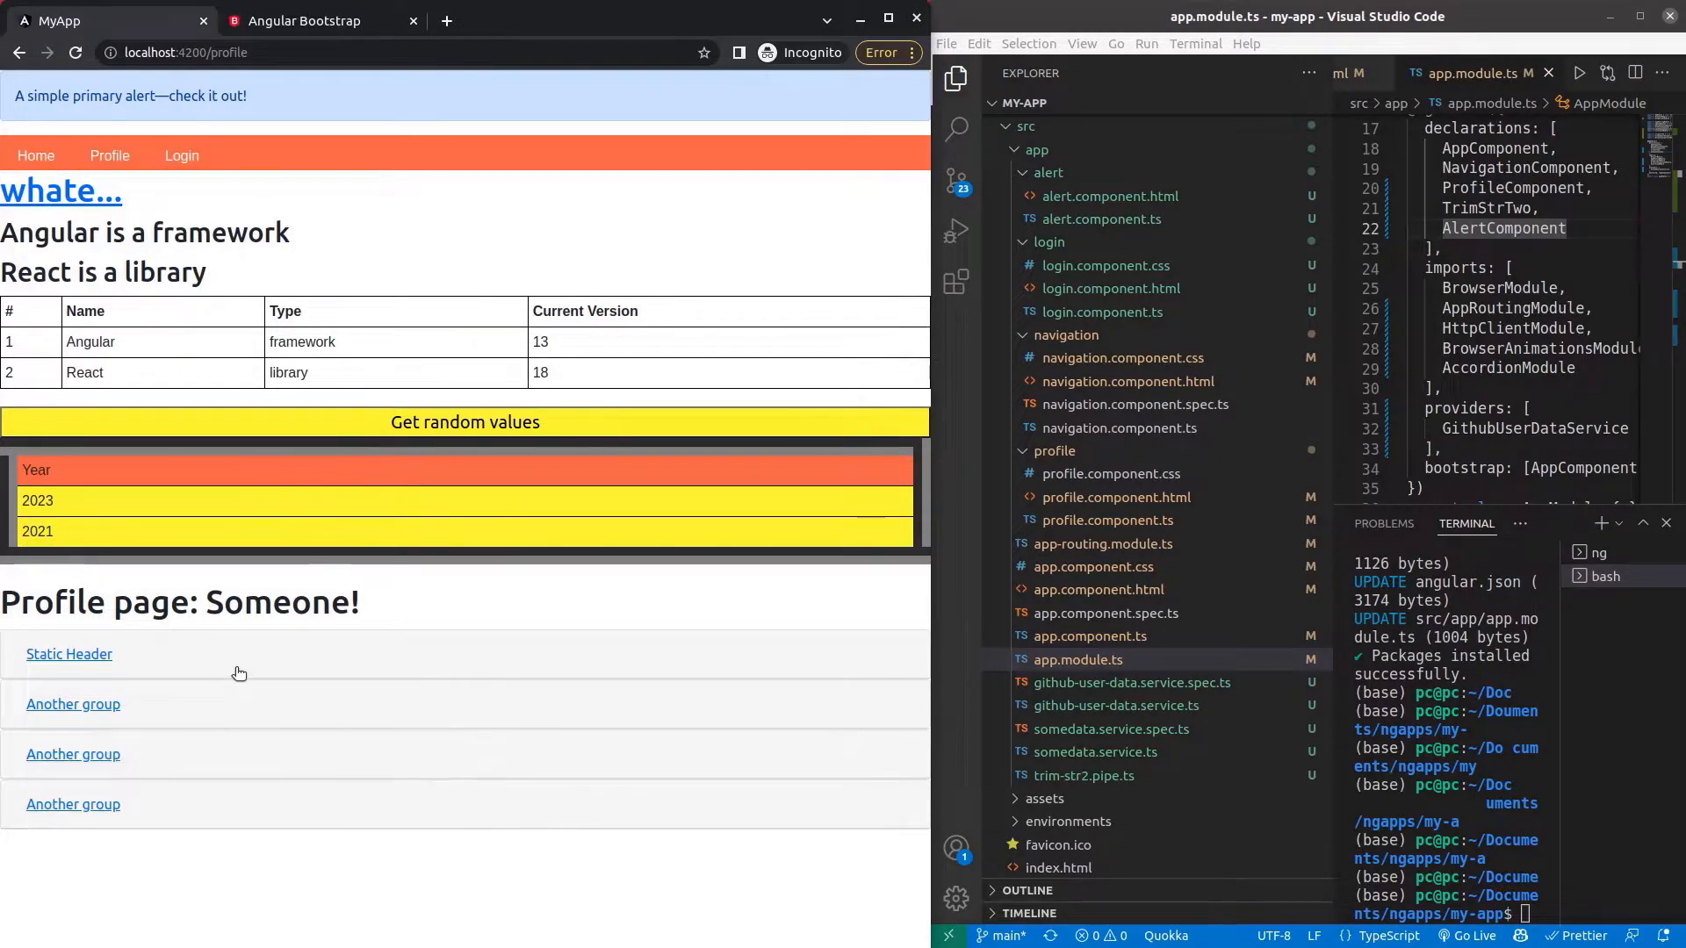
mouse_move(375, 489)
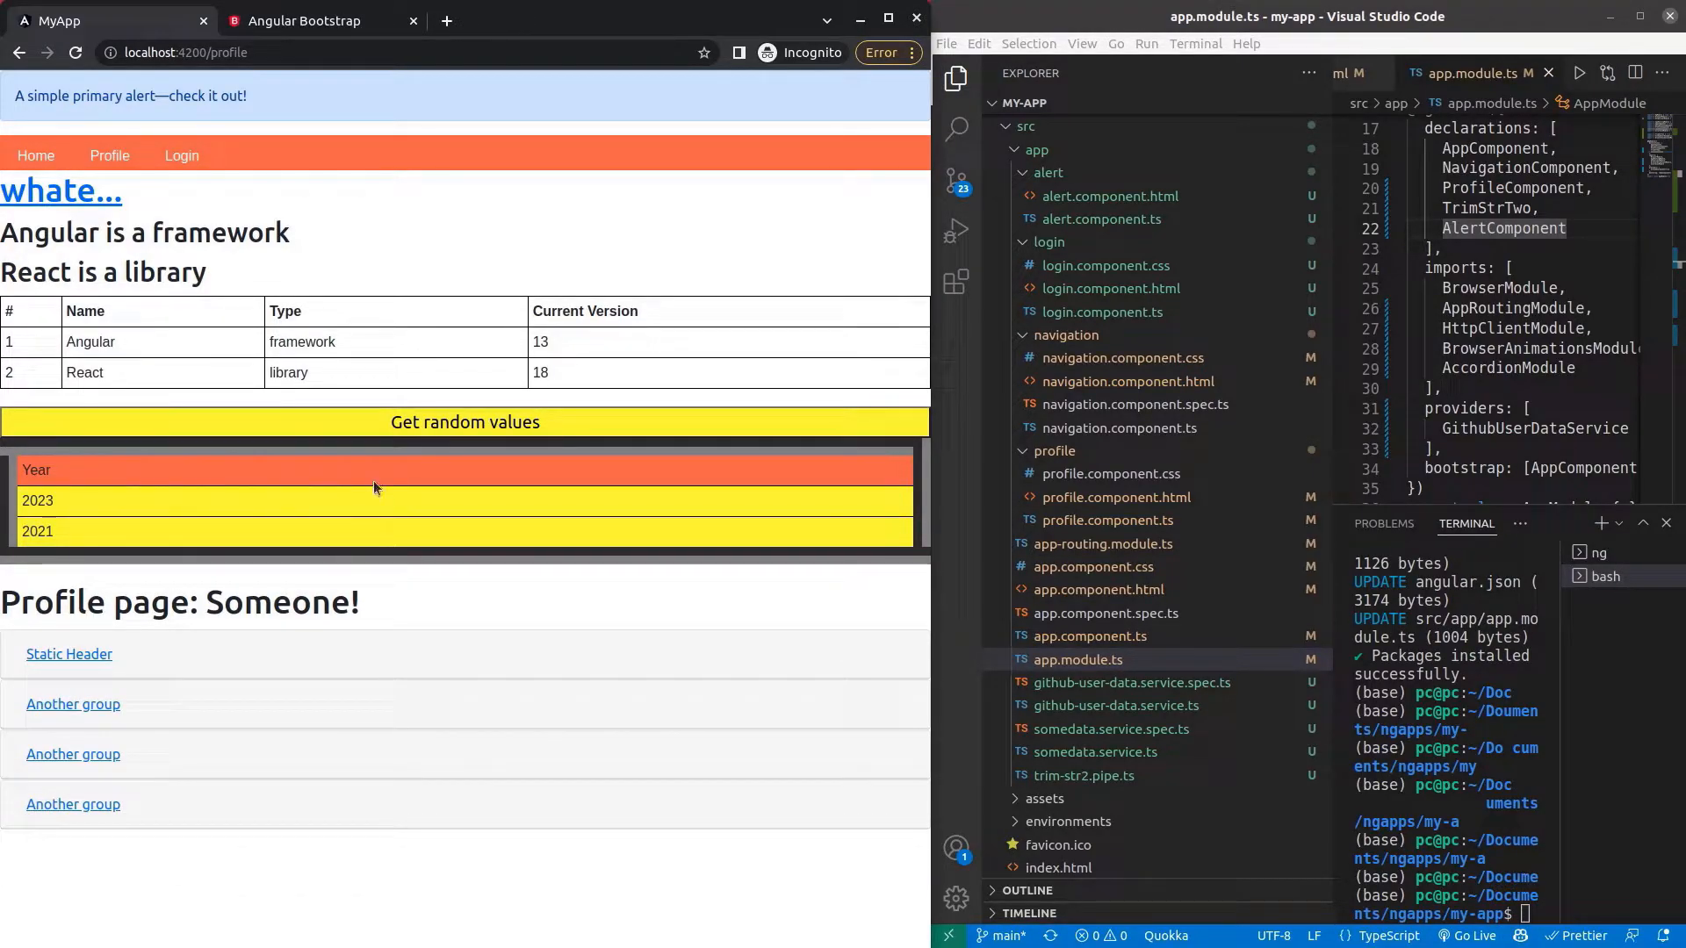
left_click(69, 655)
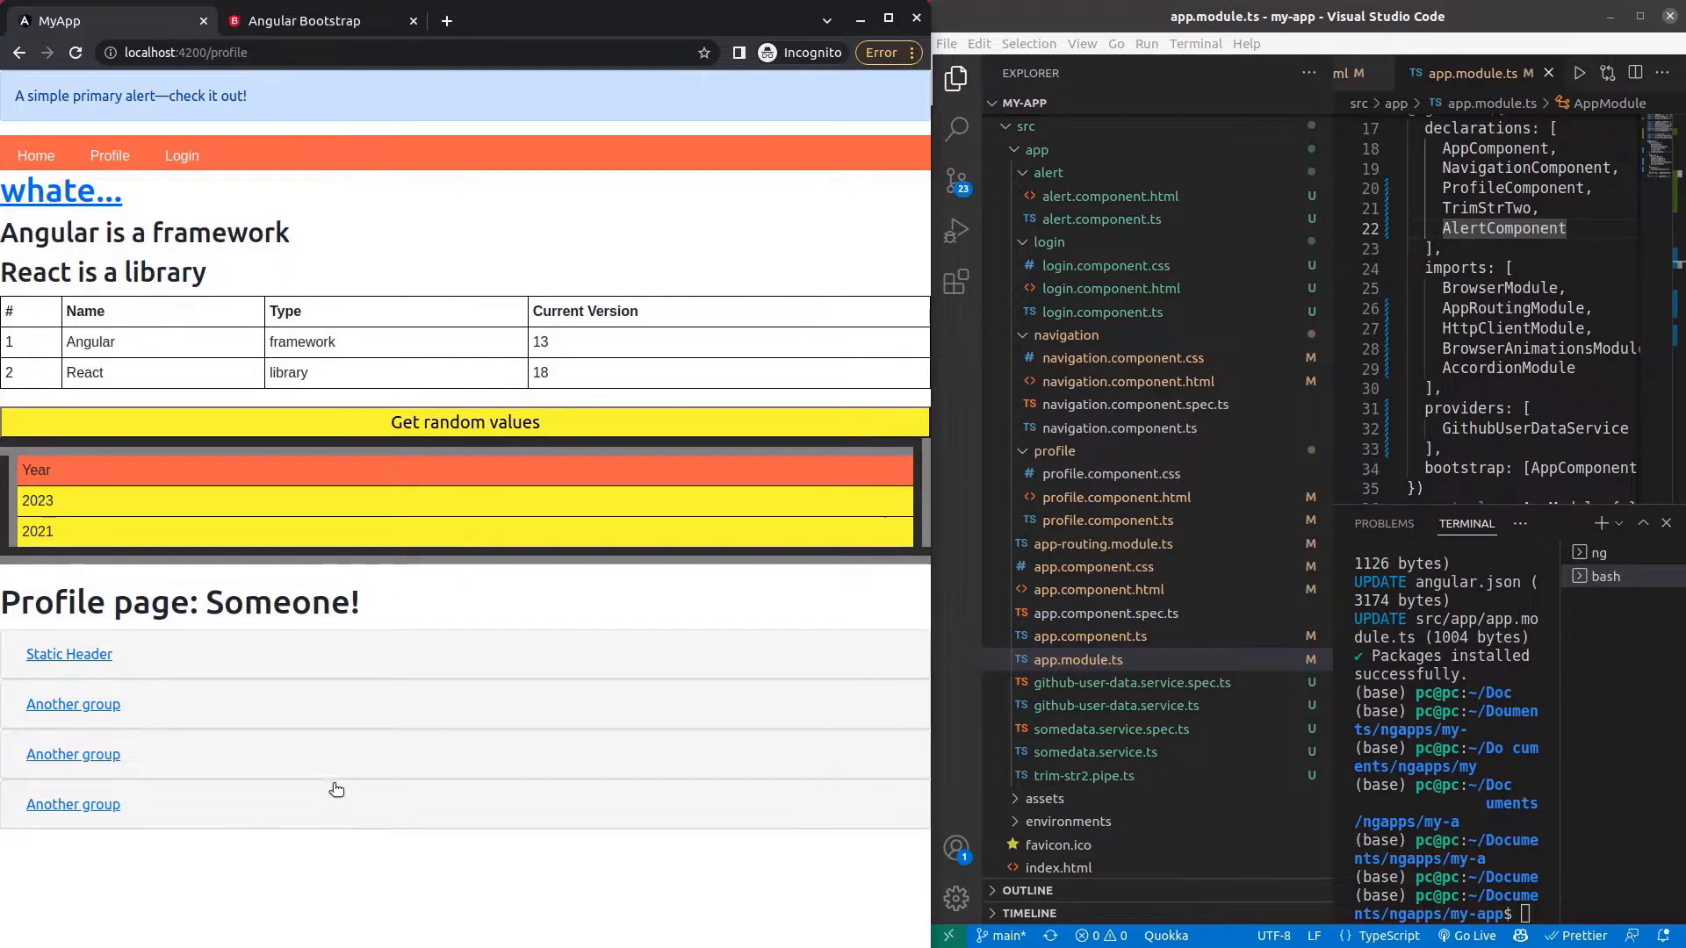
Copy <accordion [isAnimated]="true"> from the docs' With animation example.
left_click(303, 21)
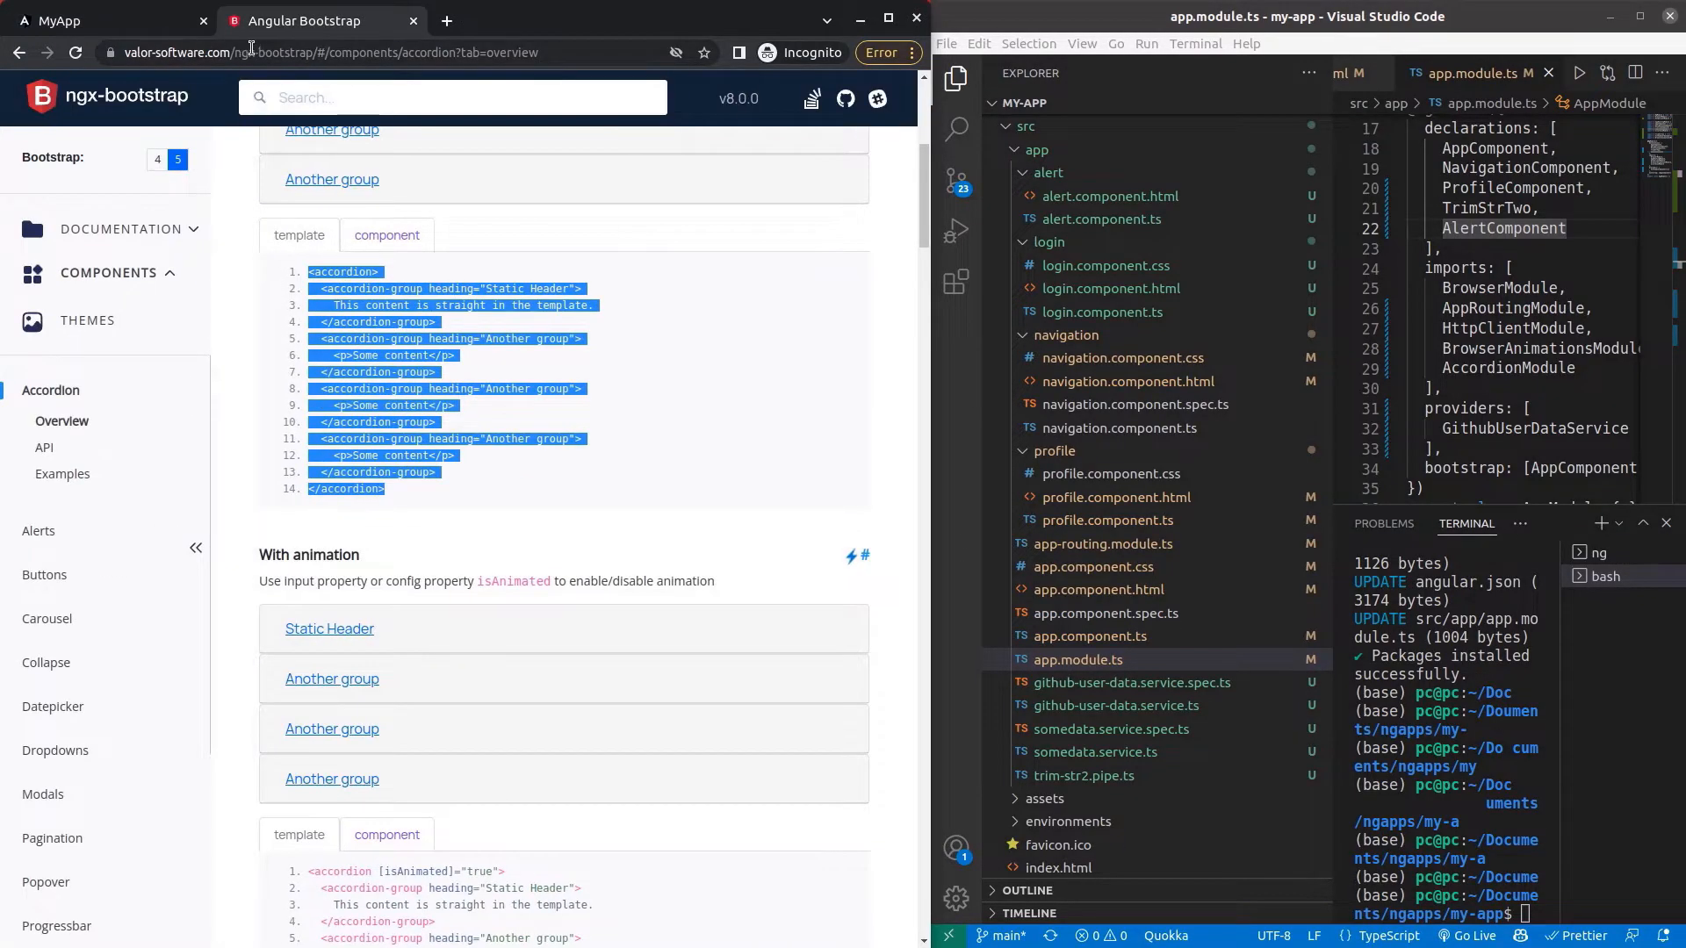
scroll("down", 3)
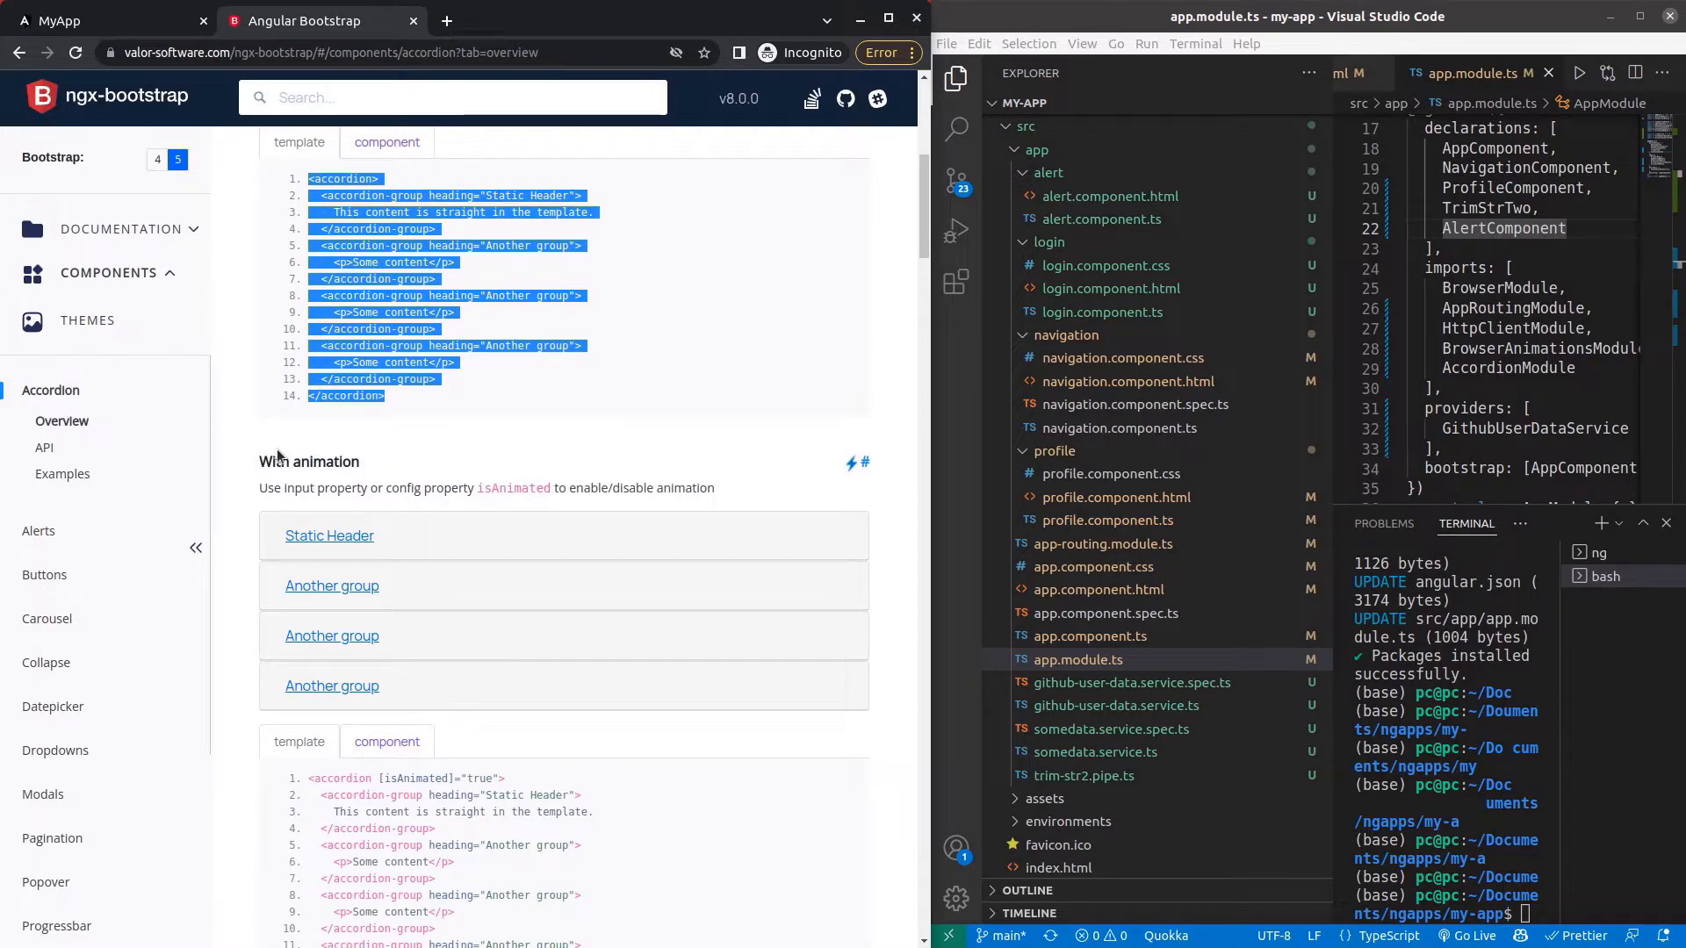
mouse_move(344, 526)
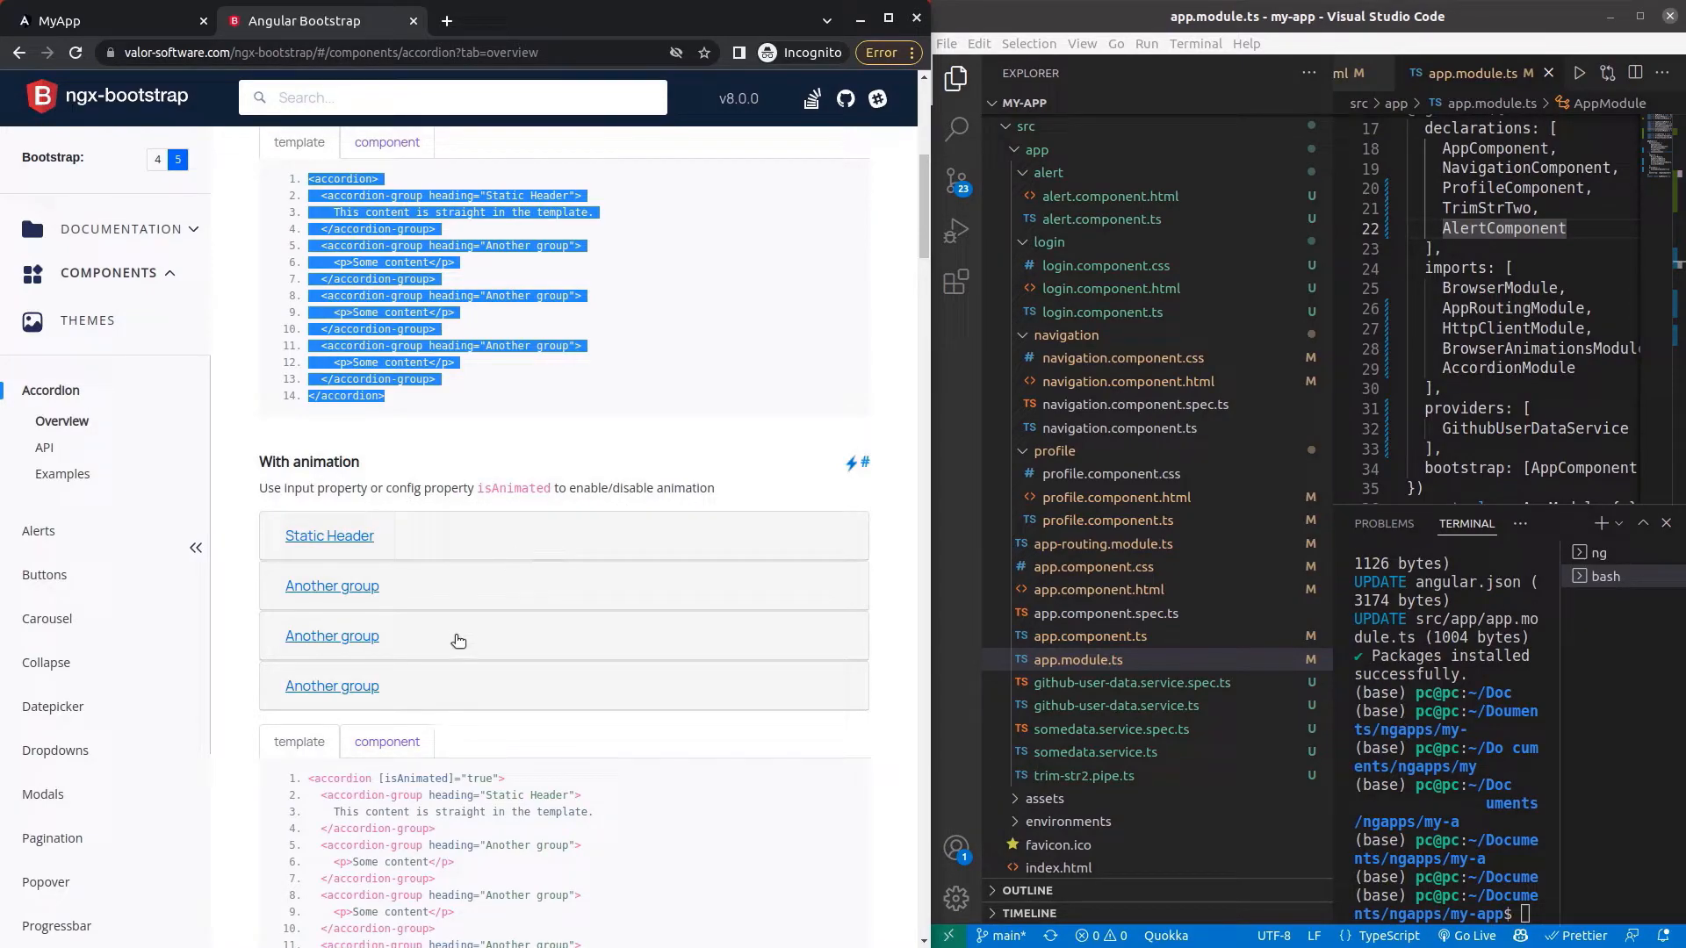
scroll("down", 3)
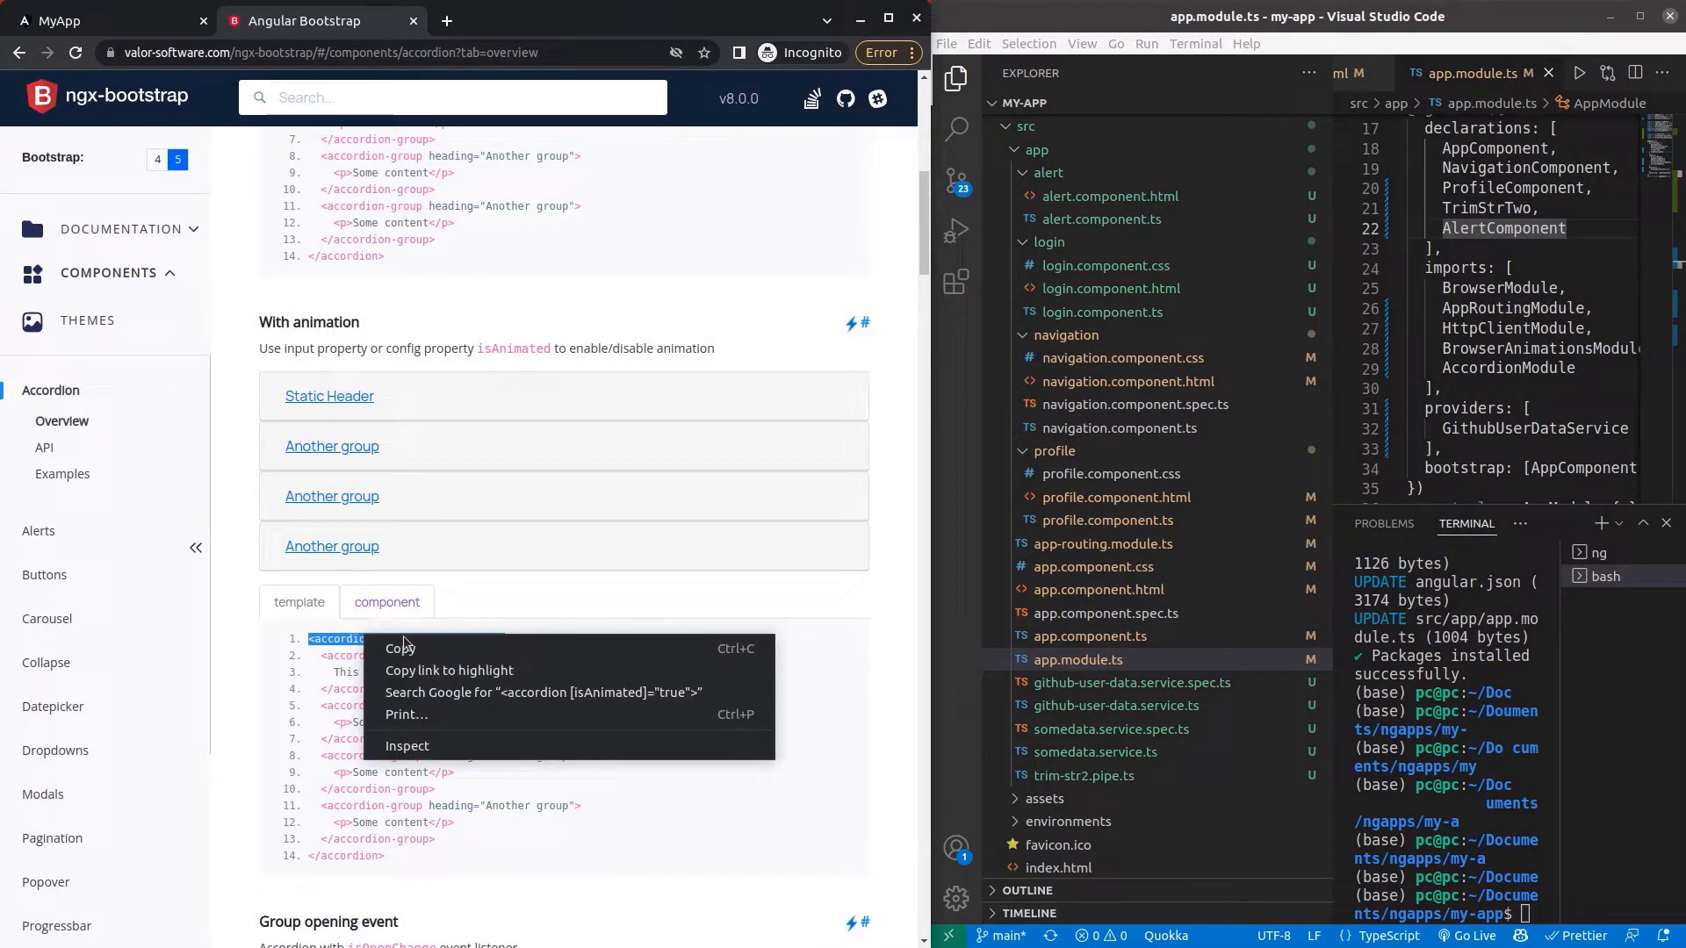
left_click(920, 424)
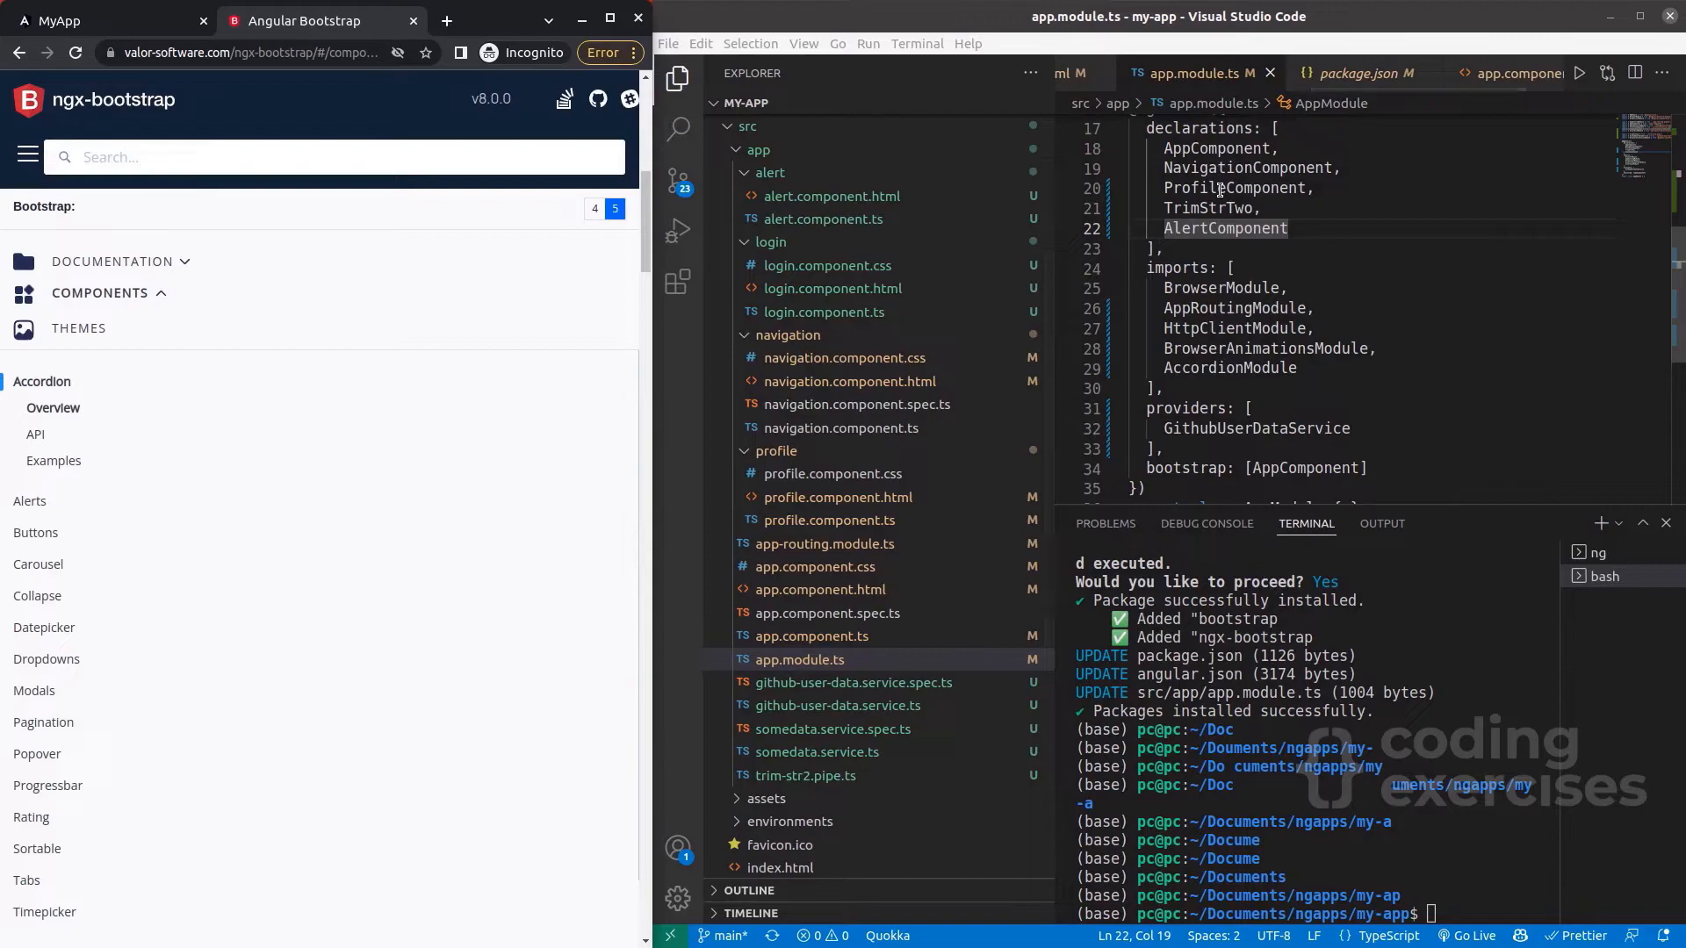
mouse_move(868, 568)
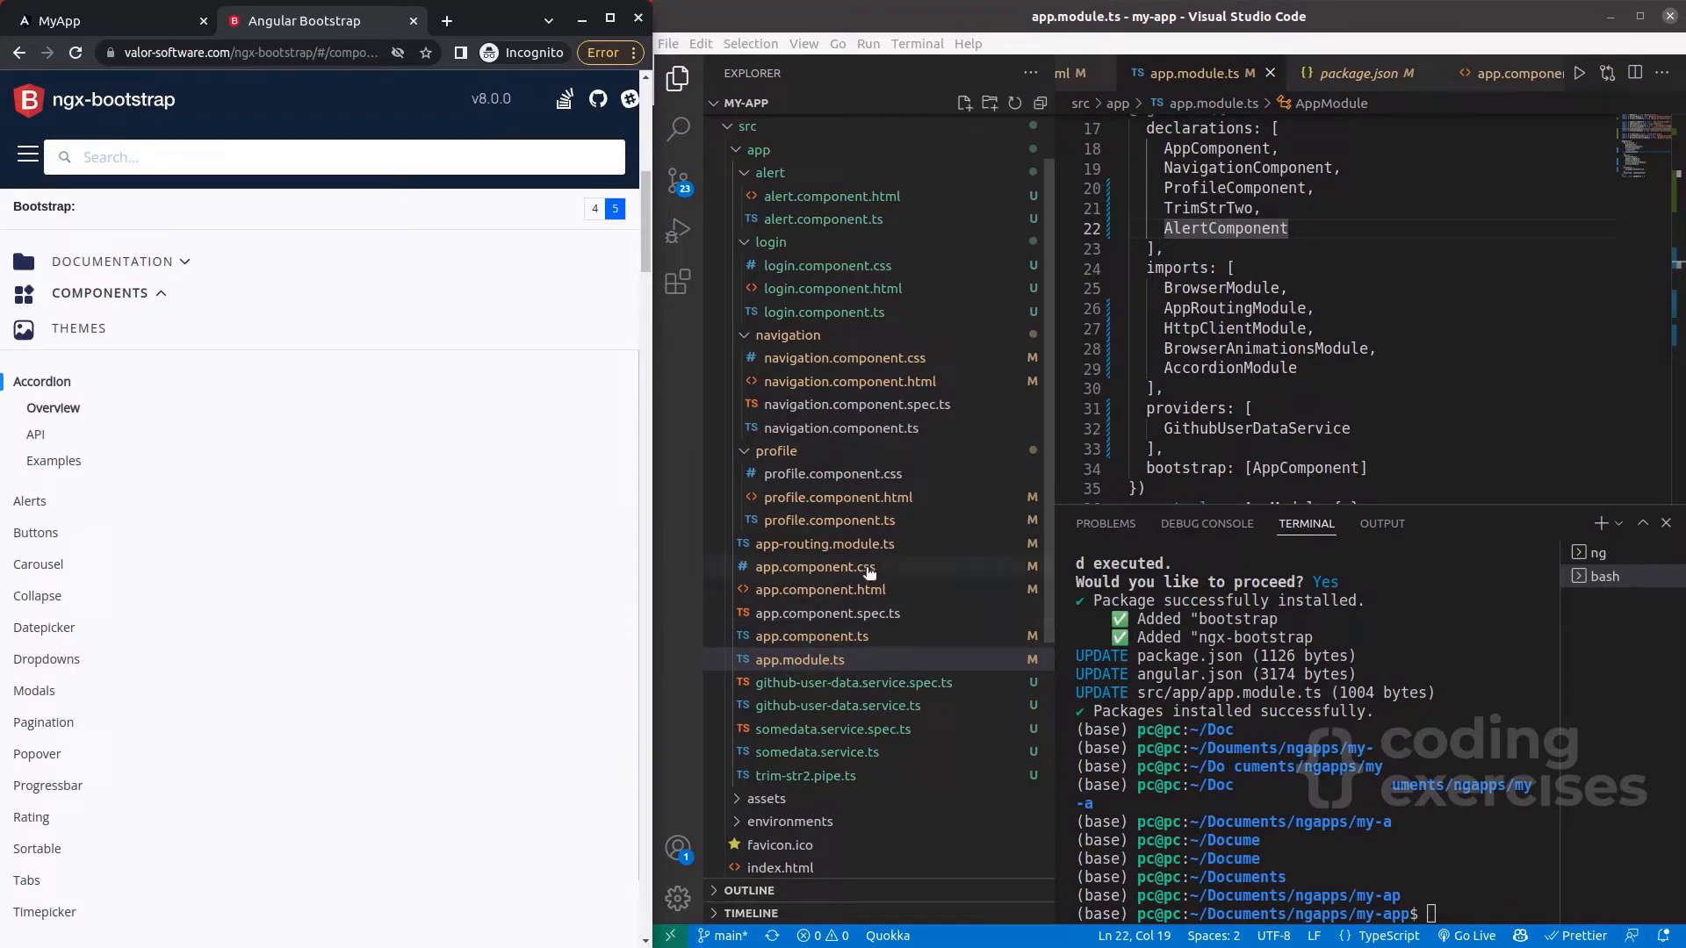
Change the accordion opening tag to <accordion [isAnimated]="true"> and save.
left_click(838, 497)
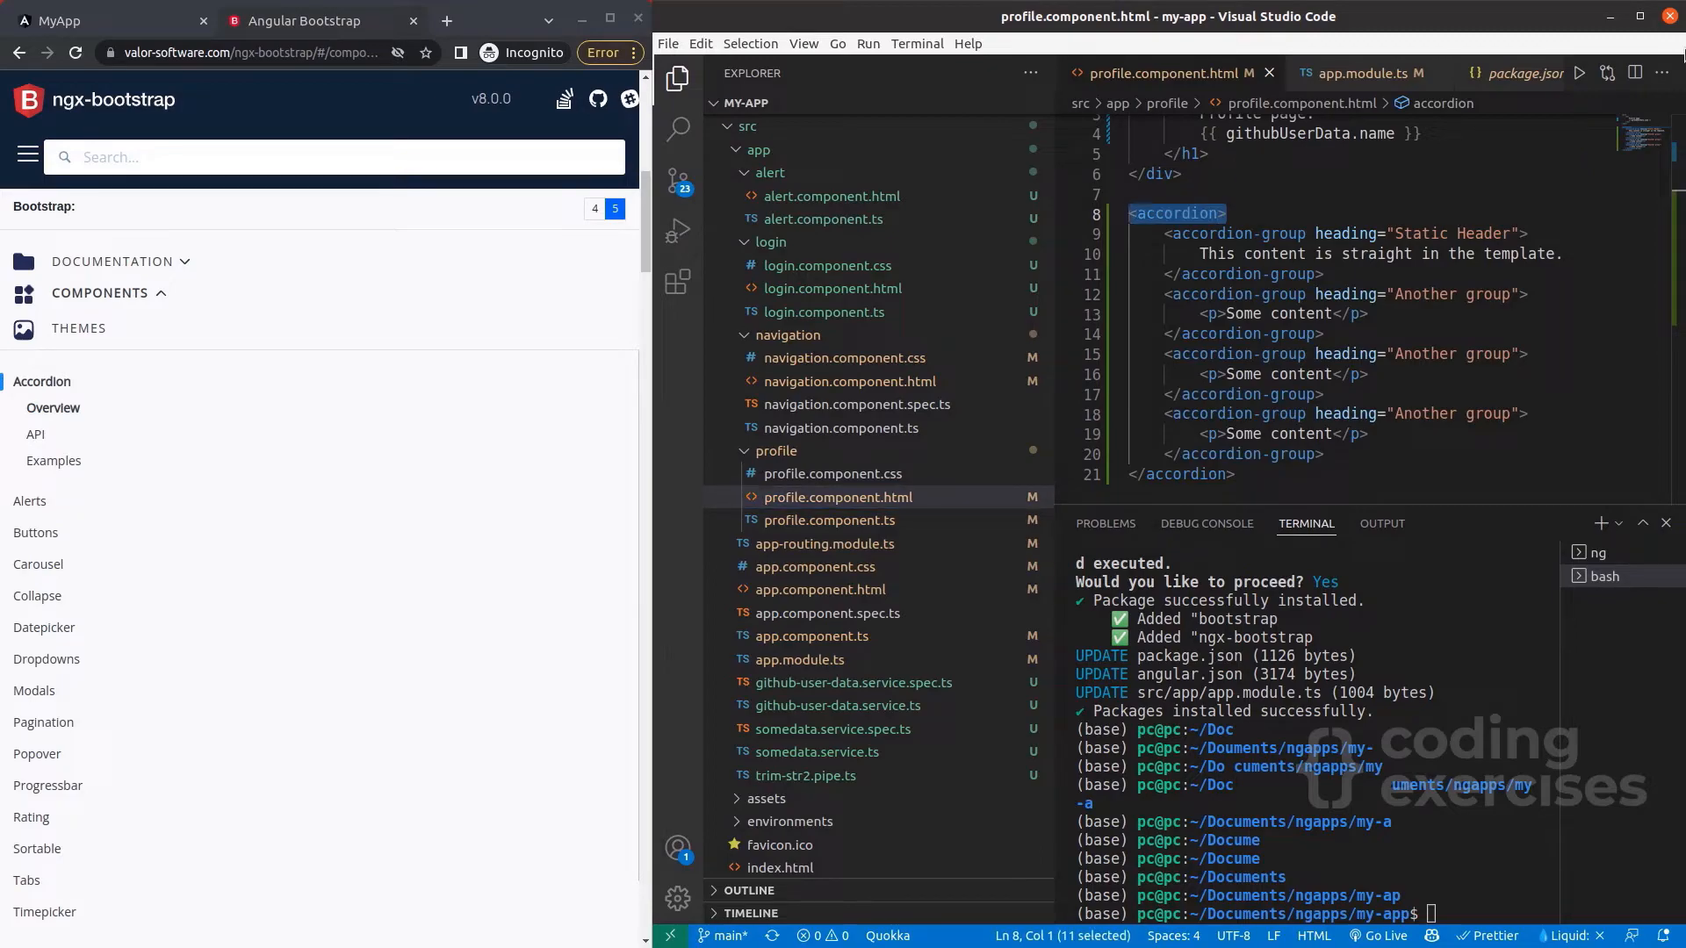
type("[isAnimated]=\"true\"")
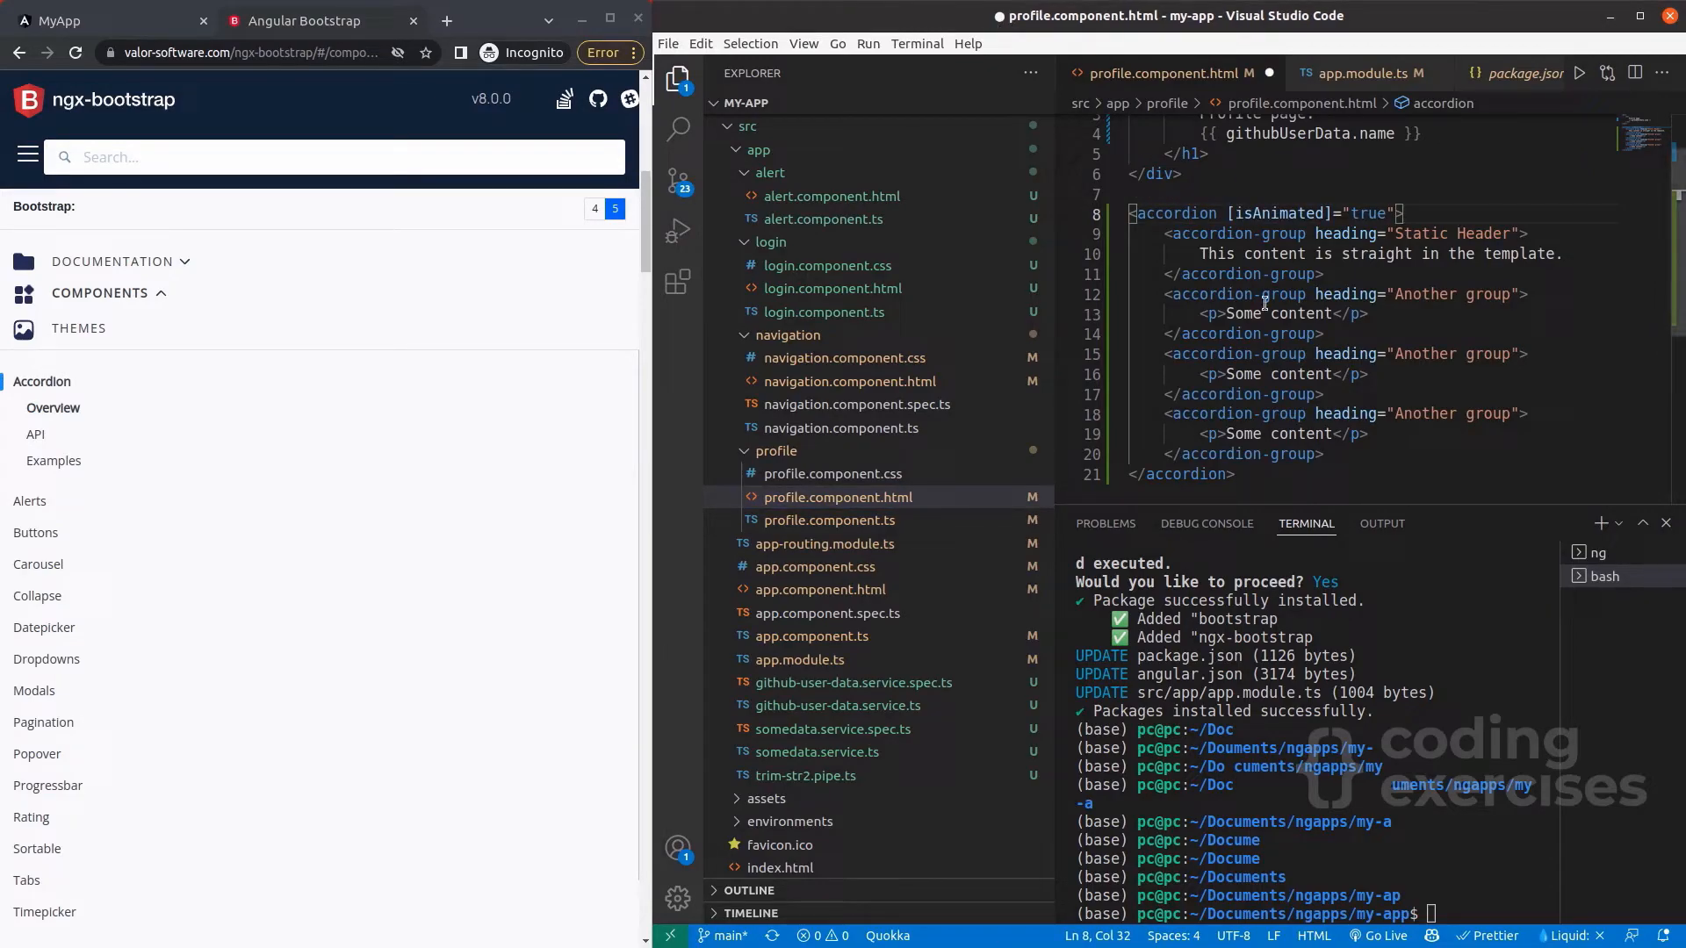
double_click(1279, 214)
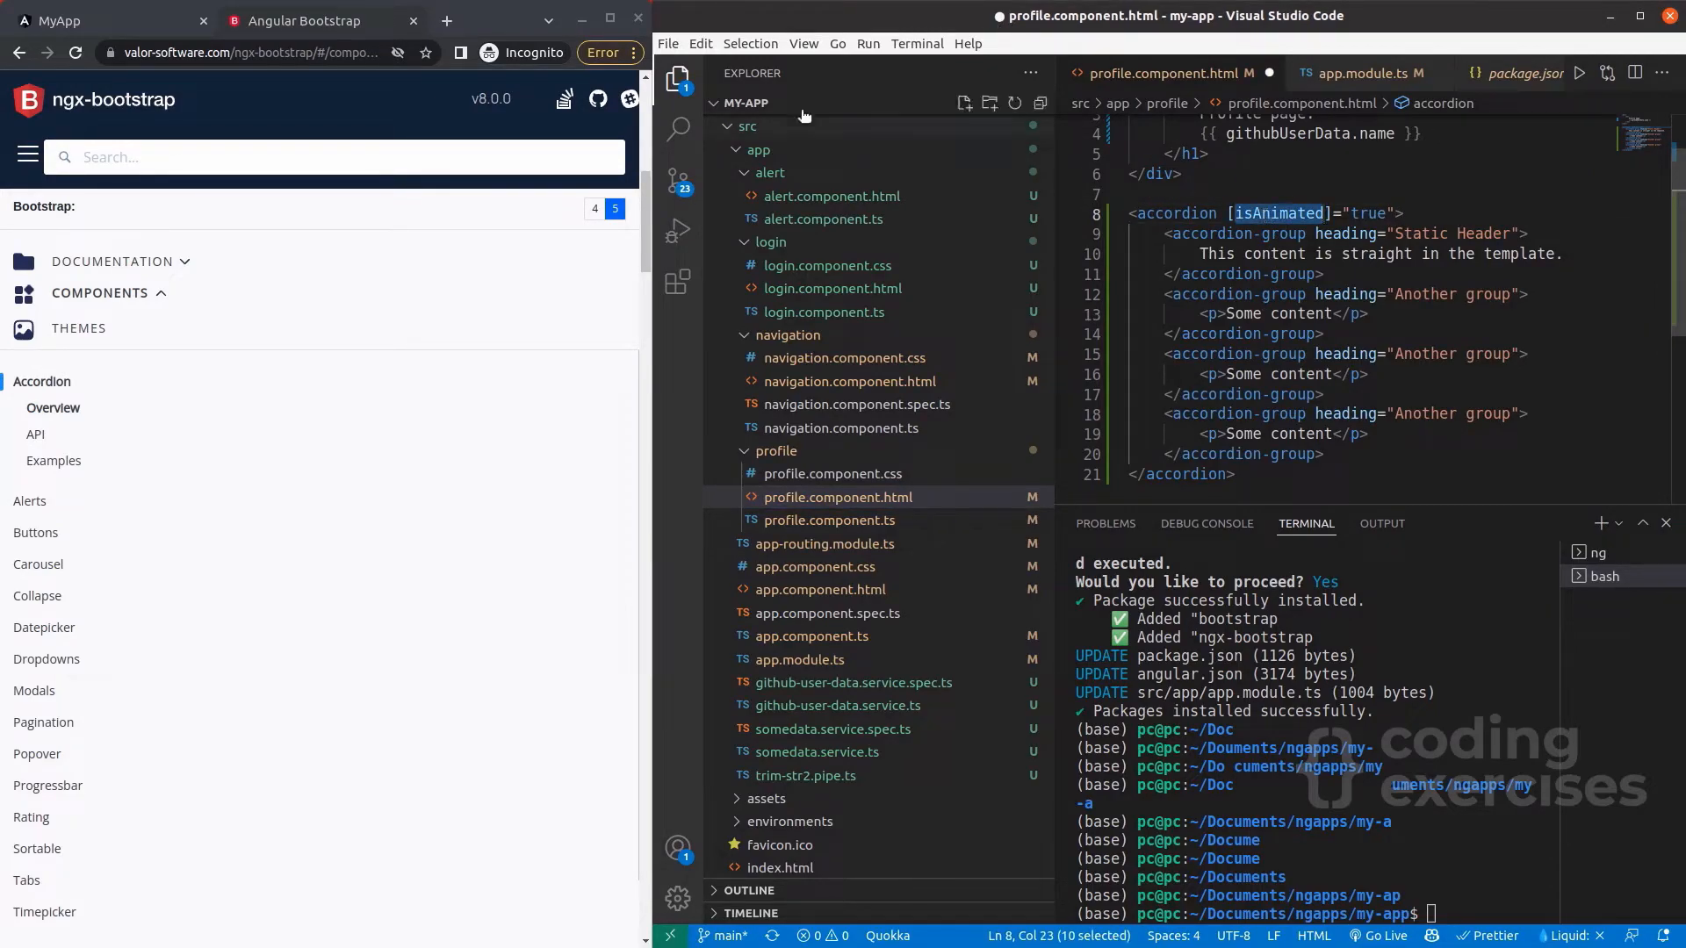
left_click(668, 43)
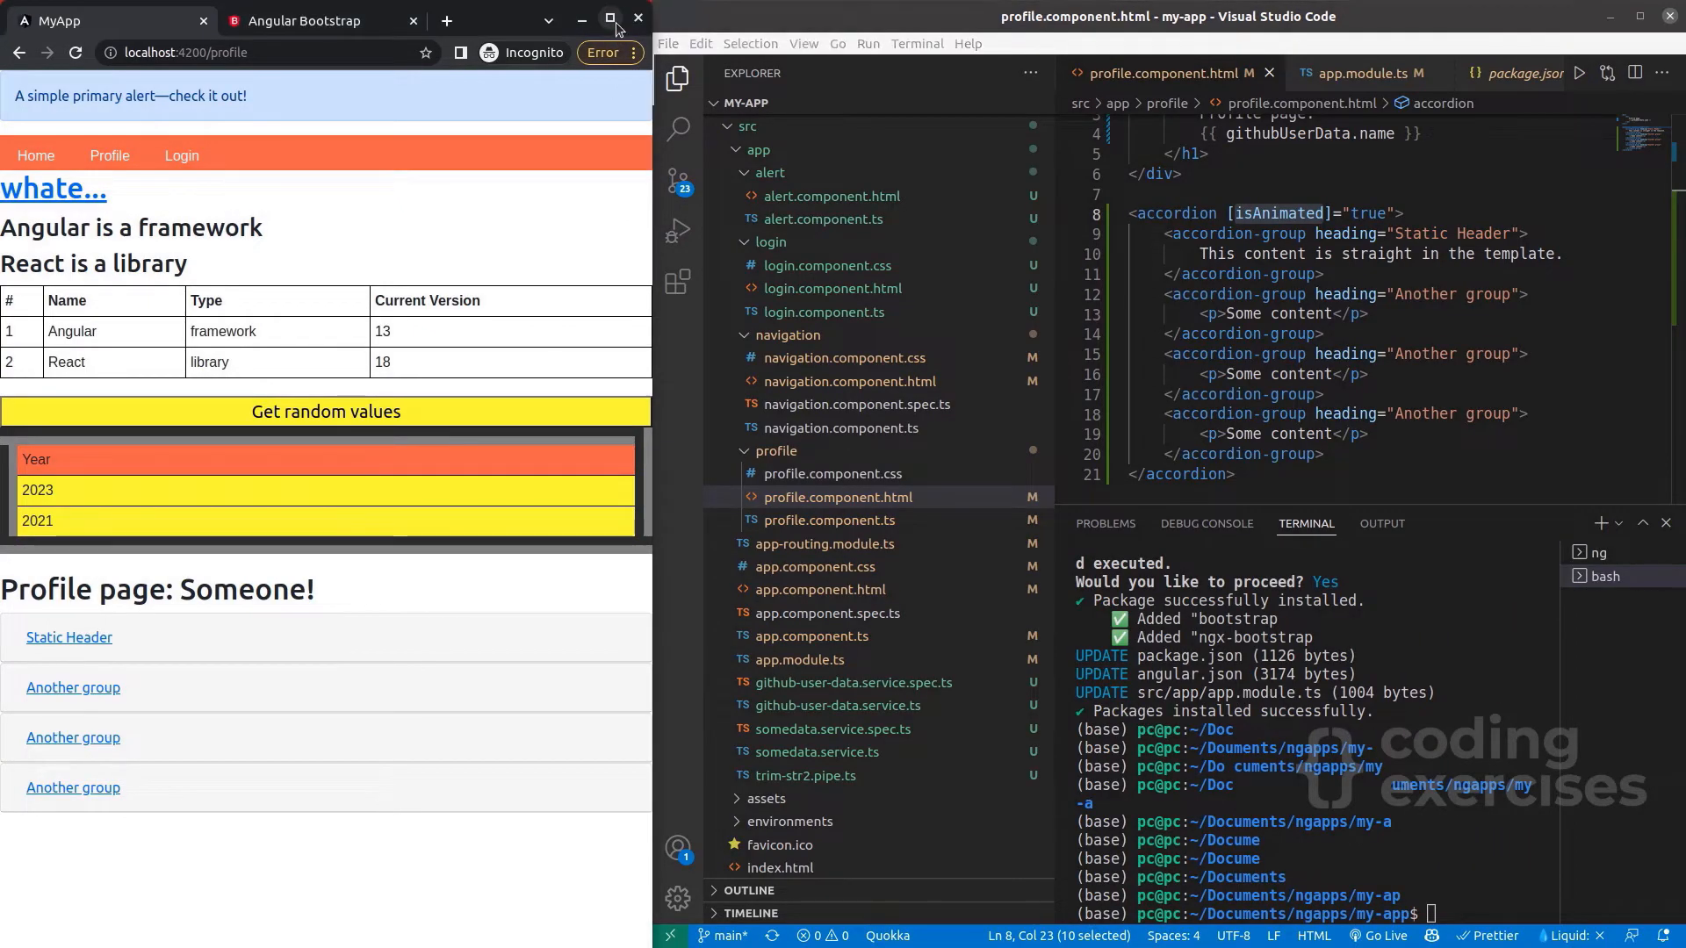
Maximize Chrome and expand then collapse the Static Header accordion section to check the animation.
left_click(609, 17)
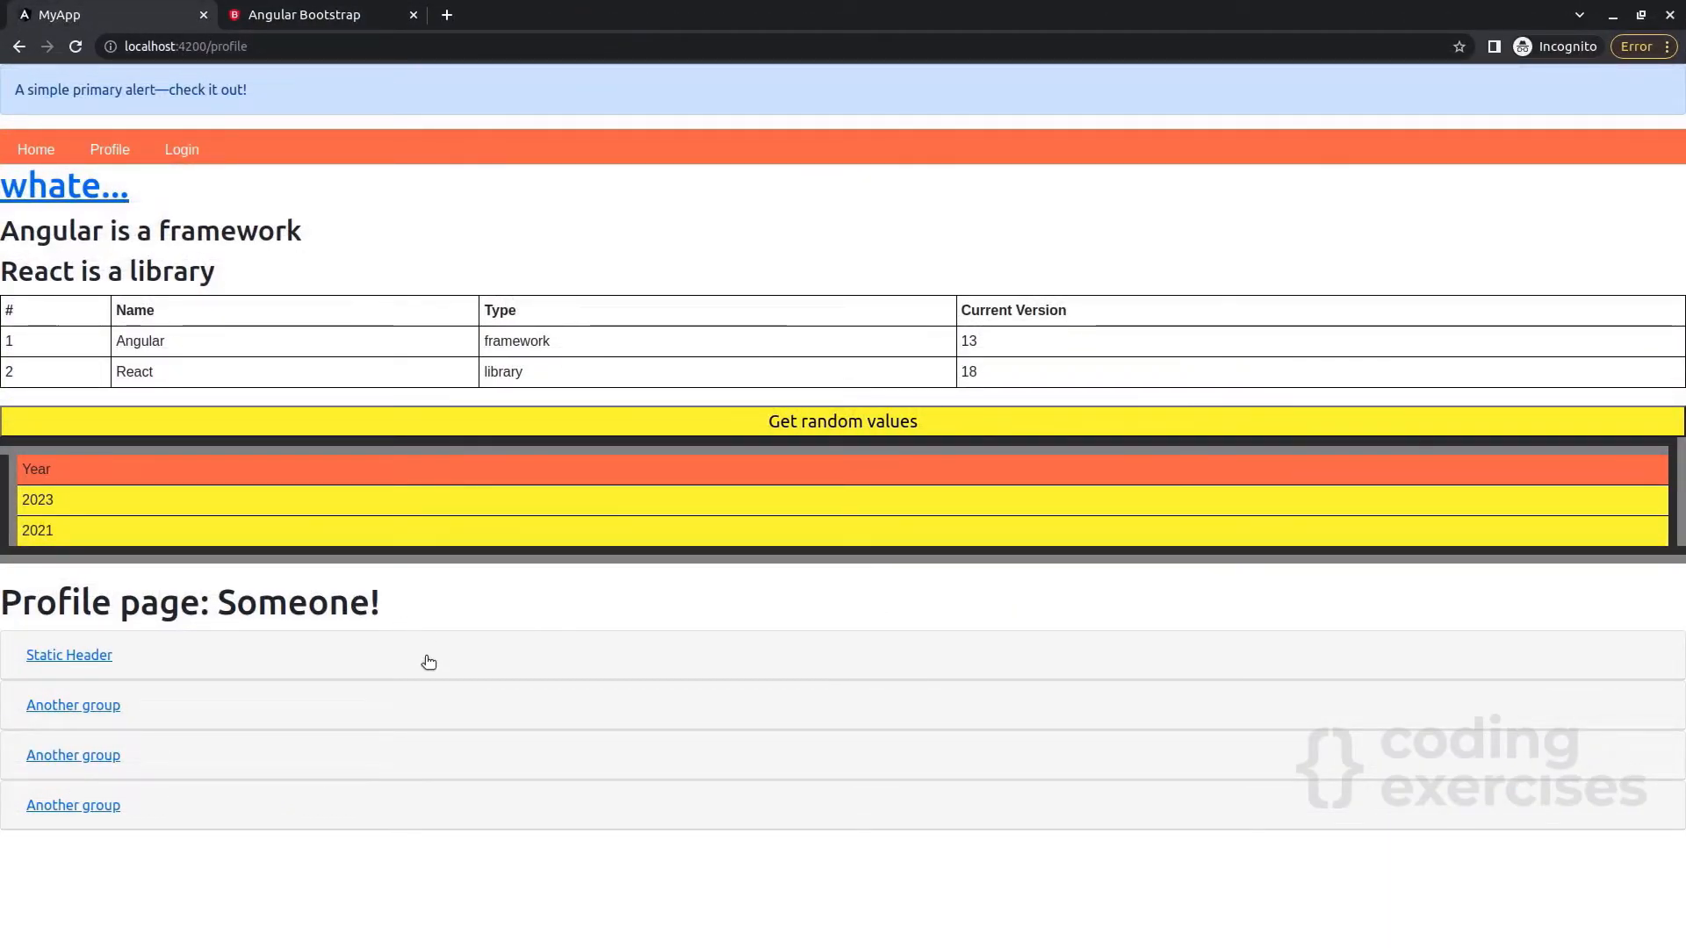
left_click(69, 655)
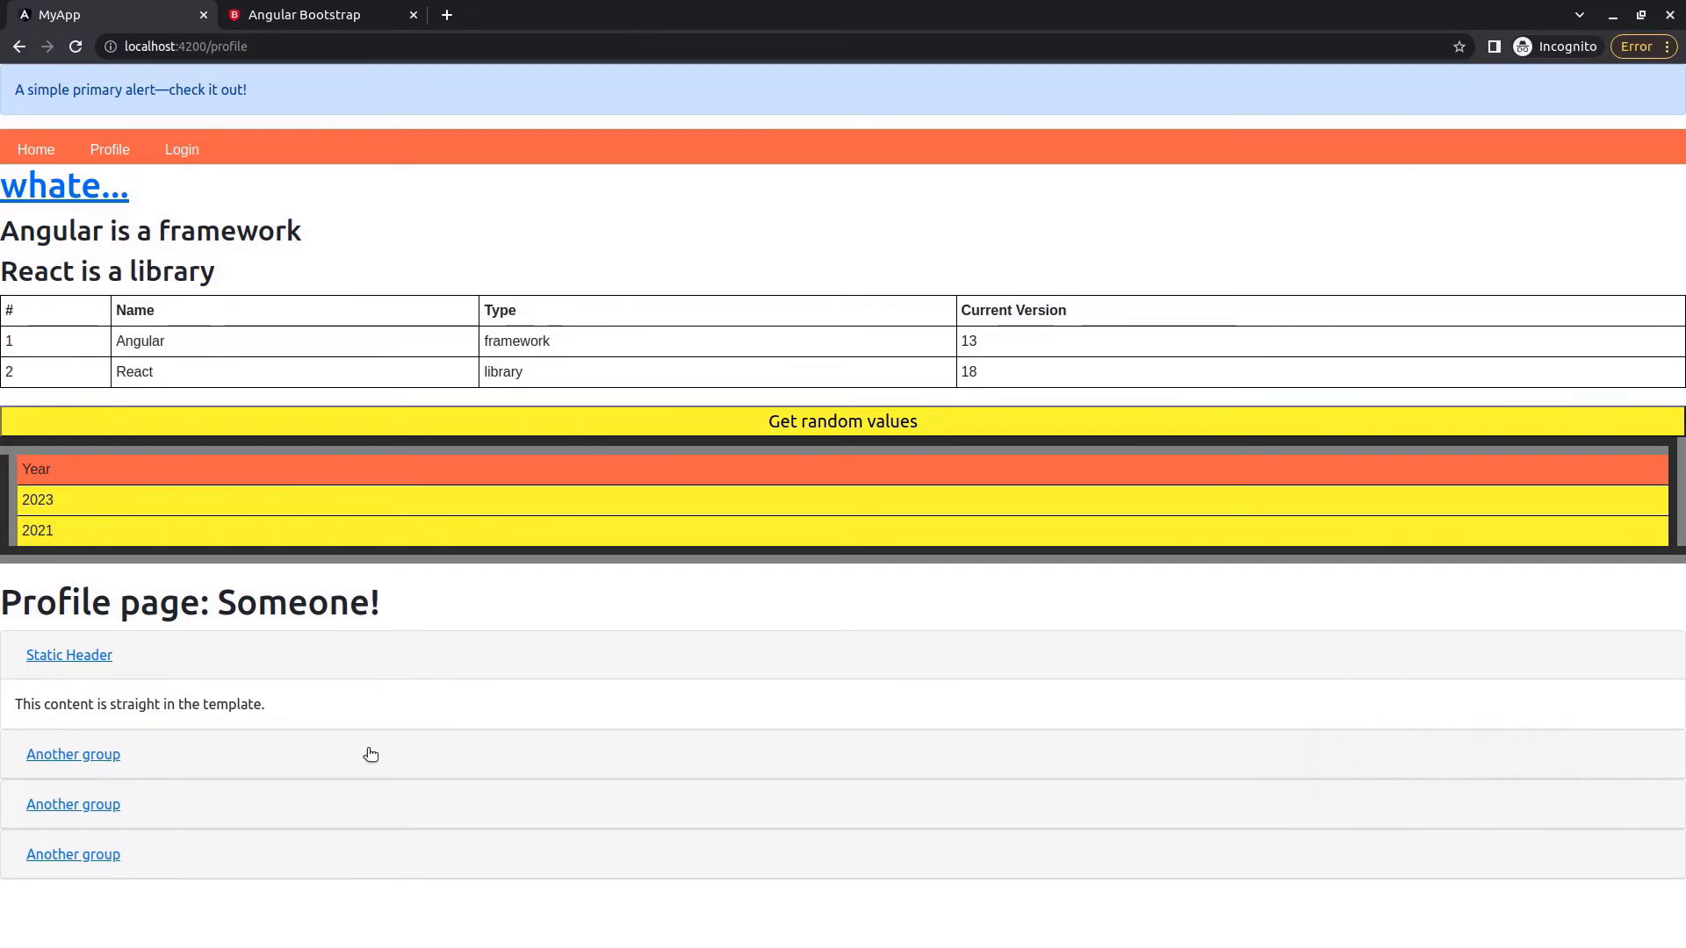
left_click(73, 754)
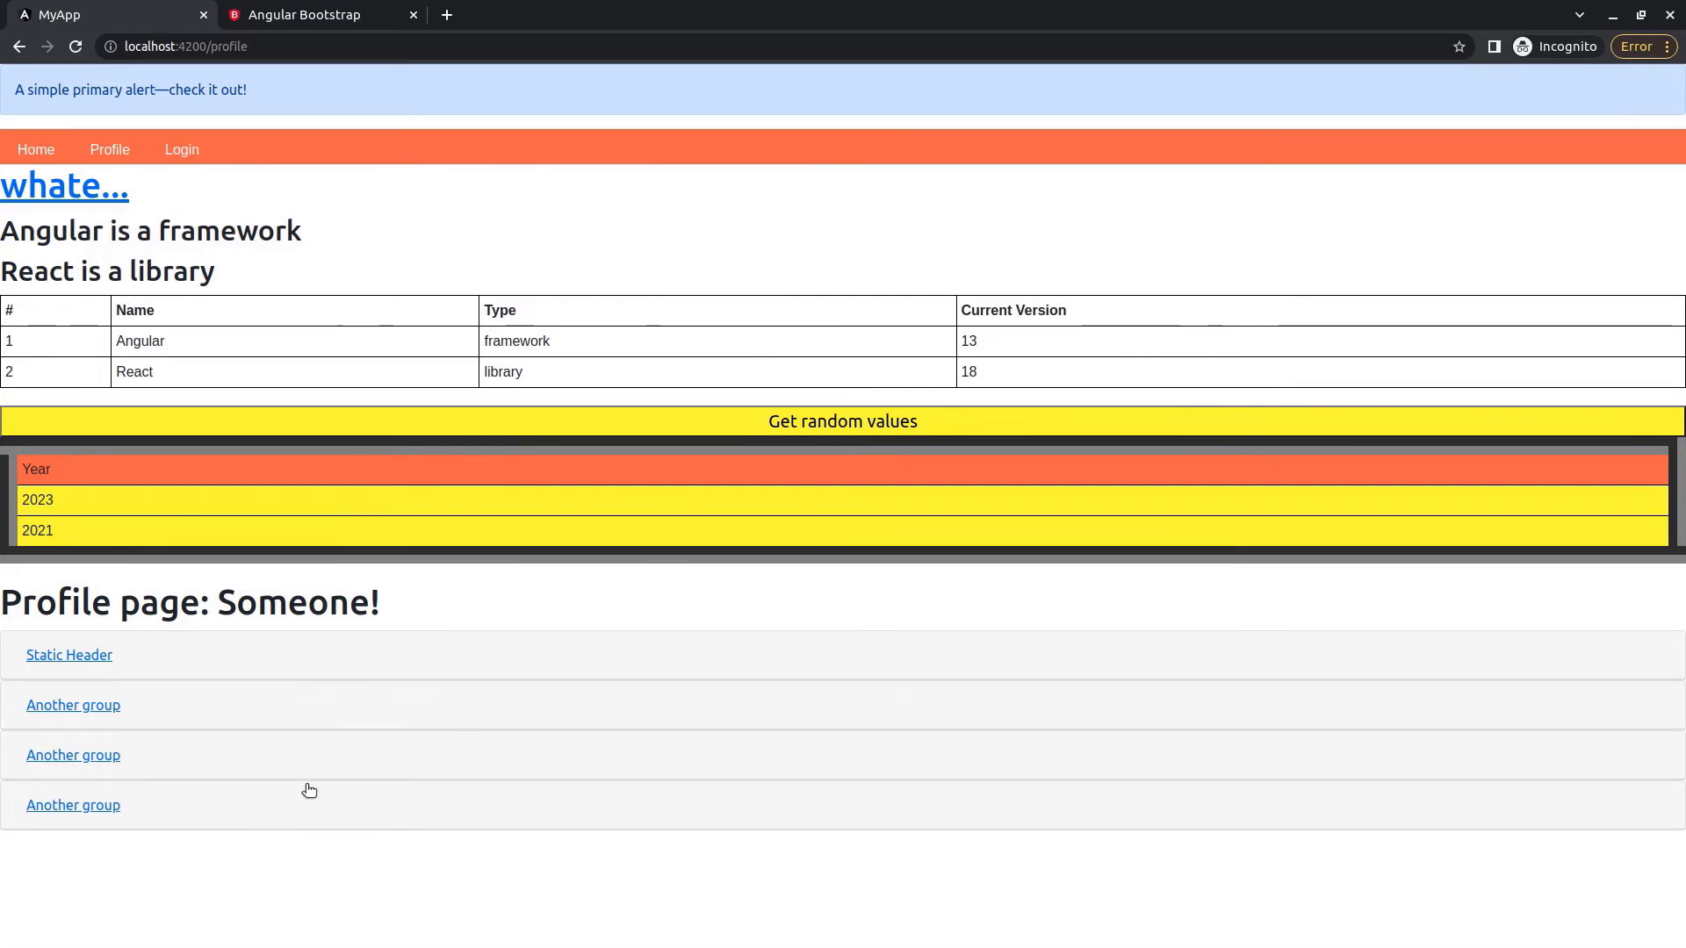
mouse_move(247, 765)
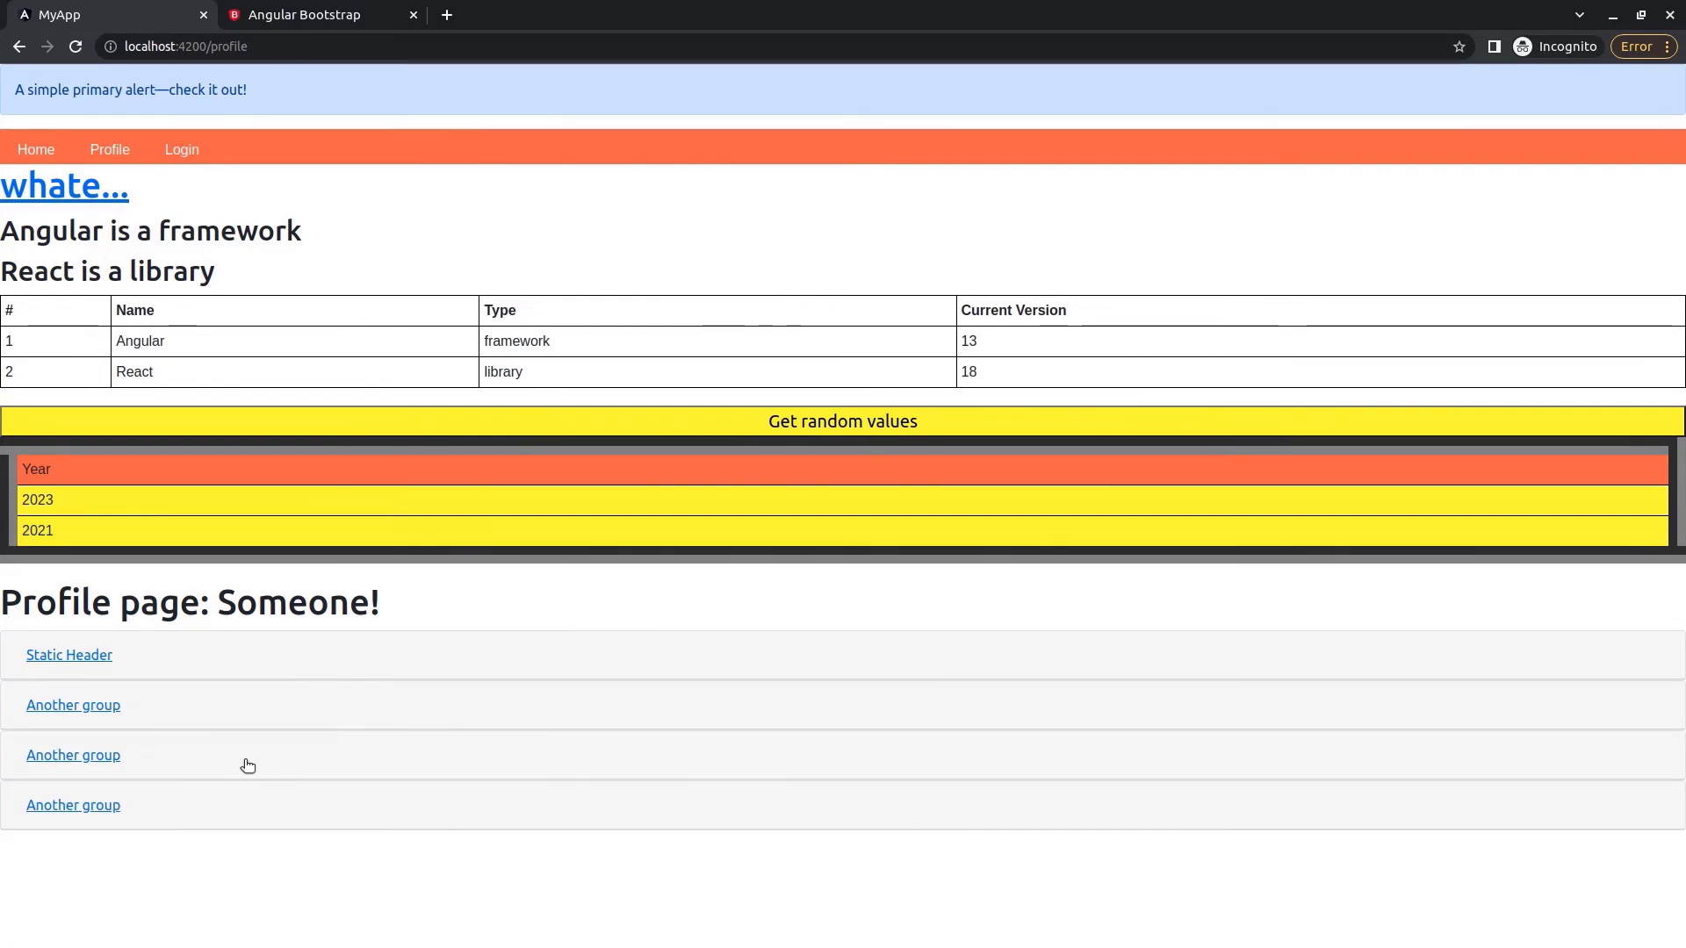